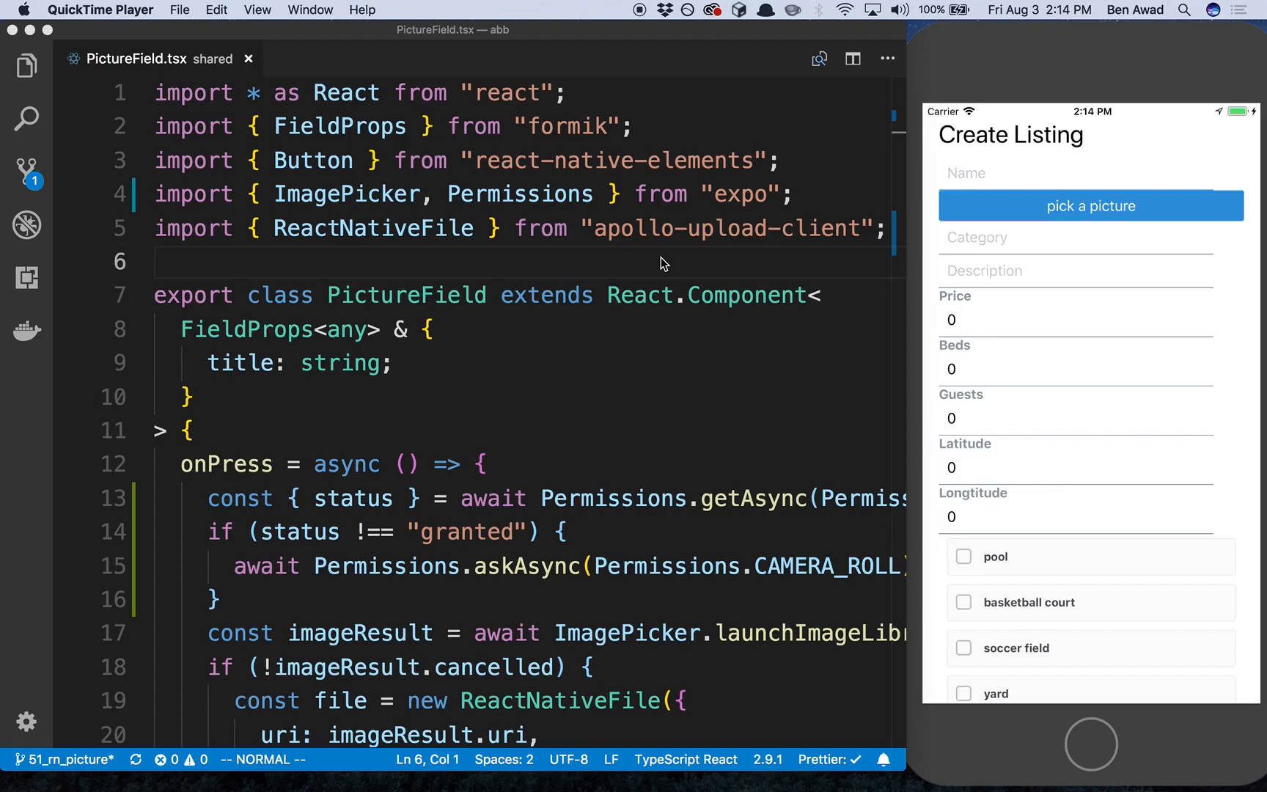
pyautogui.moveTo(752, 158)
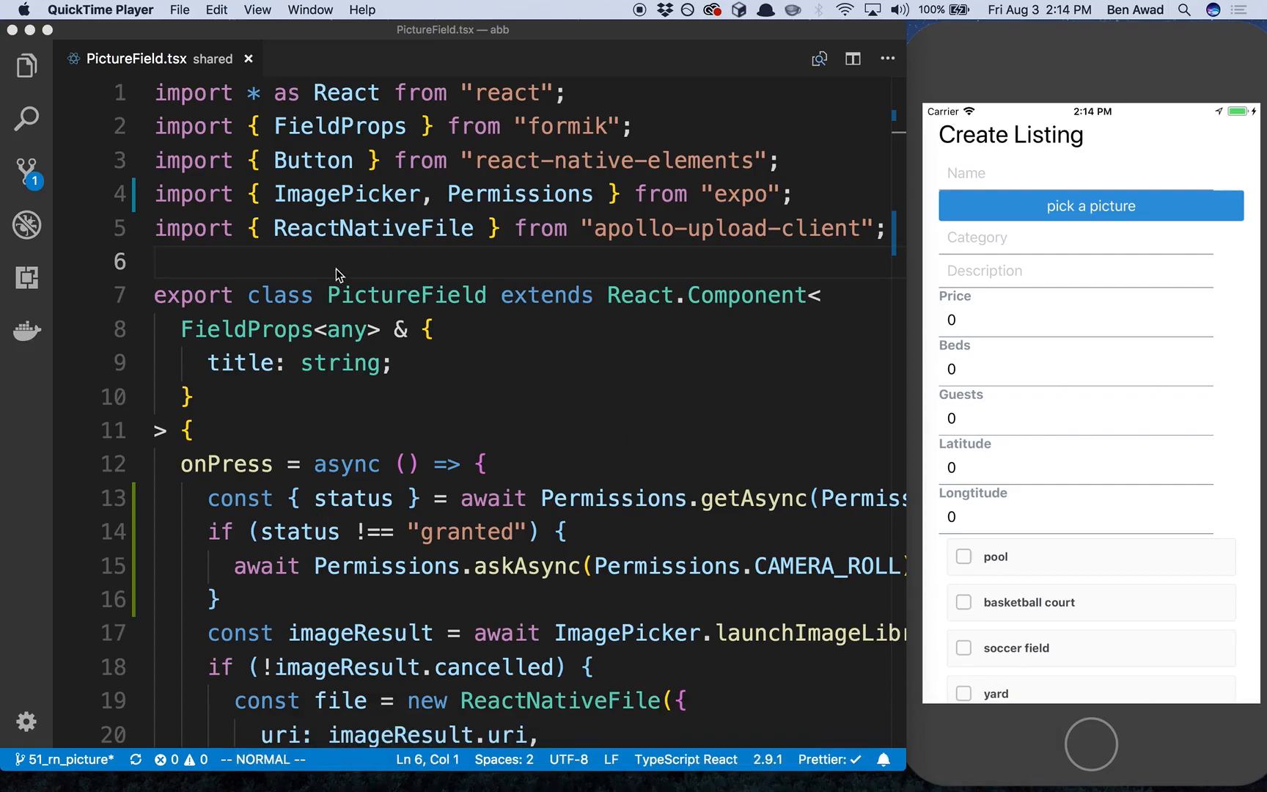
pyautogui.moveTo(151, 509)
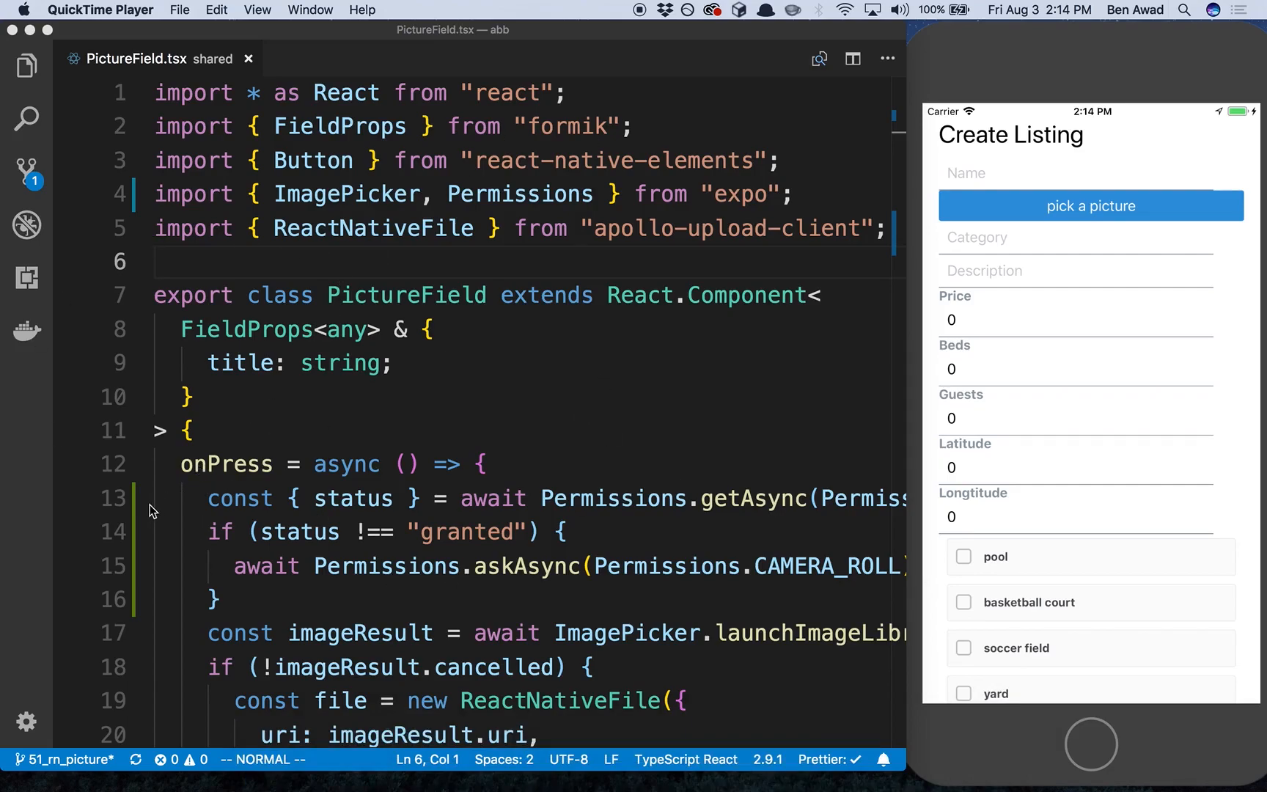
pyautogui.moveTo(1136, 258)
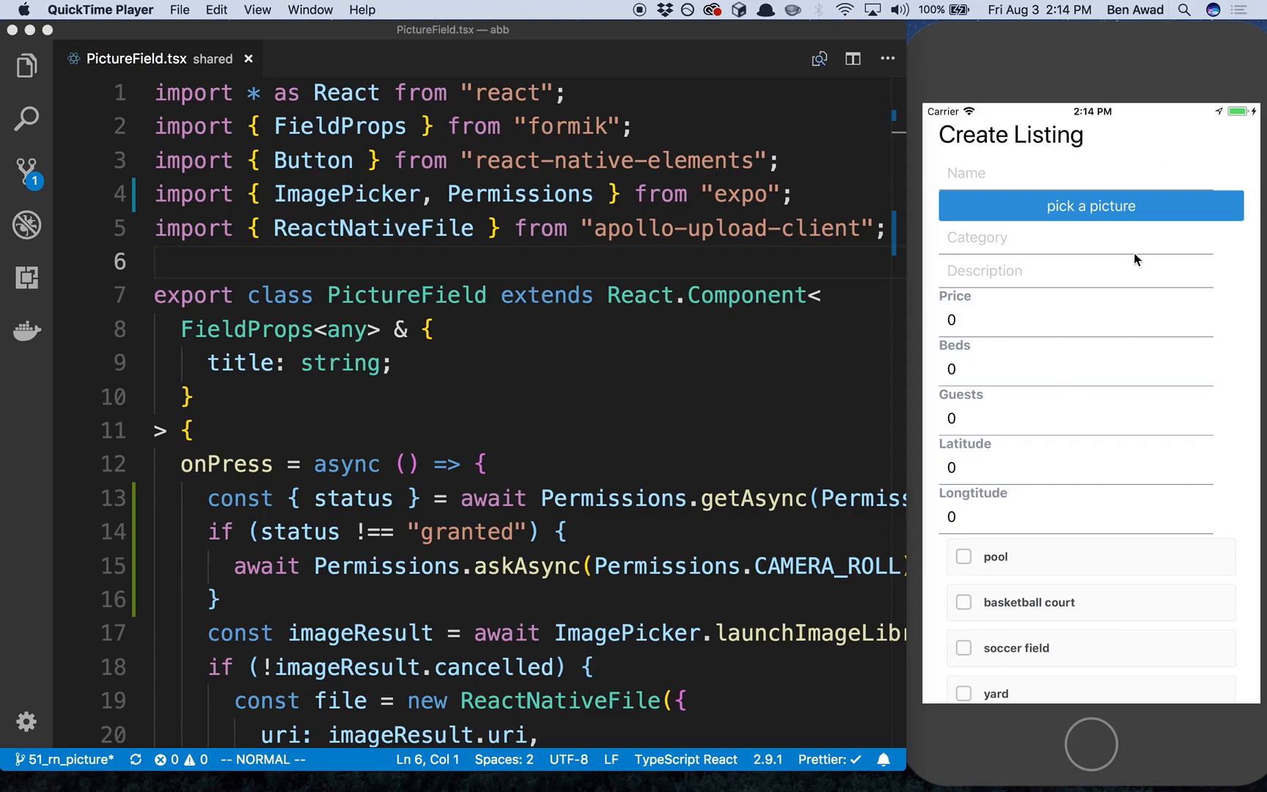
pyautogui.moveTo(562, 167)
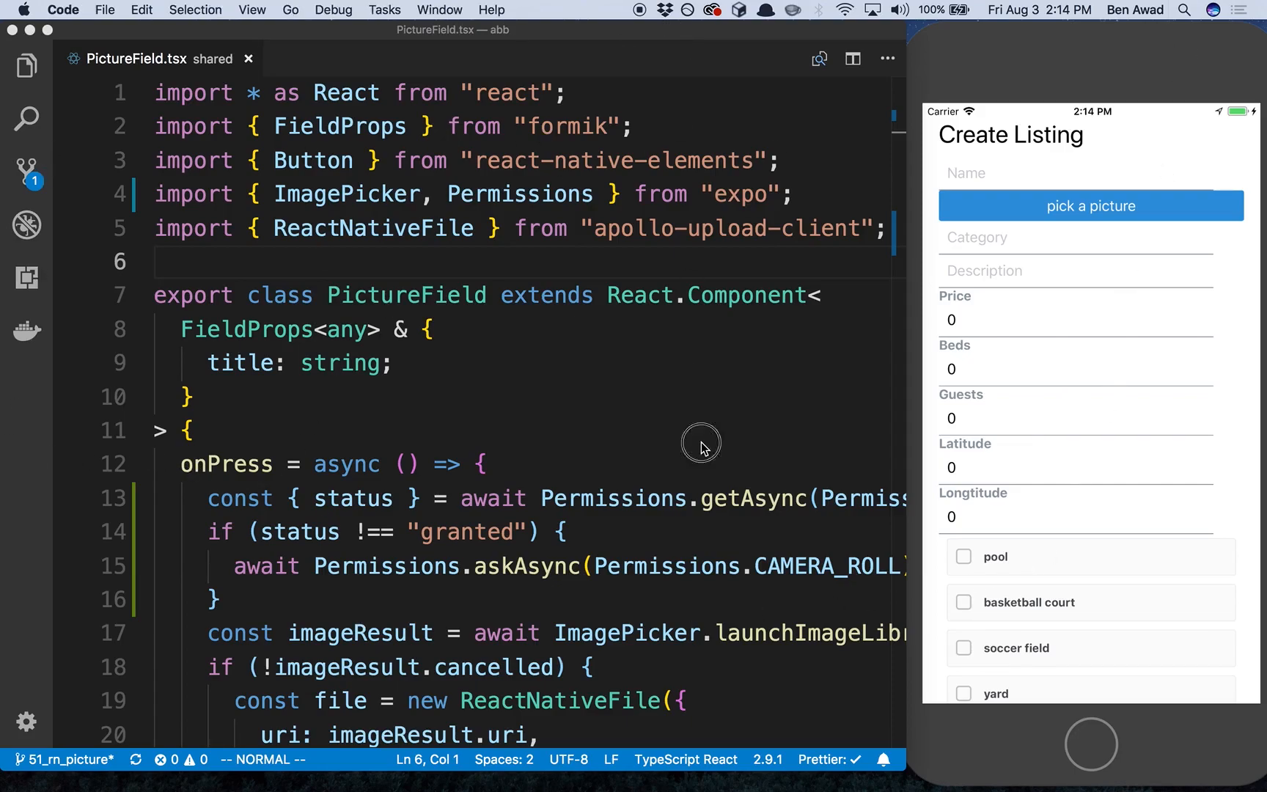
# Review the PictureField code, highlighting every use of Permissions in the file
pyautogui.click(186, 431)
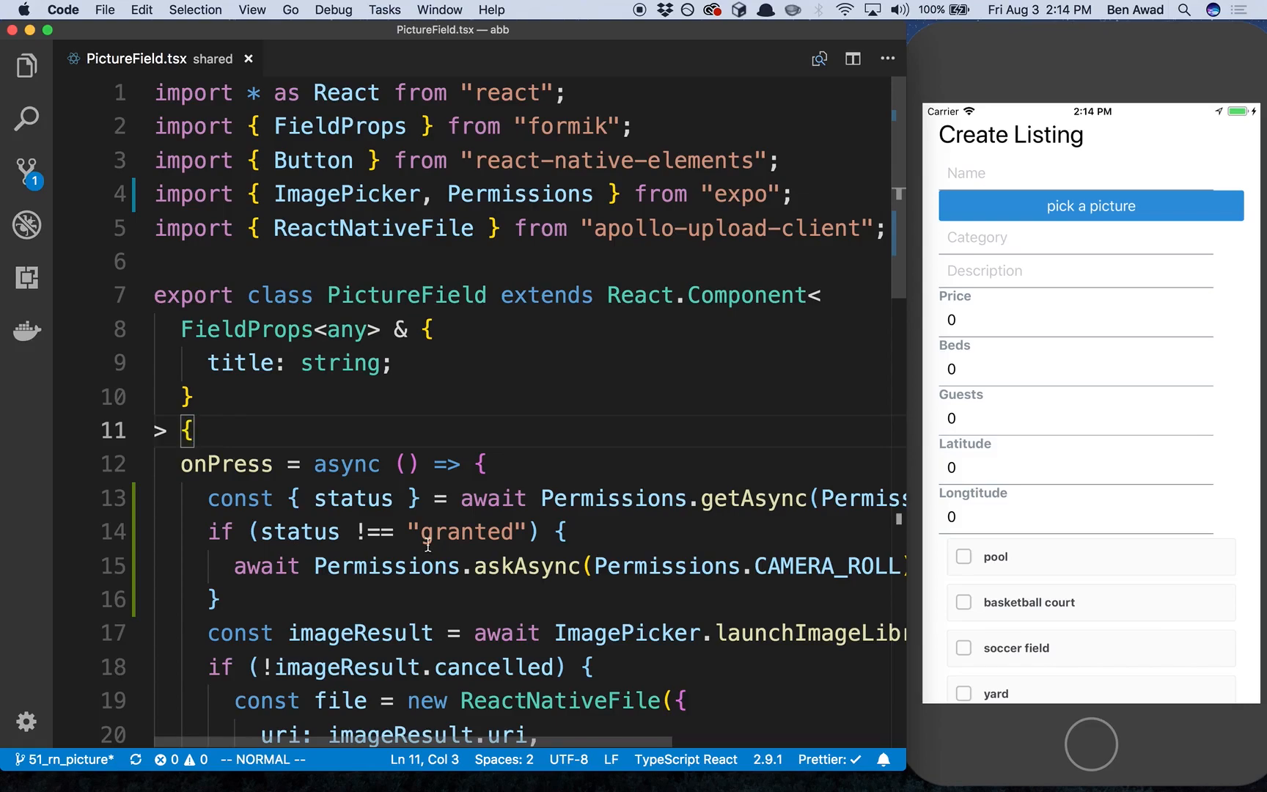
pyautogui.moveTo(942, 202)
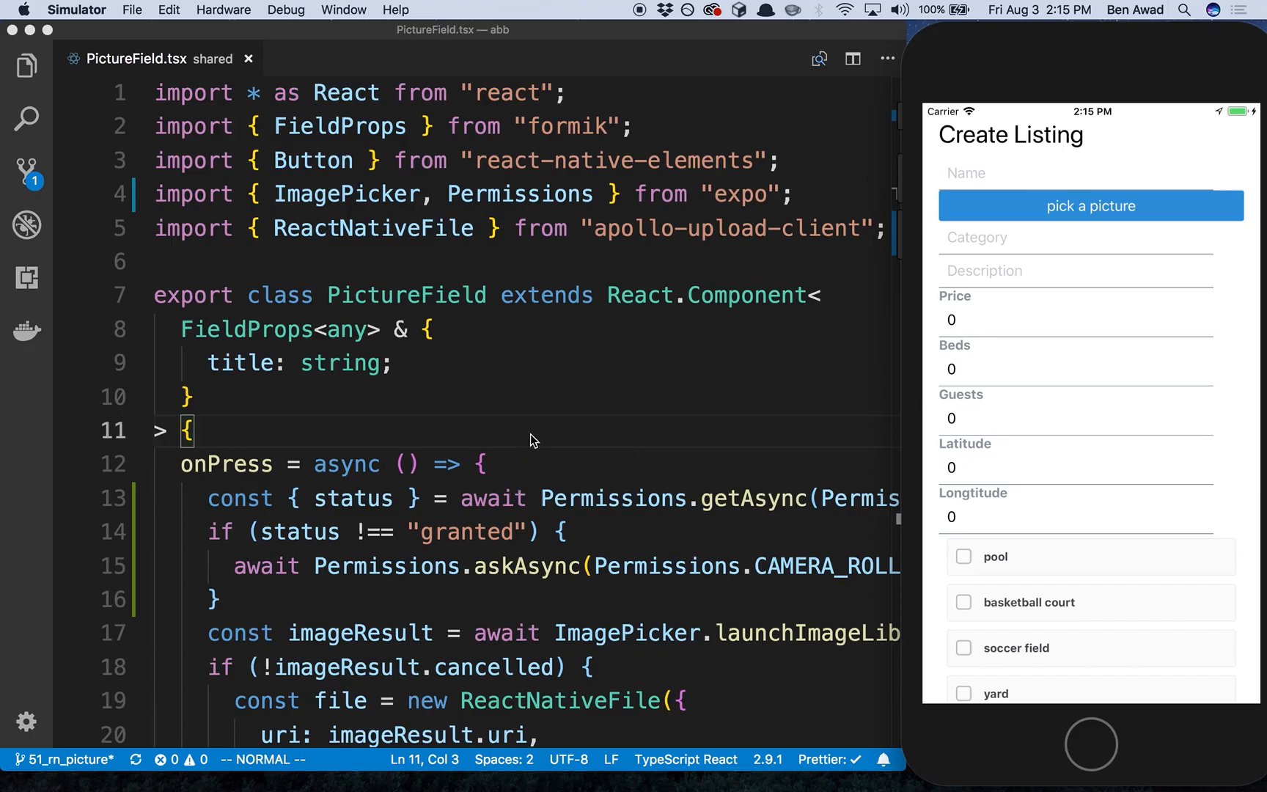
pyautogui.scroll(-3)
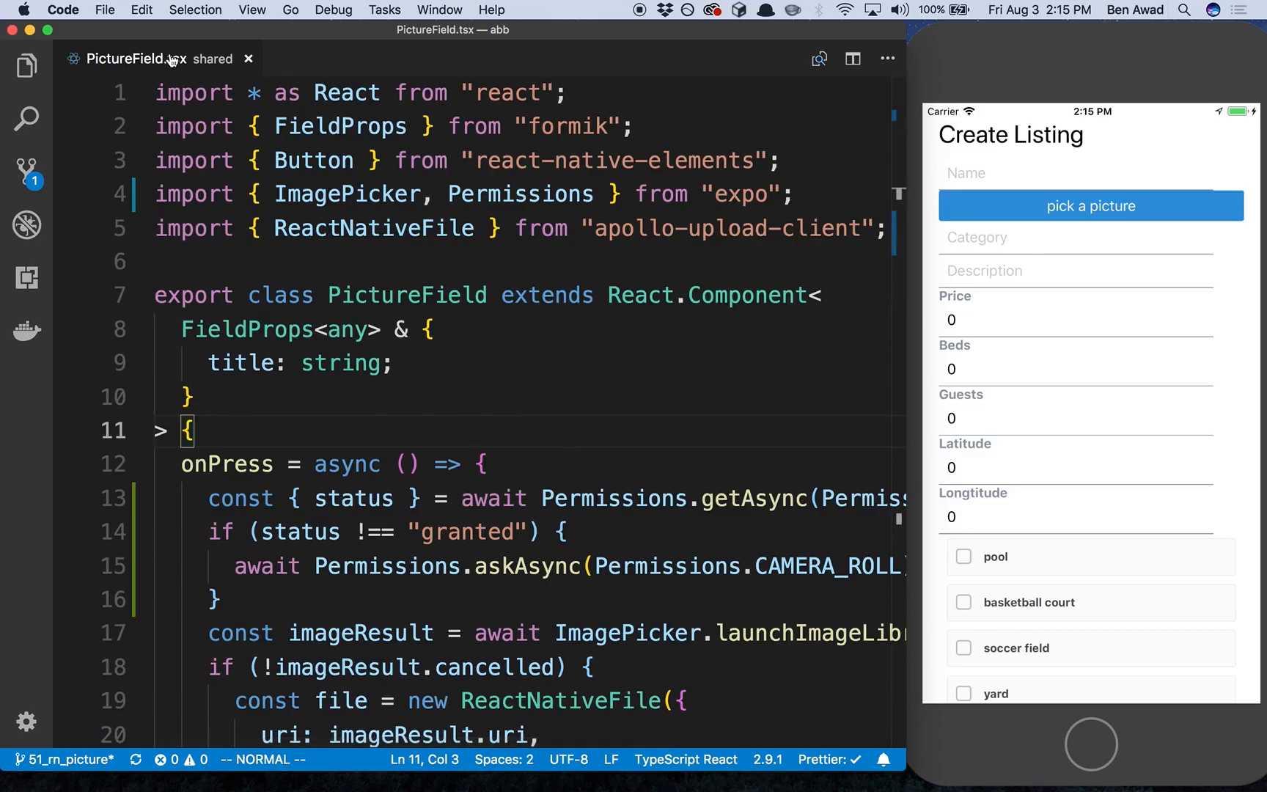
pyautogui.doubleClick(519, 193)
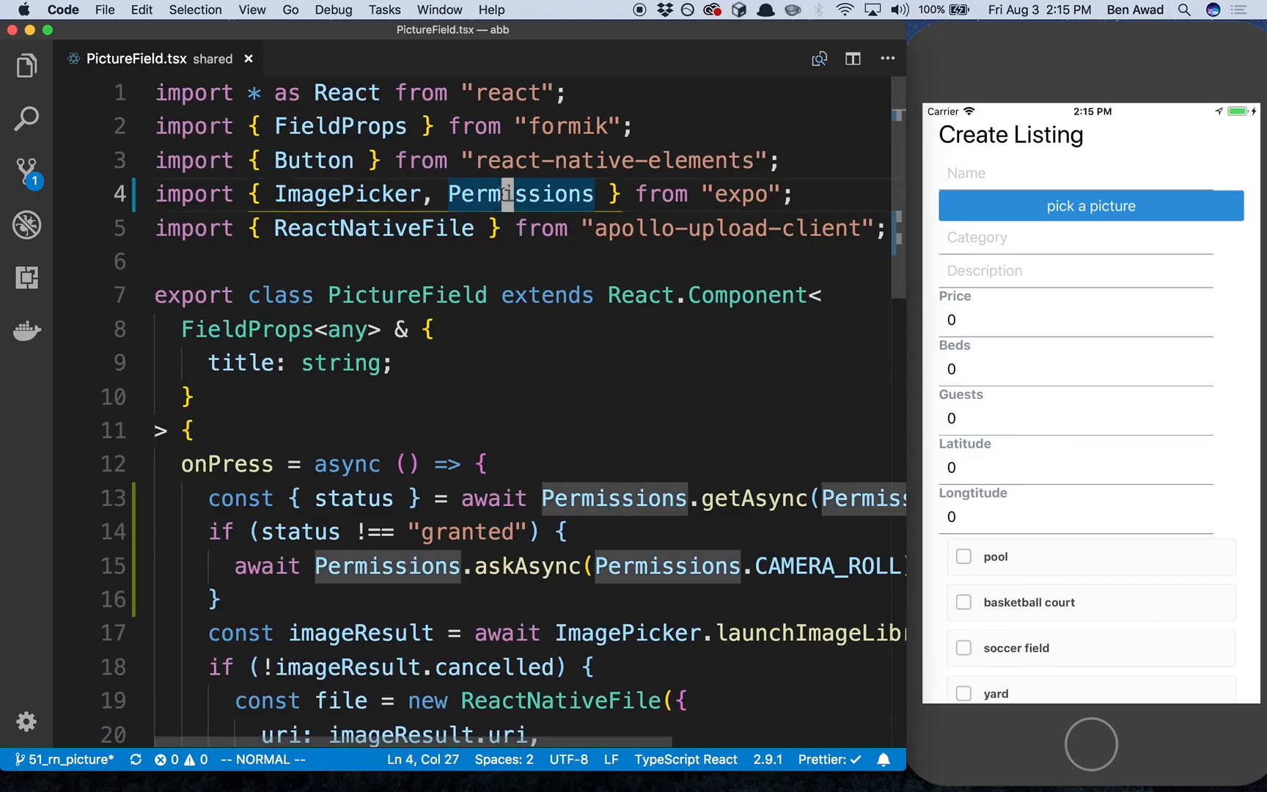
pyautogui.scroll(-3)
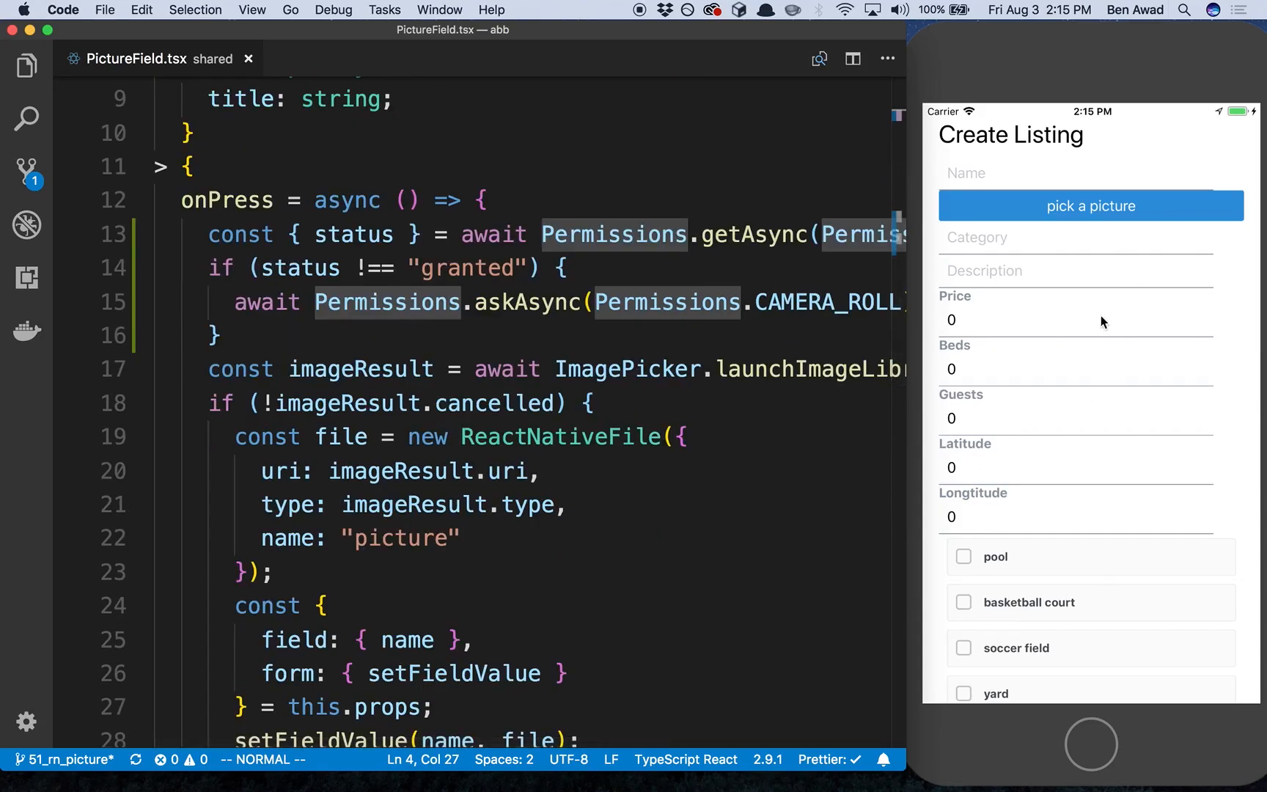
pyautogui.moveTo(989, 264)
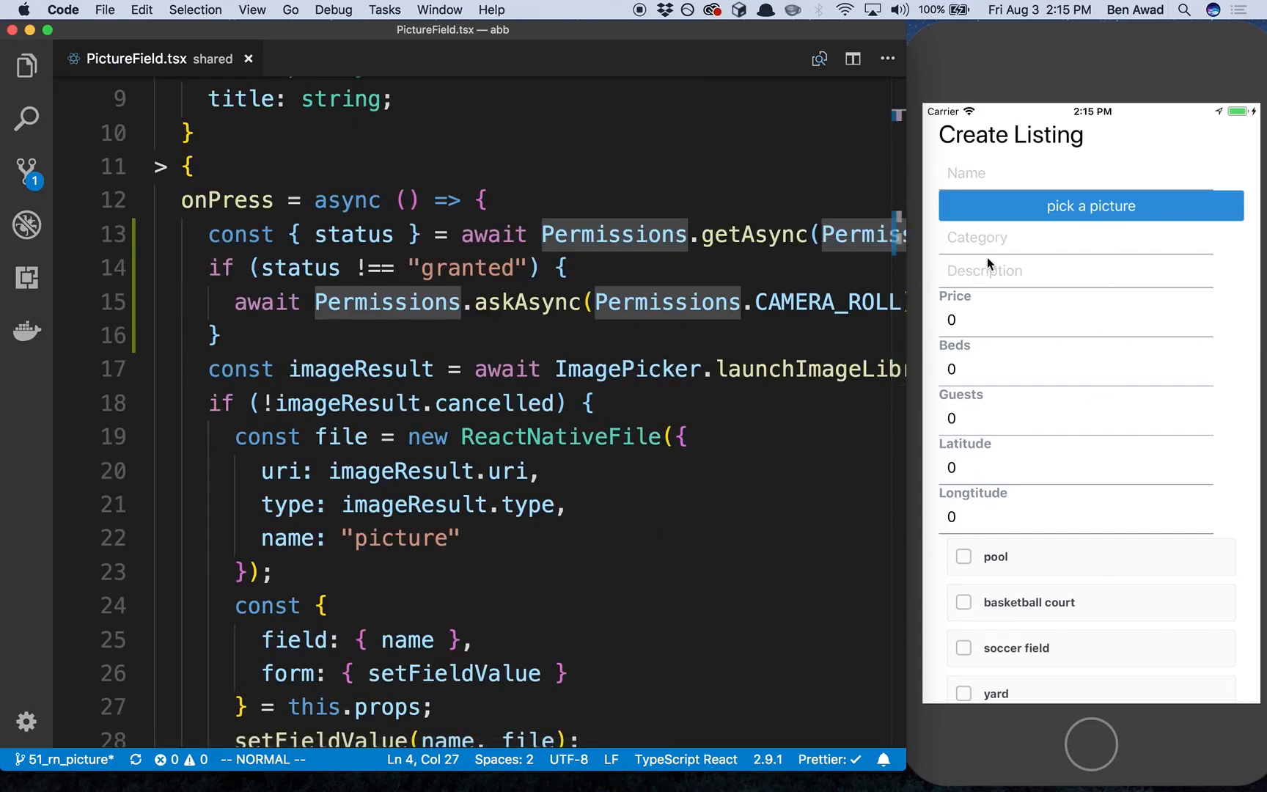
pyautogui.moveTo(1058, 376)
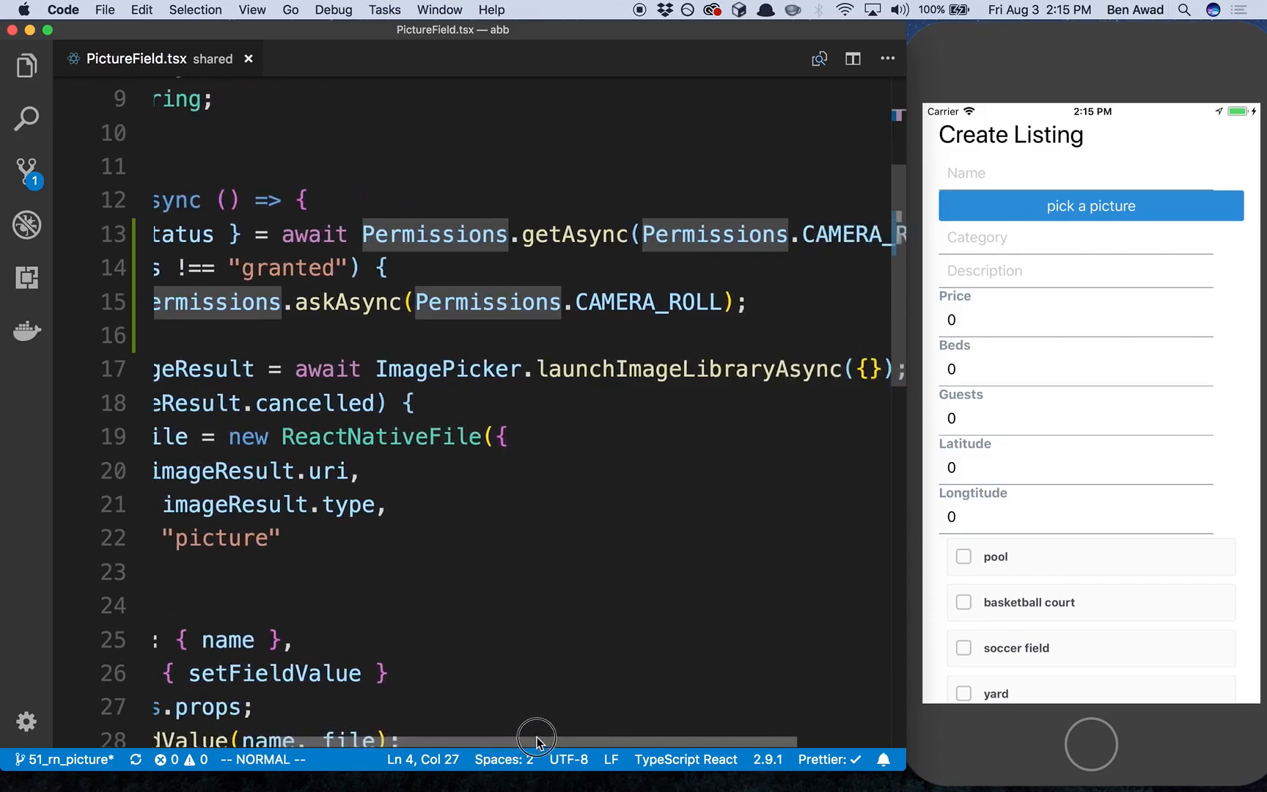
pyautogui.moveTo(538, 741); pyautogui.dragTo(612, 737)
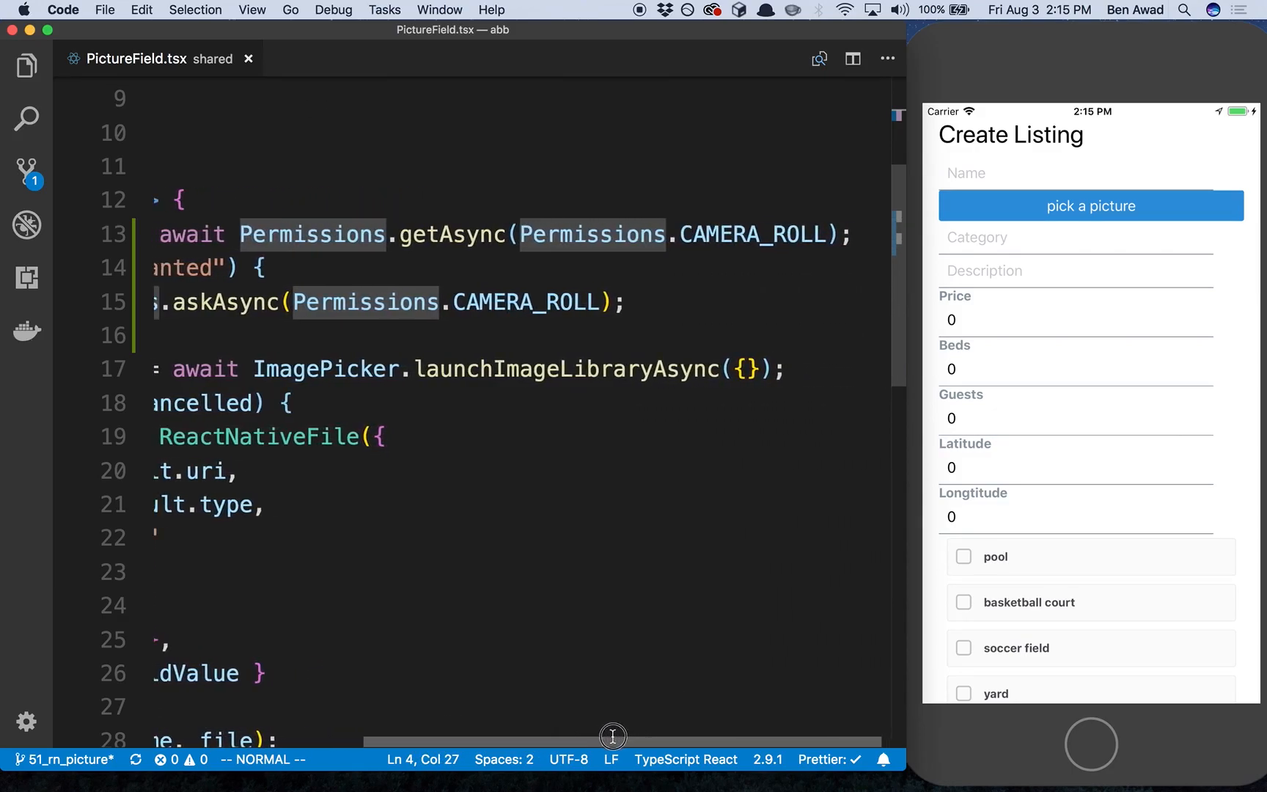
pyautogui.moveTo(452, 234)
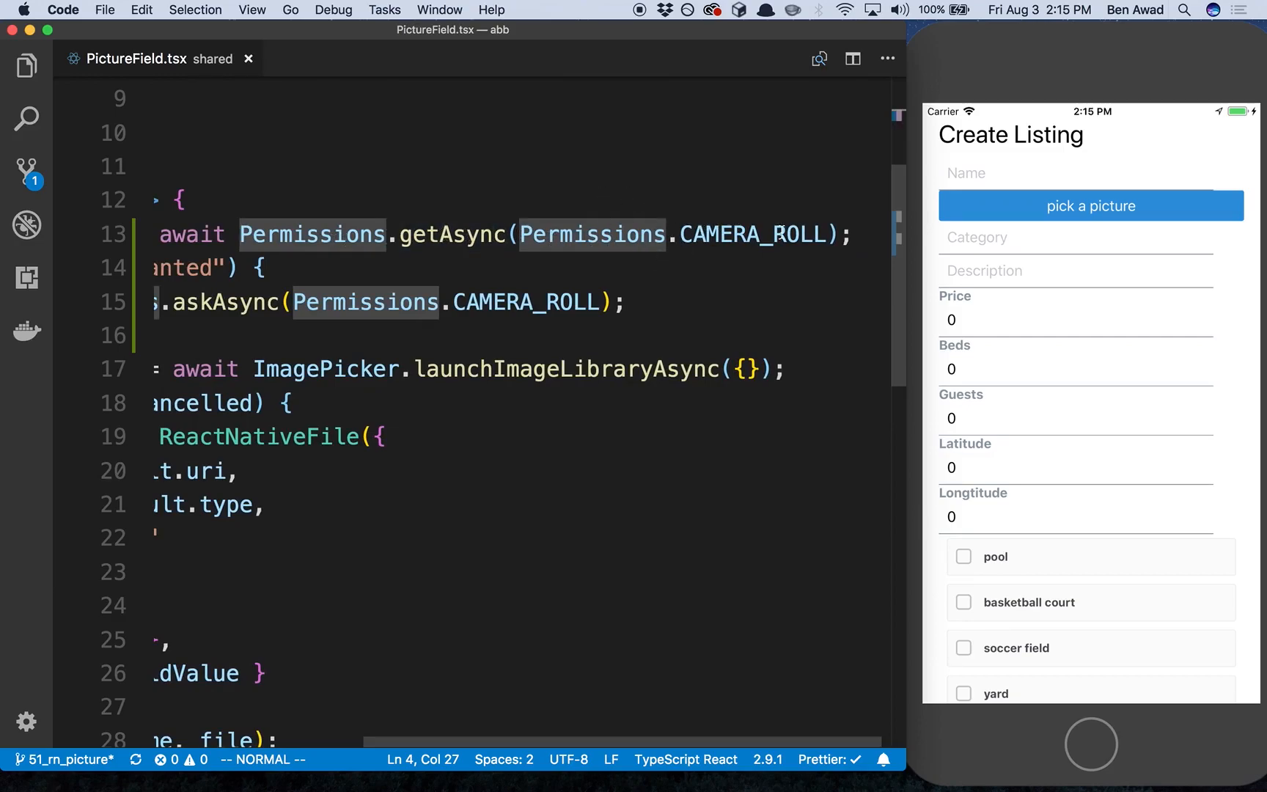
pyautogui.moveTo(648, 249)
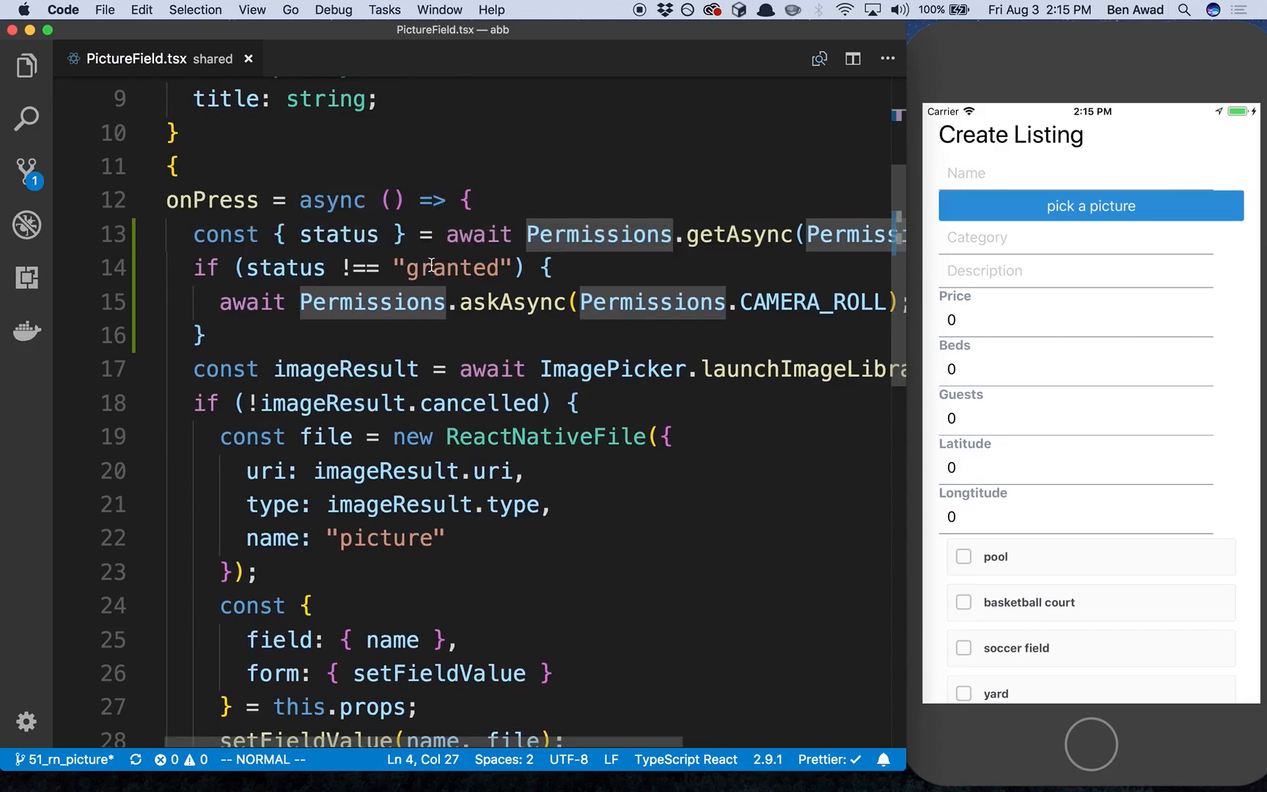
pyautogui.moveTo(604, 284)
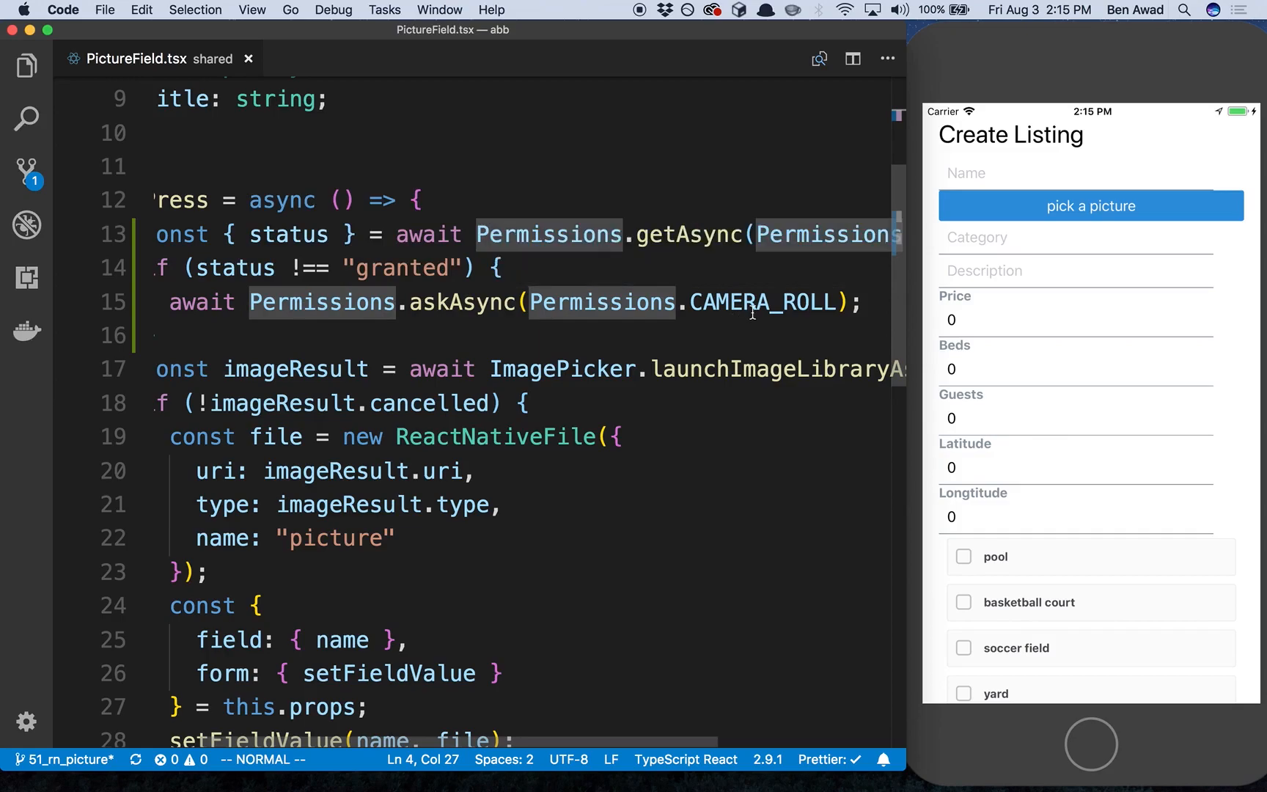
pyautogui.moveTo(718, 321)
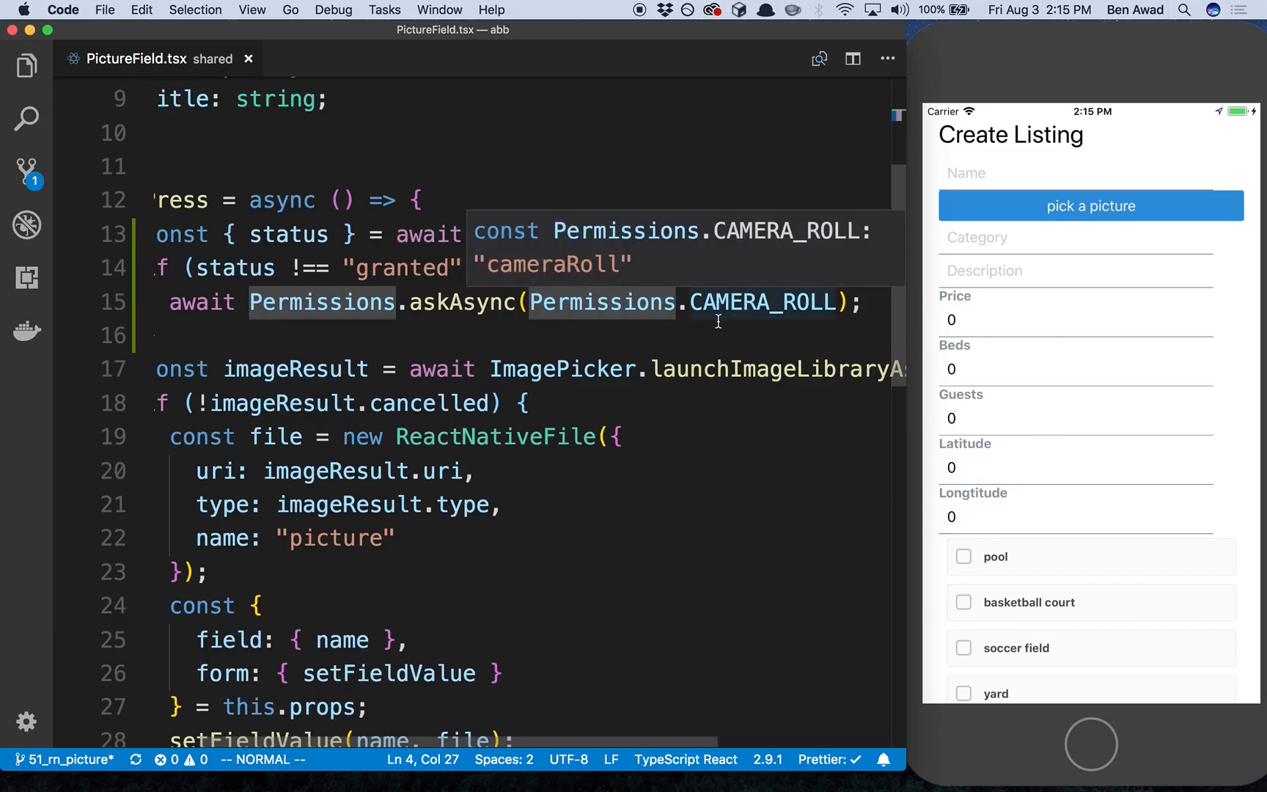
# Pick a listing picture from the simulator's Camera Roll album
pyautogui.click(1090, 205)
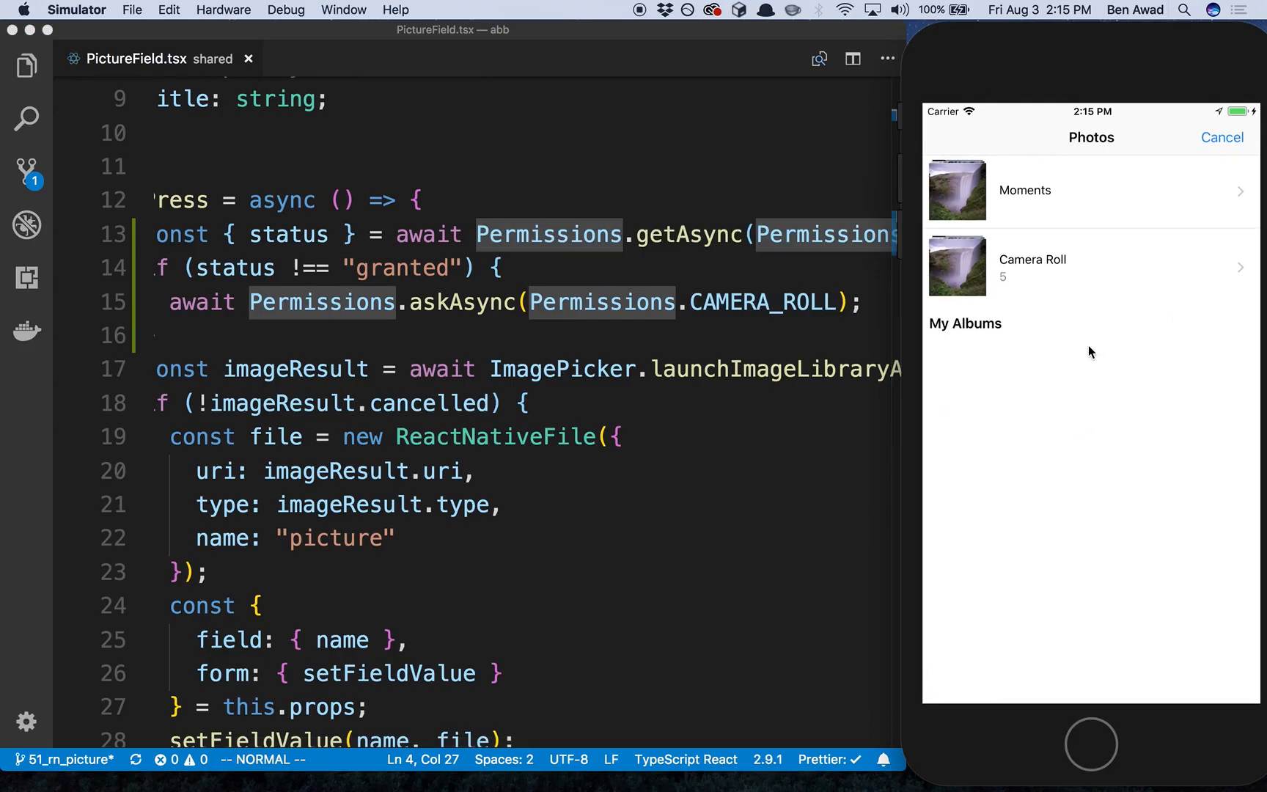
pyautogui.moveTo(1058, 290)
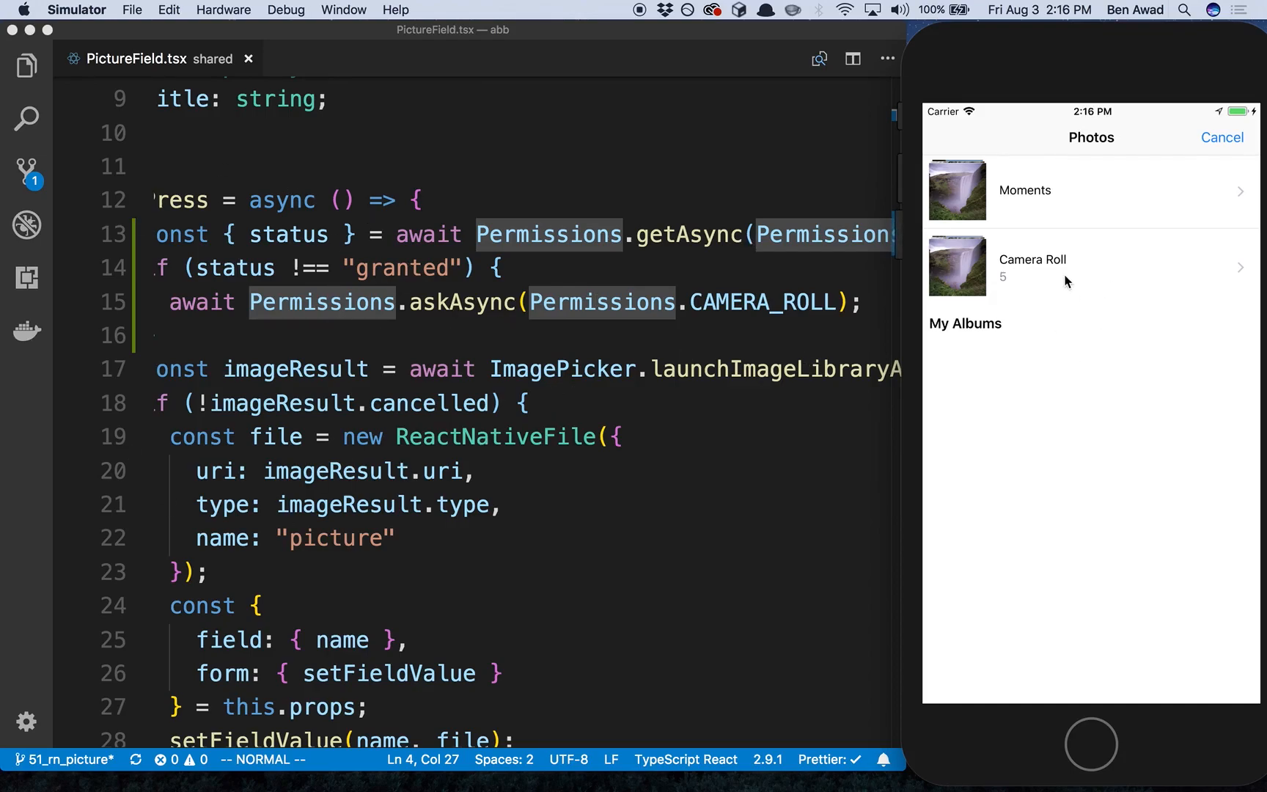
pyautogui.click(1032, 260)
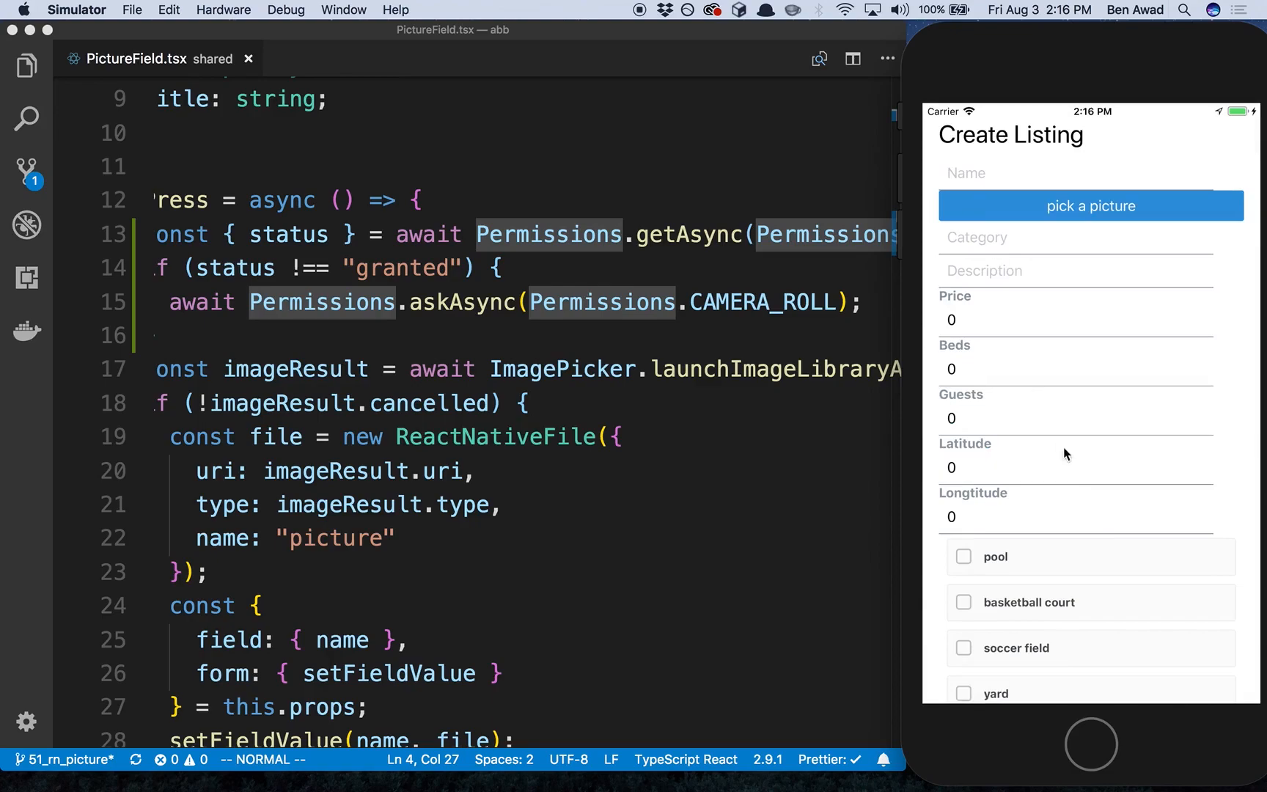
pyautogui.scroll(-3)
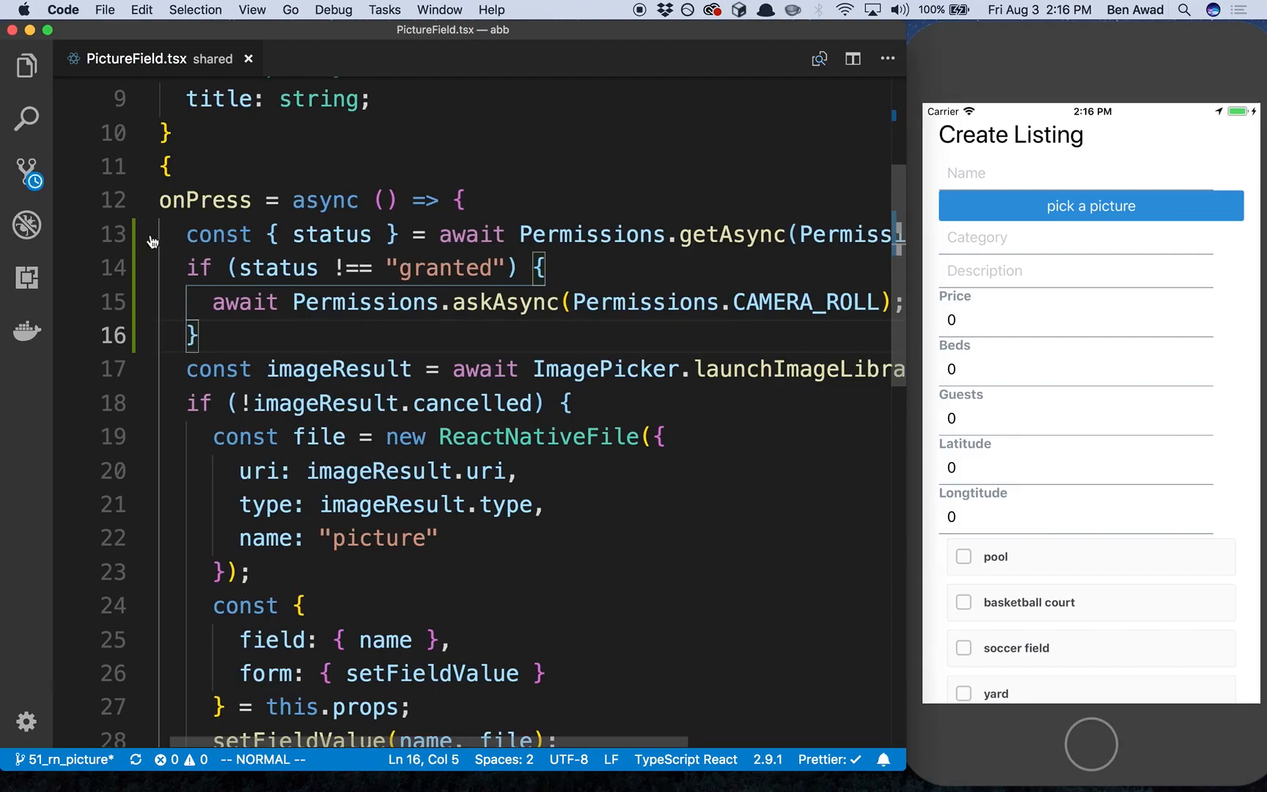
# Browse server images, previewing trK2oGyeg.jpeg, H9S3bDBFB.jpeg and LCFihpY2S.jpeg
pyautogui.click(28, 65)
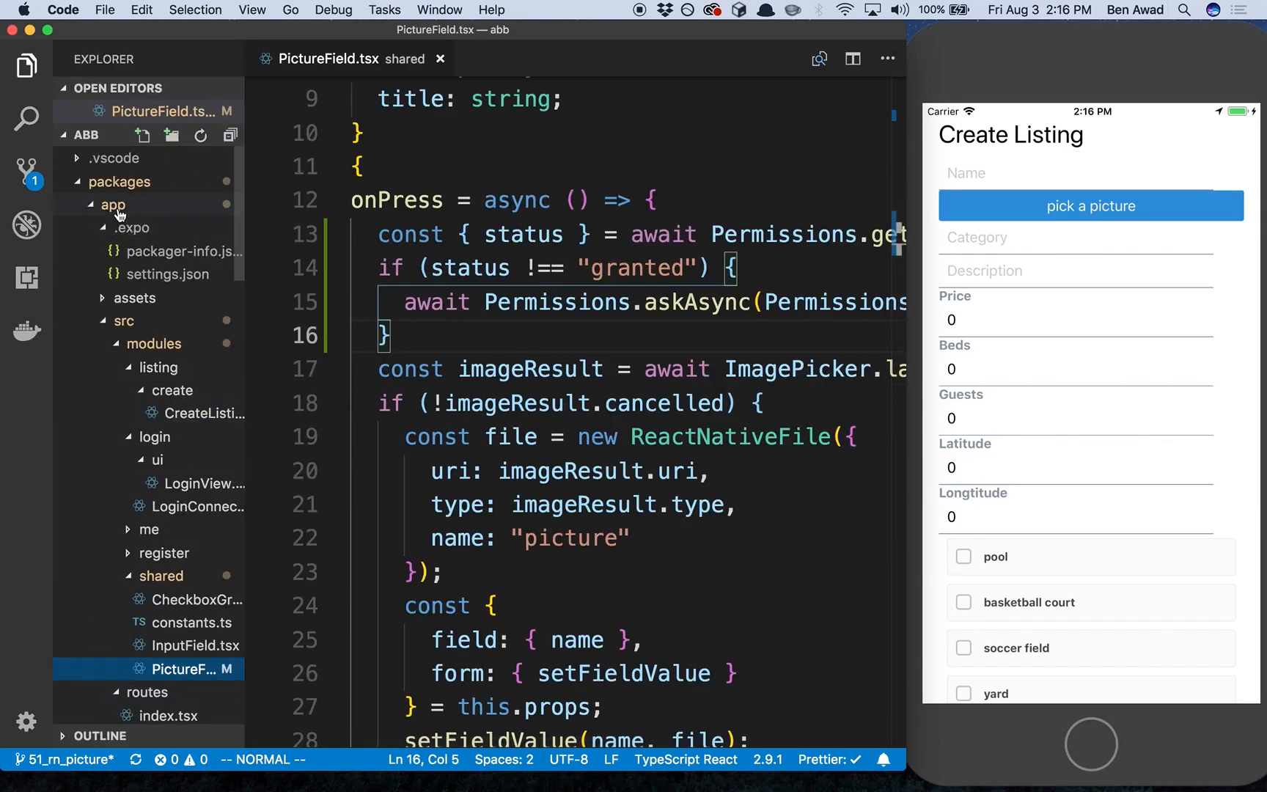
pyautogui.click(110, 204)
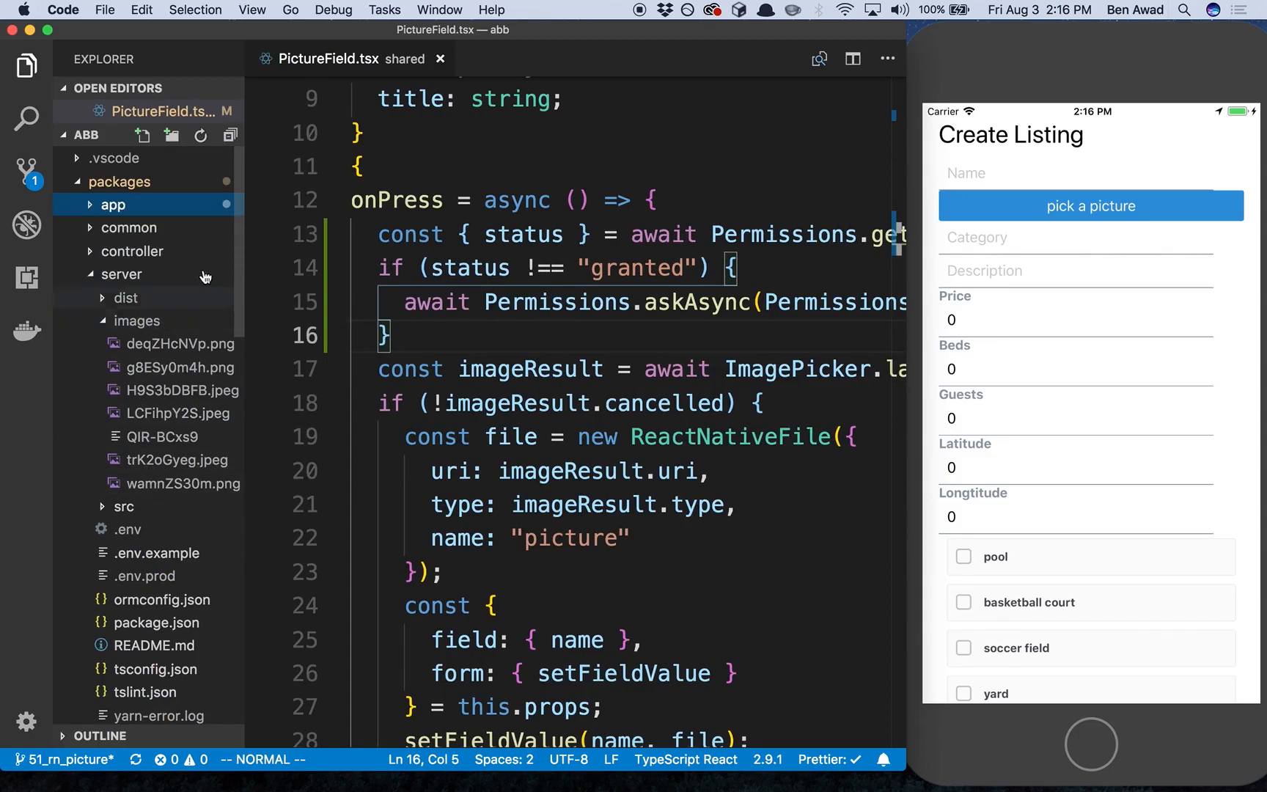
pyautogui.click(113, 205)
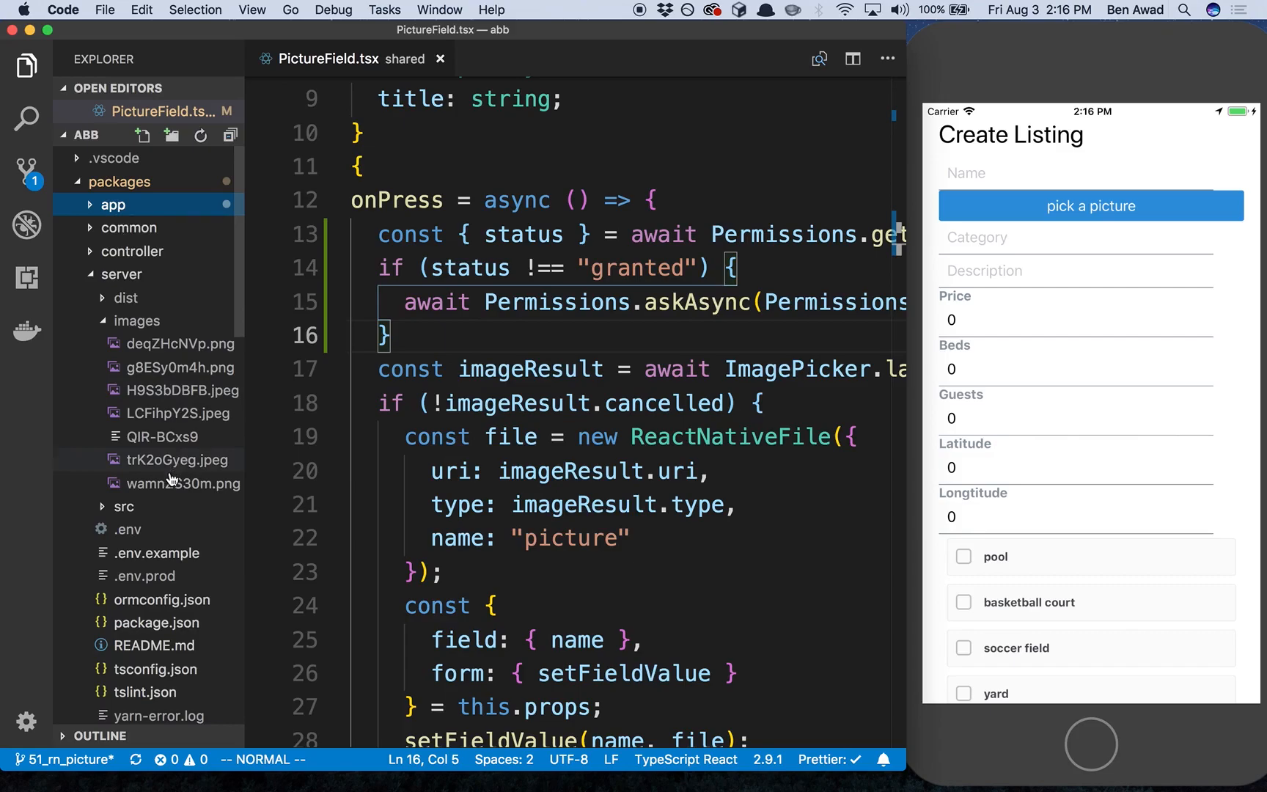
pyautogui.click(177, 460)
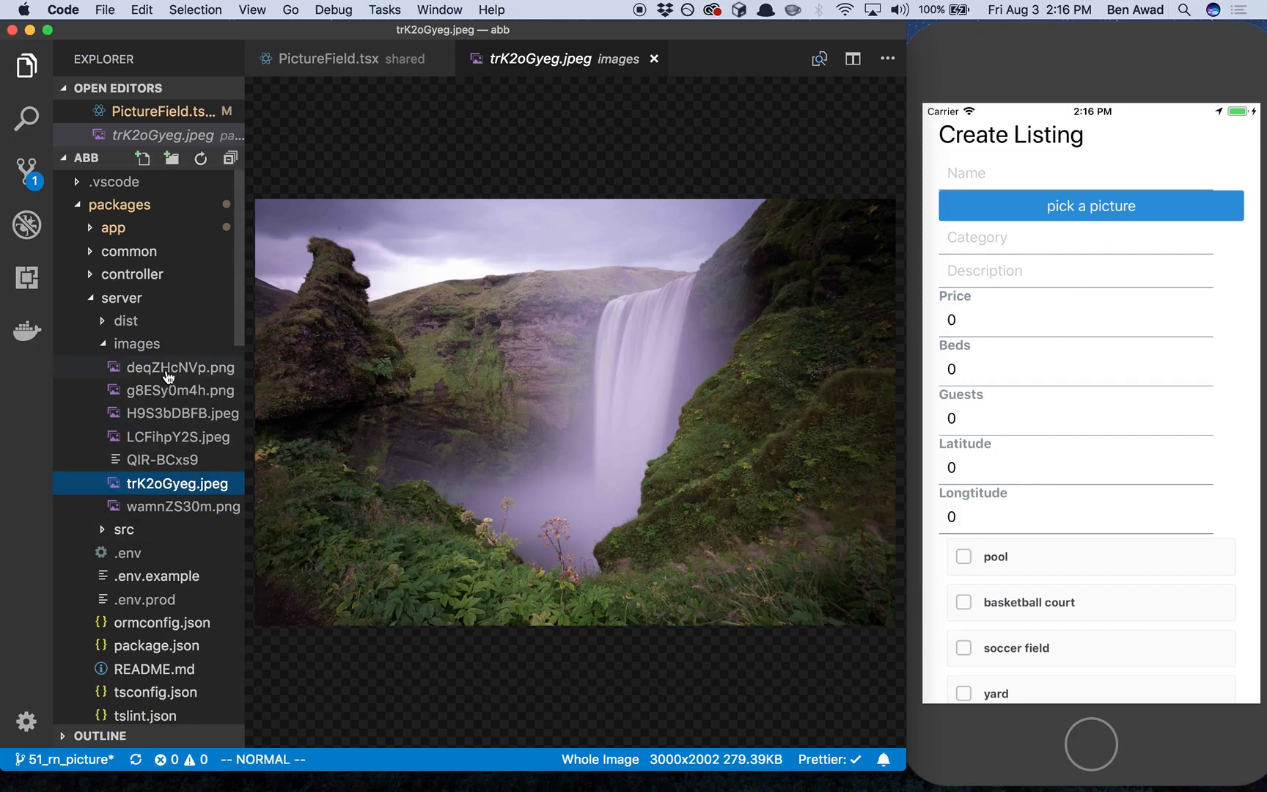
pyautogui.click(182, 413)
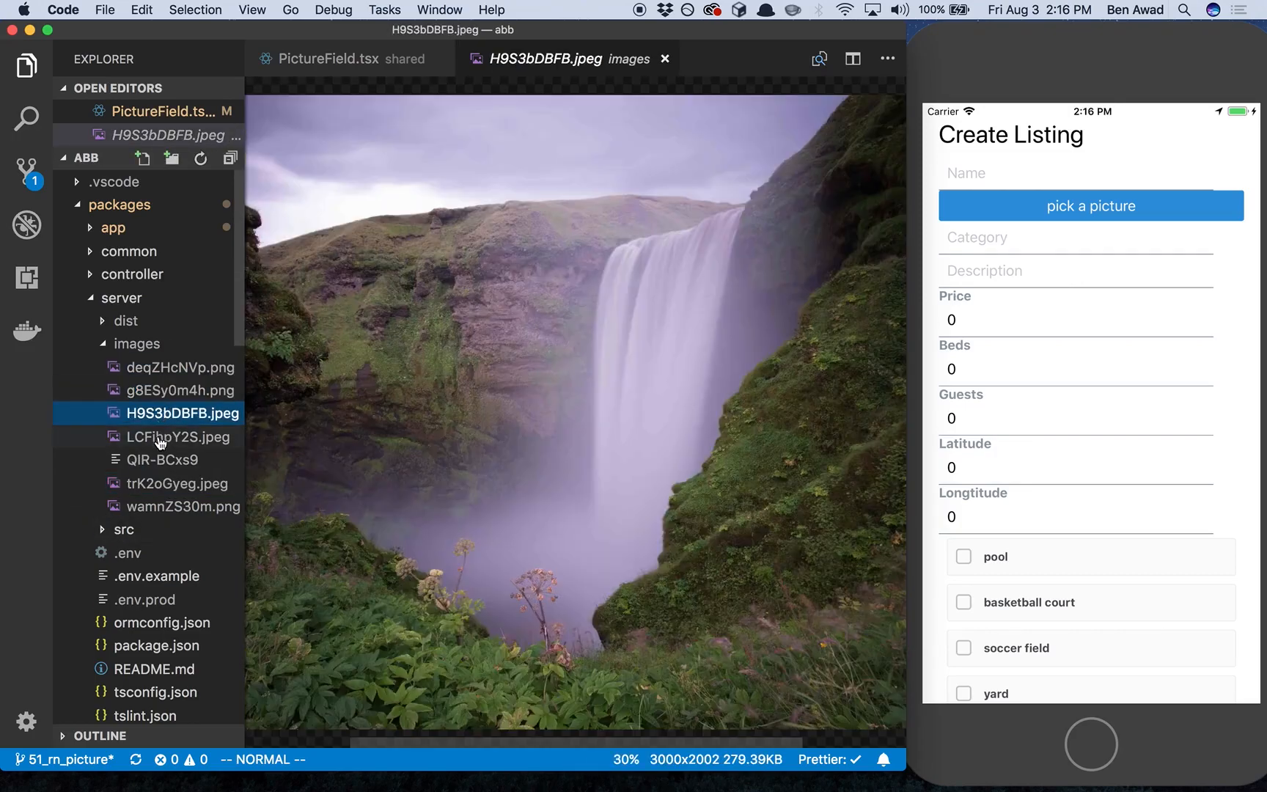
pyautogui.click(177, 436)
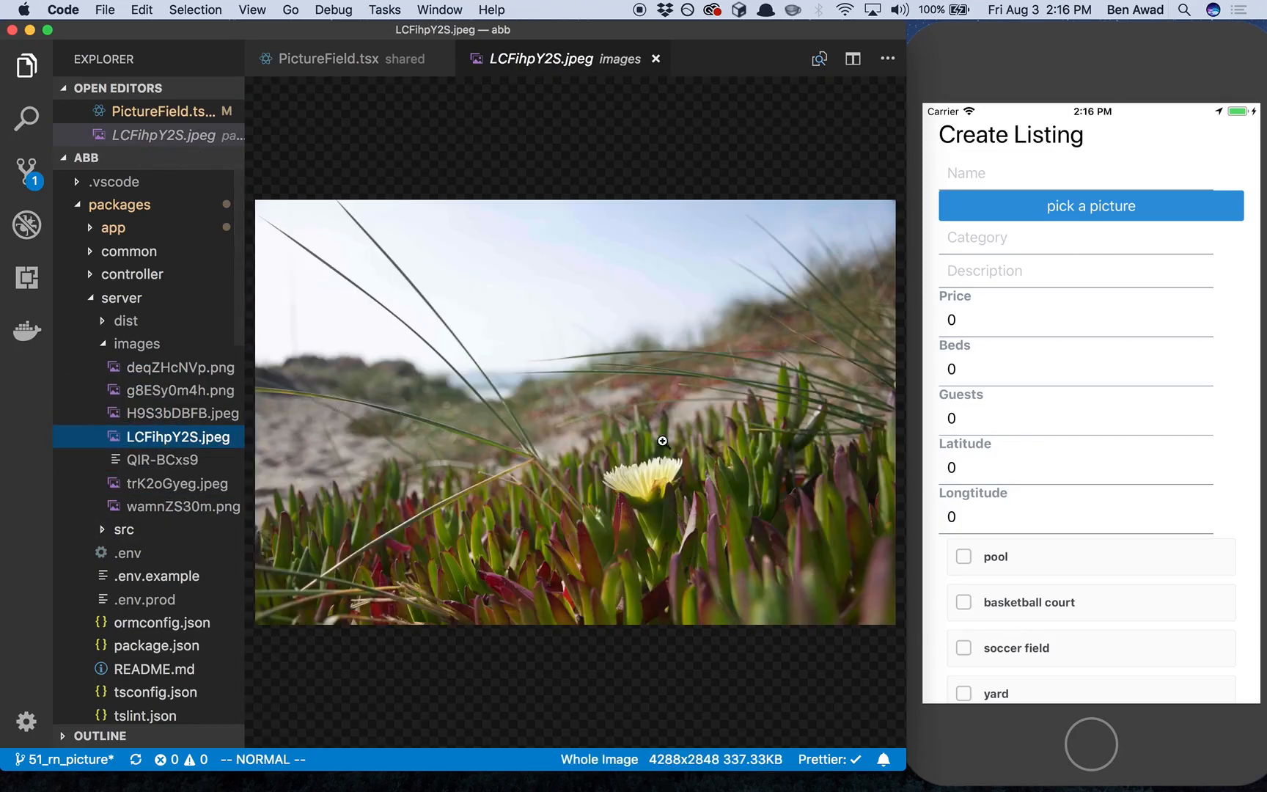
pyautogui.moveTo(570, 522)
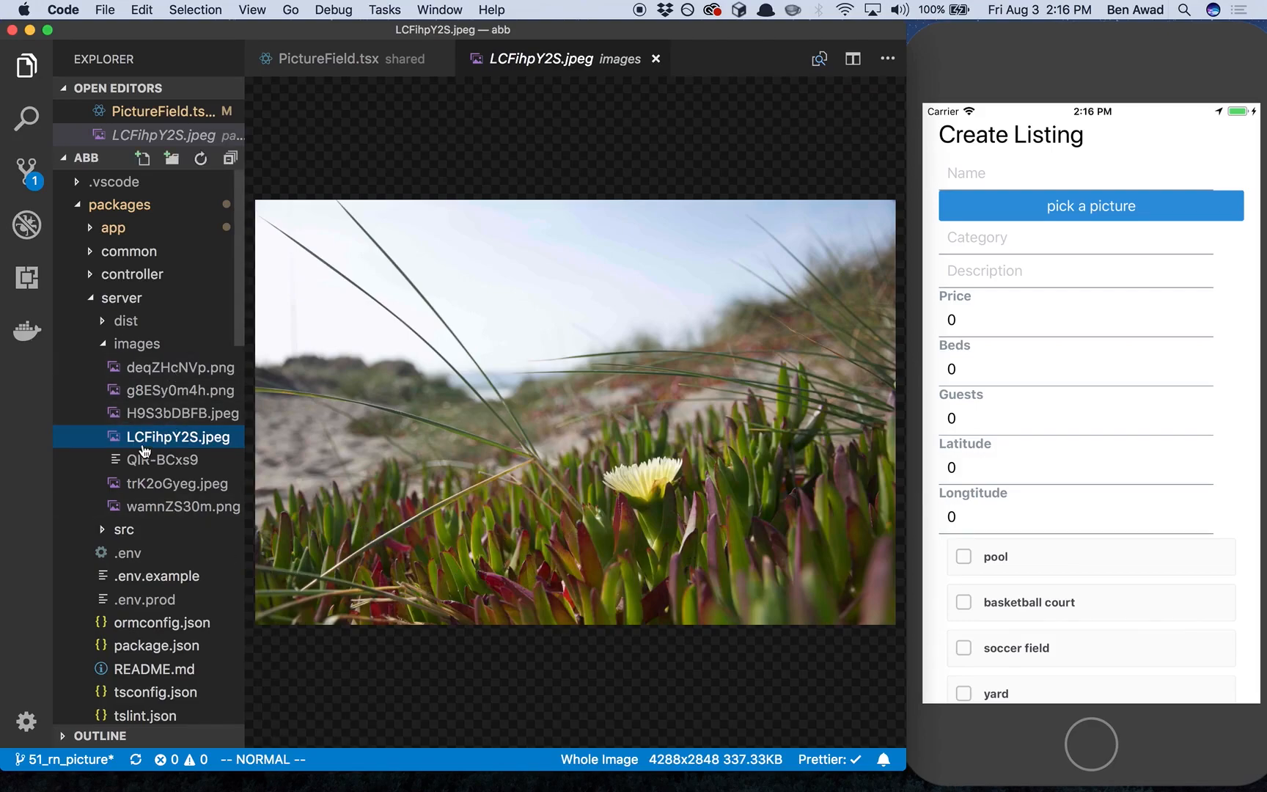
pyautogui.moveTo(1088, 666)
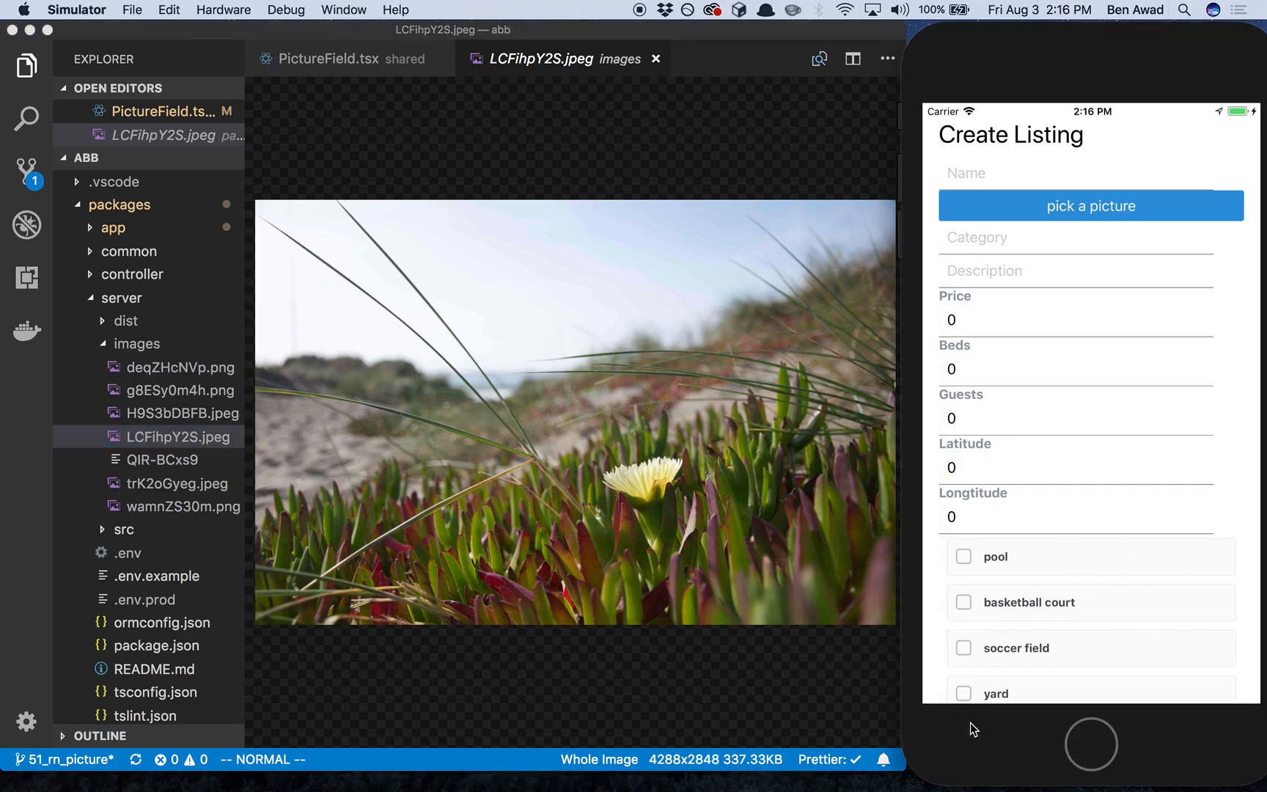
pyautogui.scroll(-3)
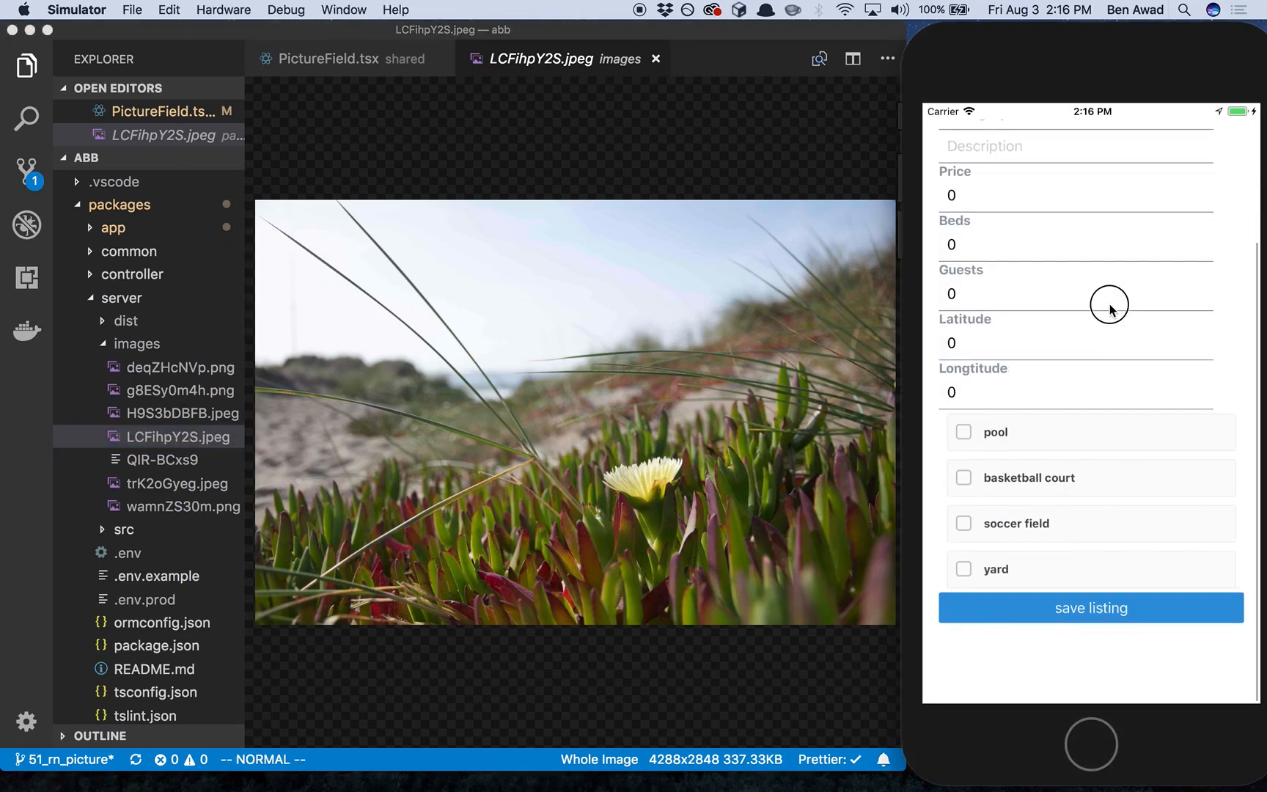
pyautogui.scroll(-3)
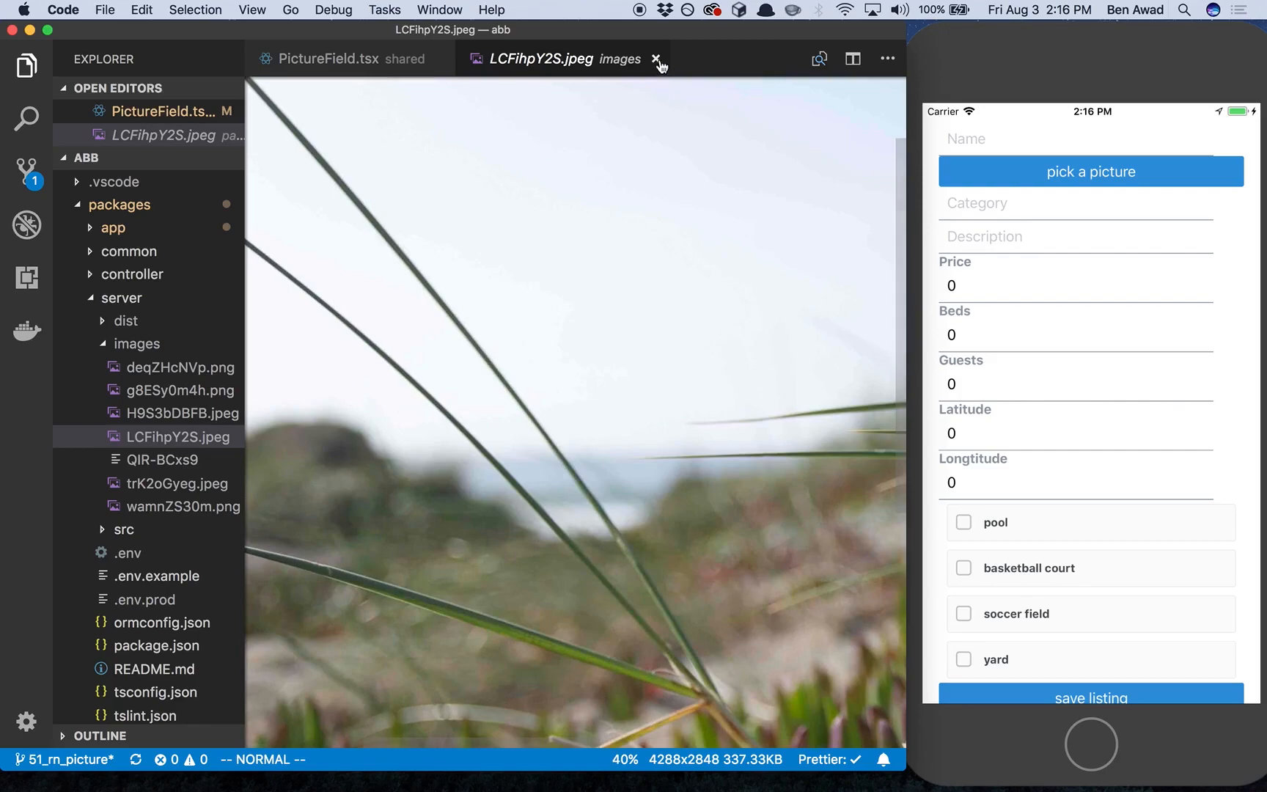
# Close the LCFihpY2S.jpeg image preview tab
pyautogui.click(653, 59)
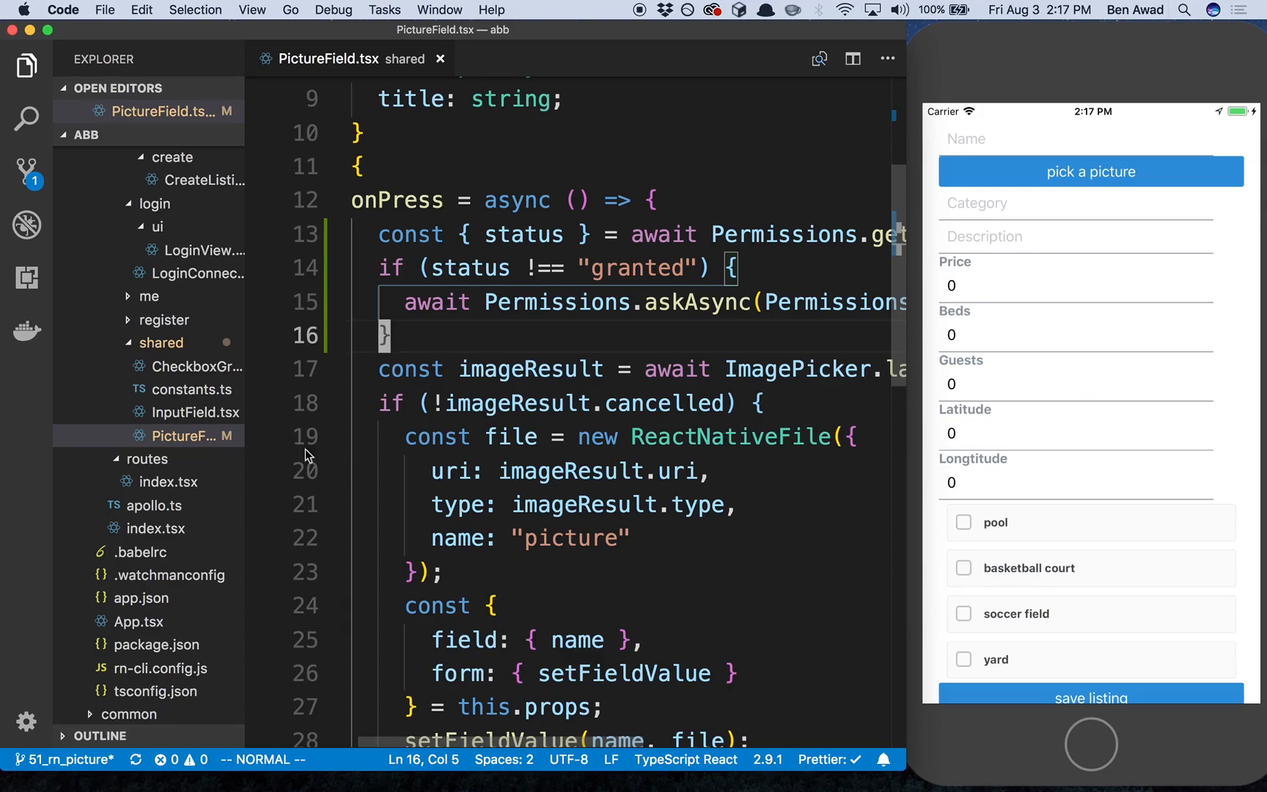
pyautogui.moveTo(38, 326)
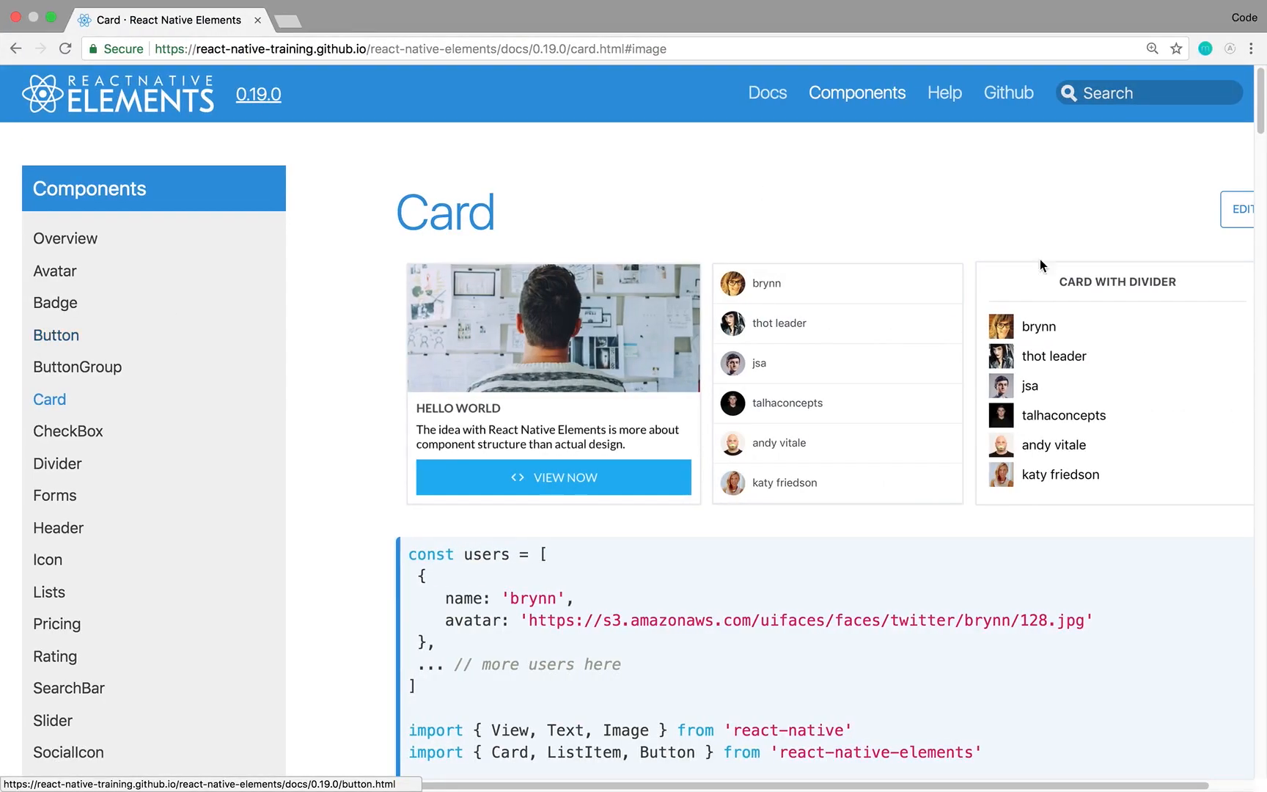
pyautogui.moveTo(704, 257)
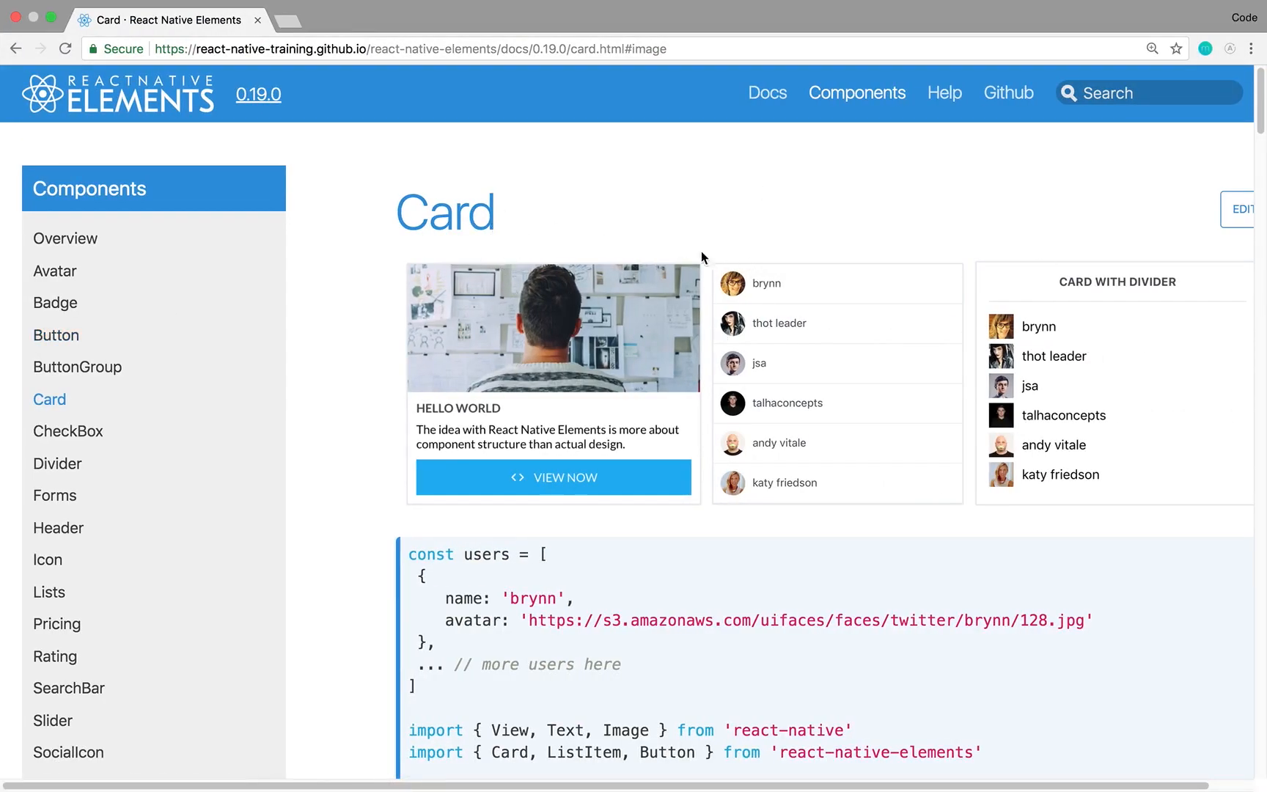
pyautogui.moveTo(686, 236)
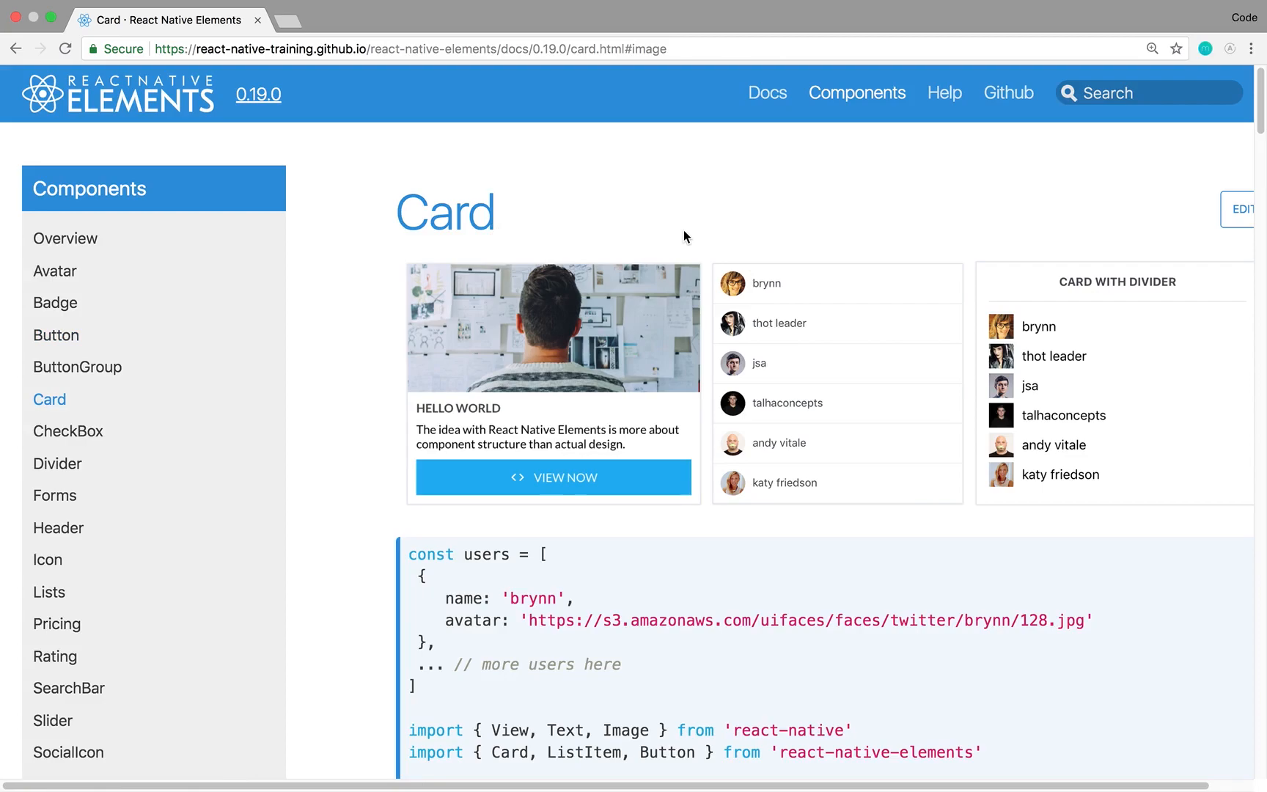
pyautogui.scroll(-3)
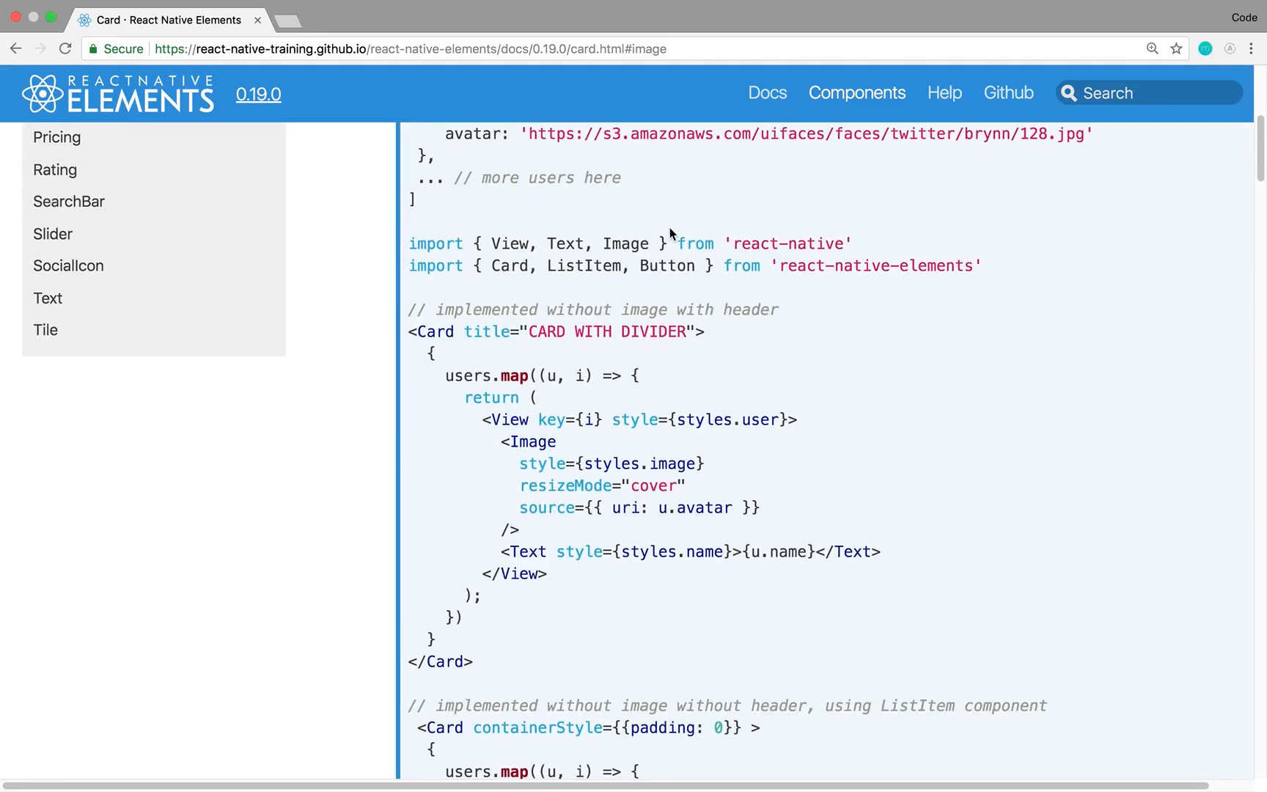
pyautogui.scroll(3)
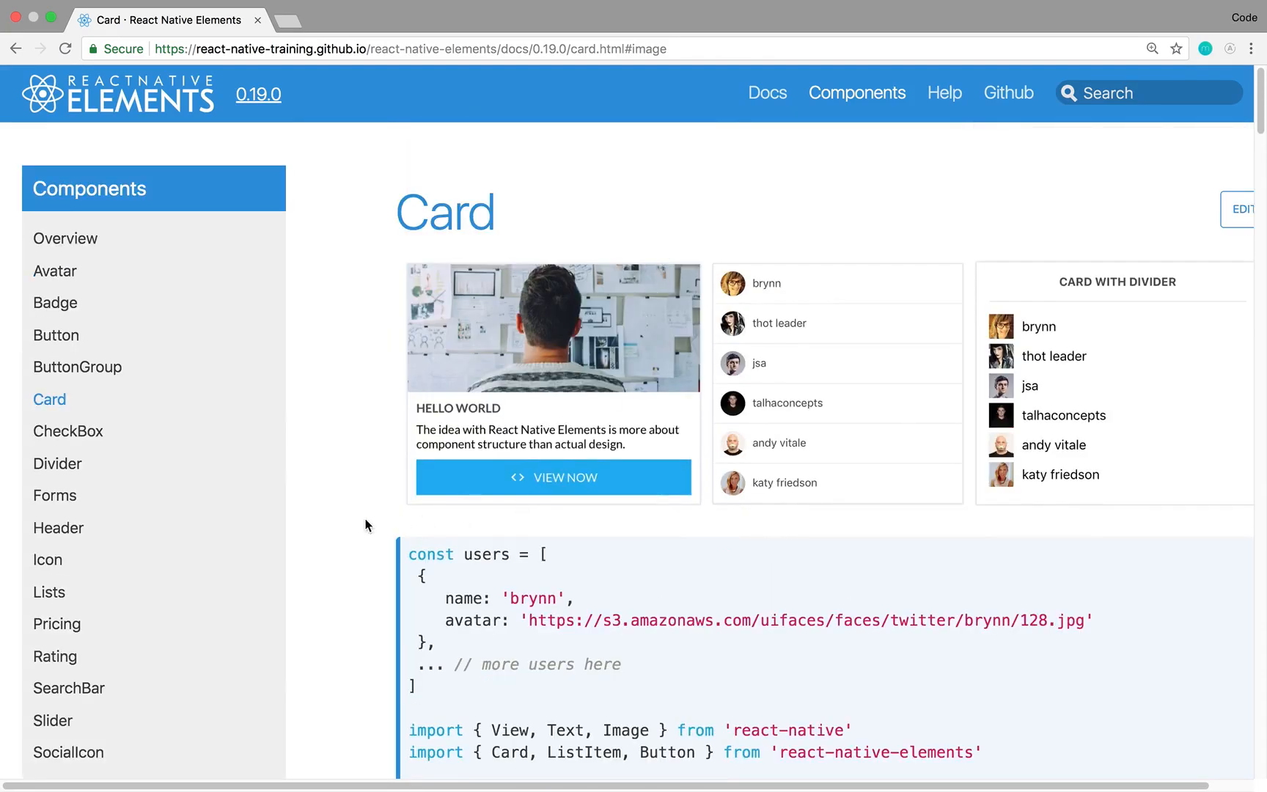
pyautogui.moveTo(593, 392)
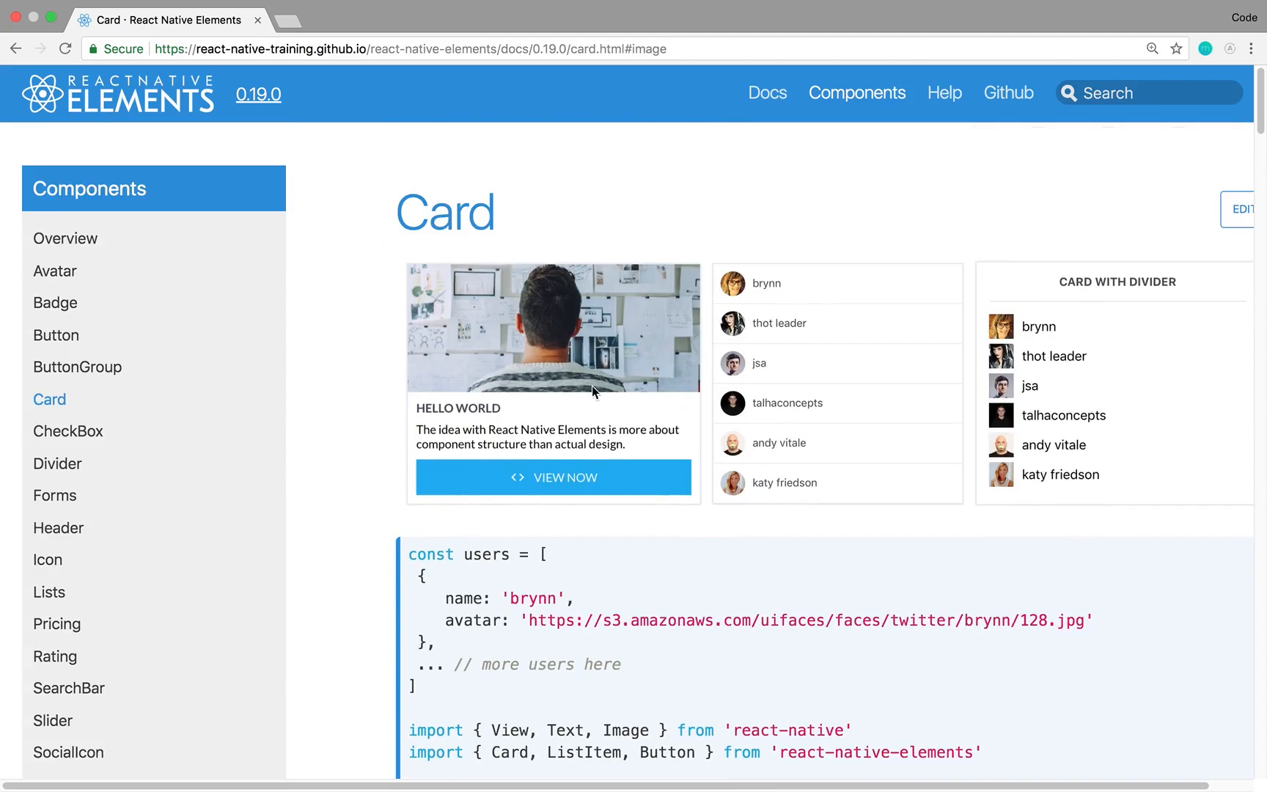
pyautogui.scroll(-3)
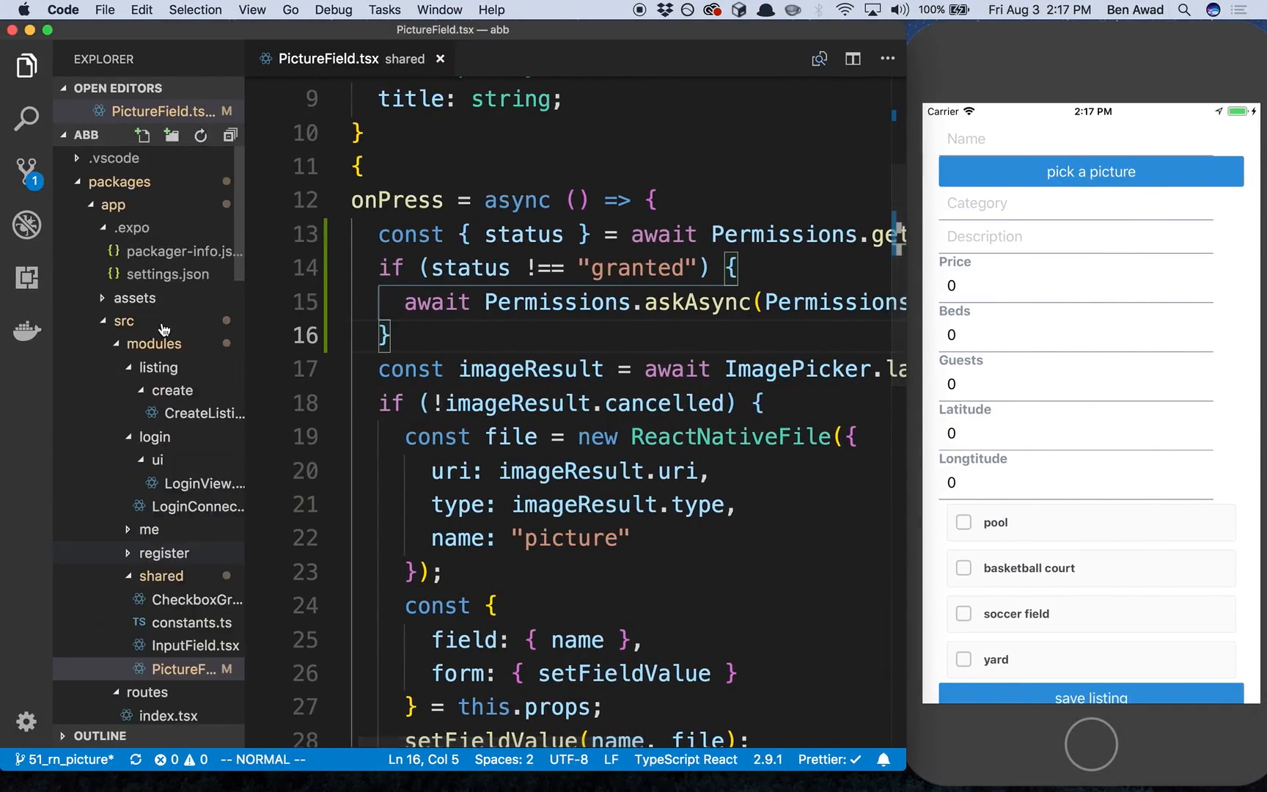
# Add a 'find' folder under listing containing a new FindListingsConnector.tsx file
pyautogui.rightClick(154, 344)
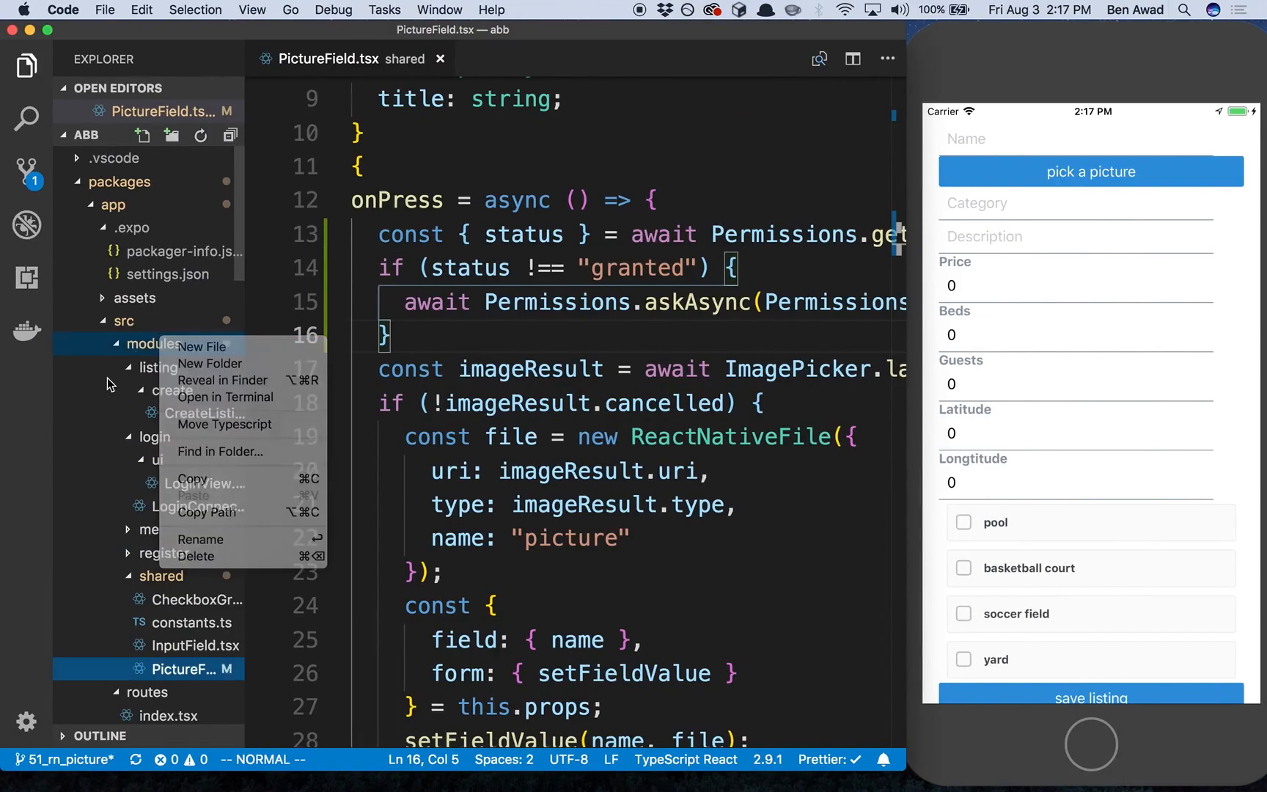
pyautogui.click(158, 367)
pyautogui.write('field')
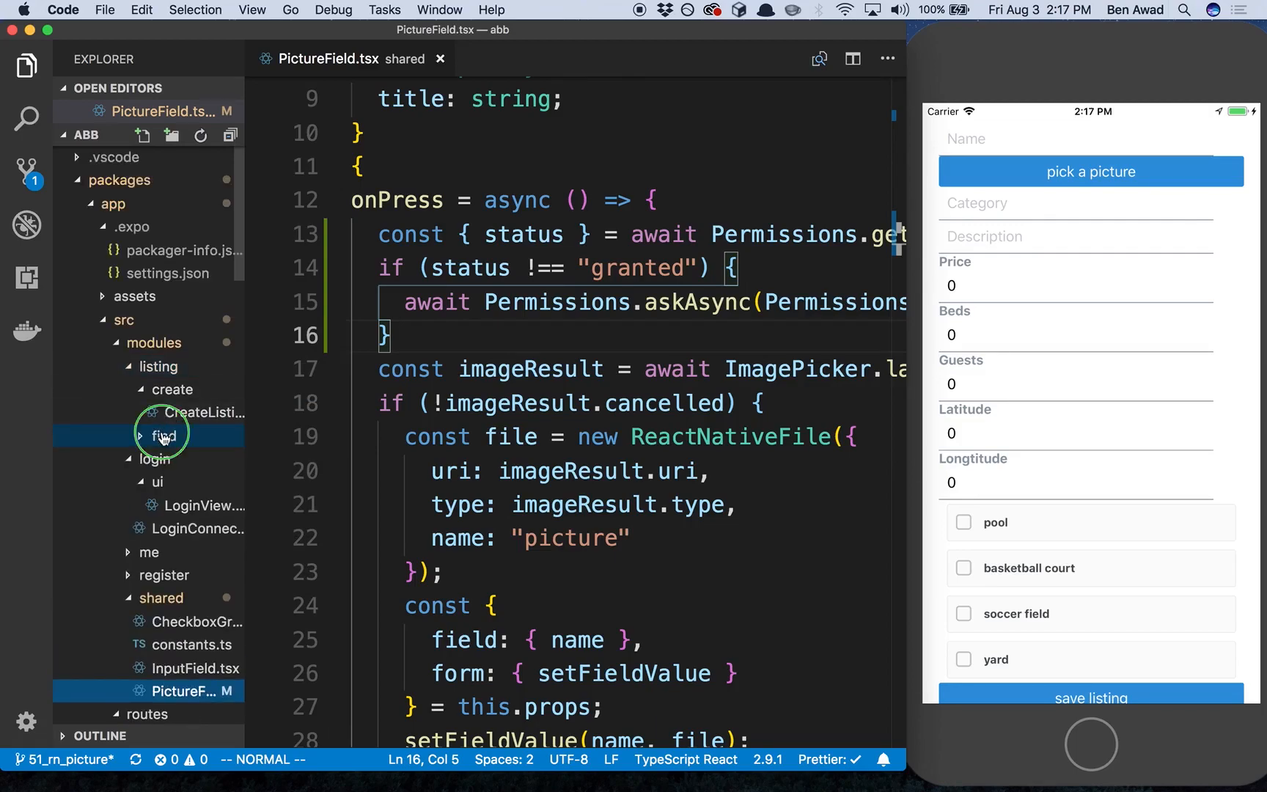
pyautogui.click(163, 434)
pyautogui.write('r')
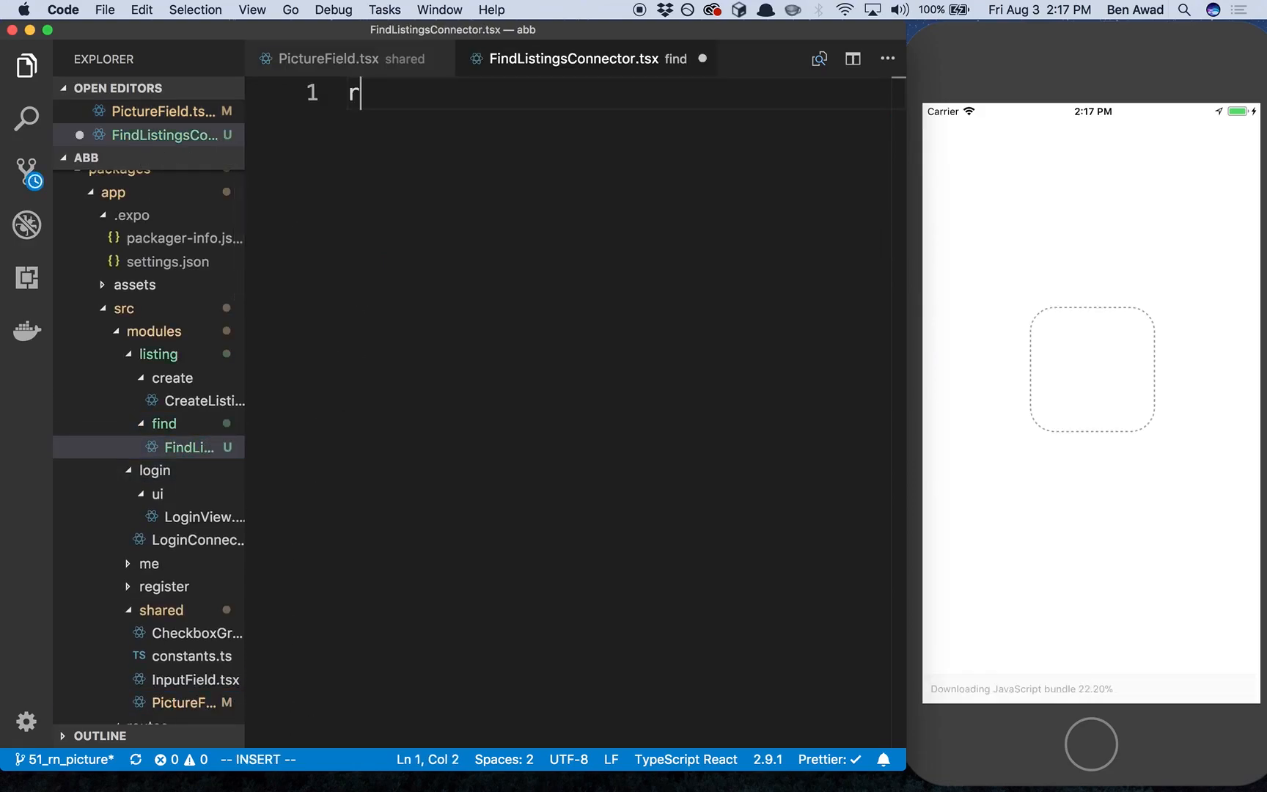
# Expand the pc snippet into class FindListingsConnector returning <Text>hi</Text>, importing Text
pyautogui.write('pc')
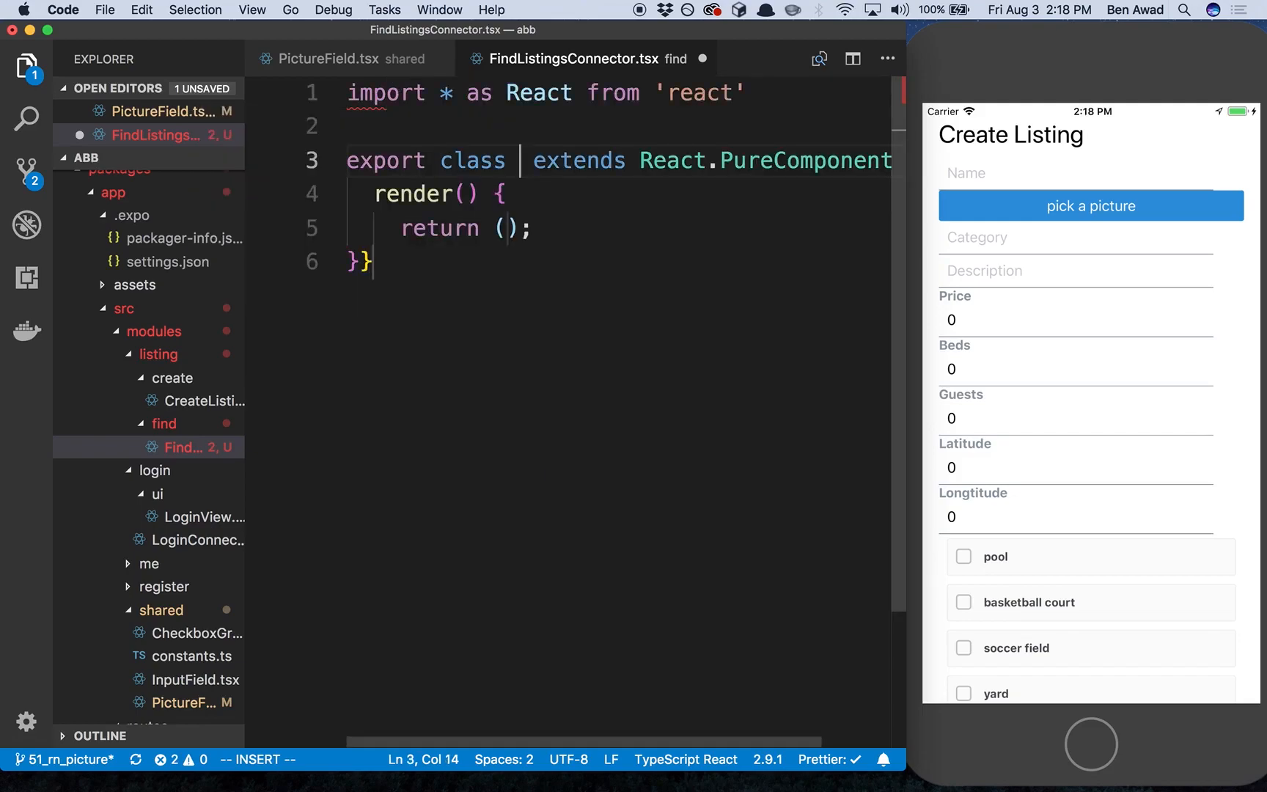
pyautogui.write('FindListingsConnecotr')
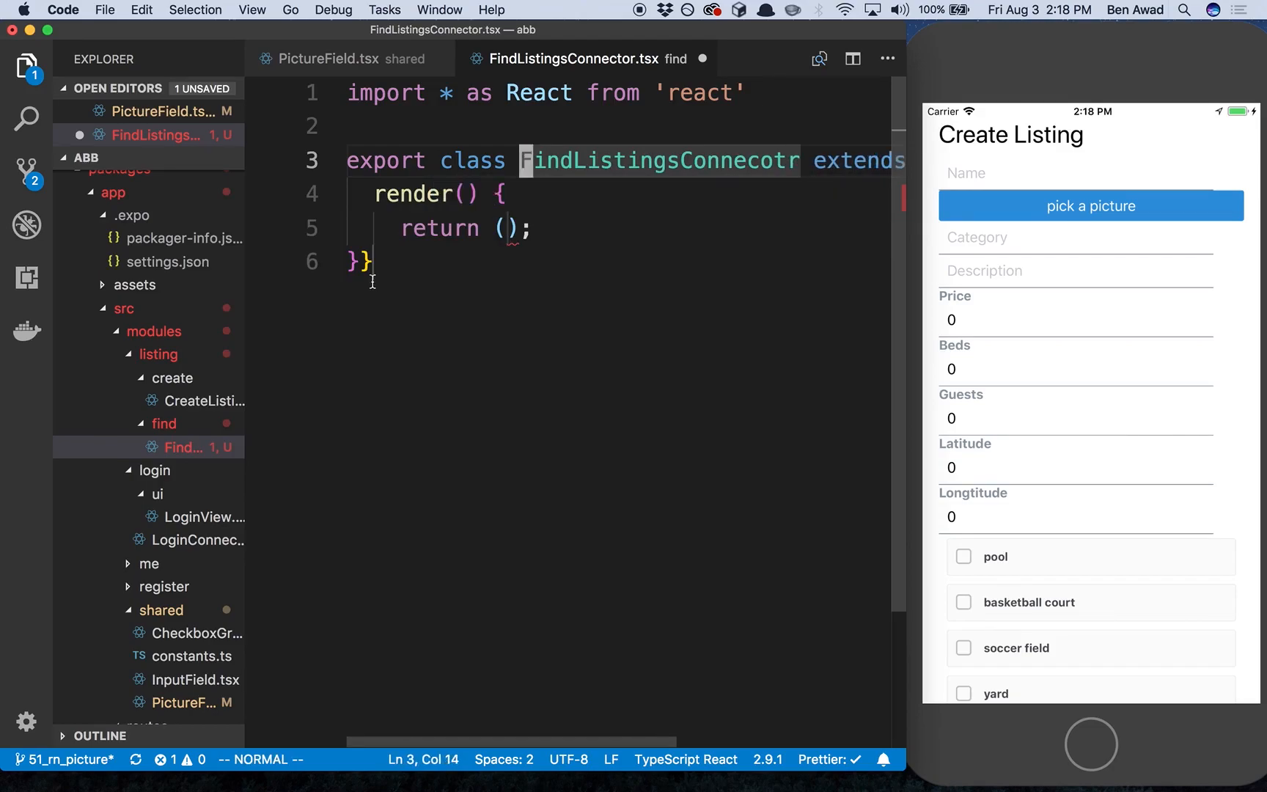
pyautogui.write('FindListingsC')
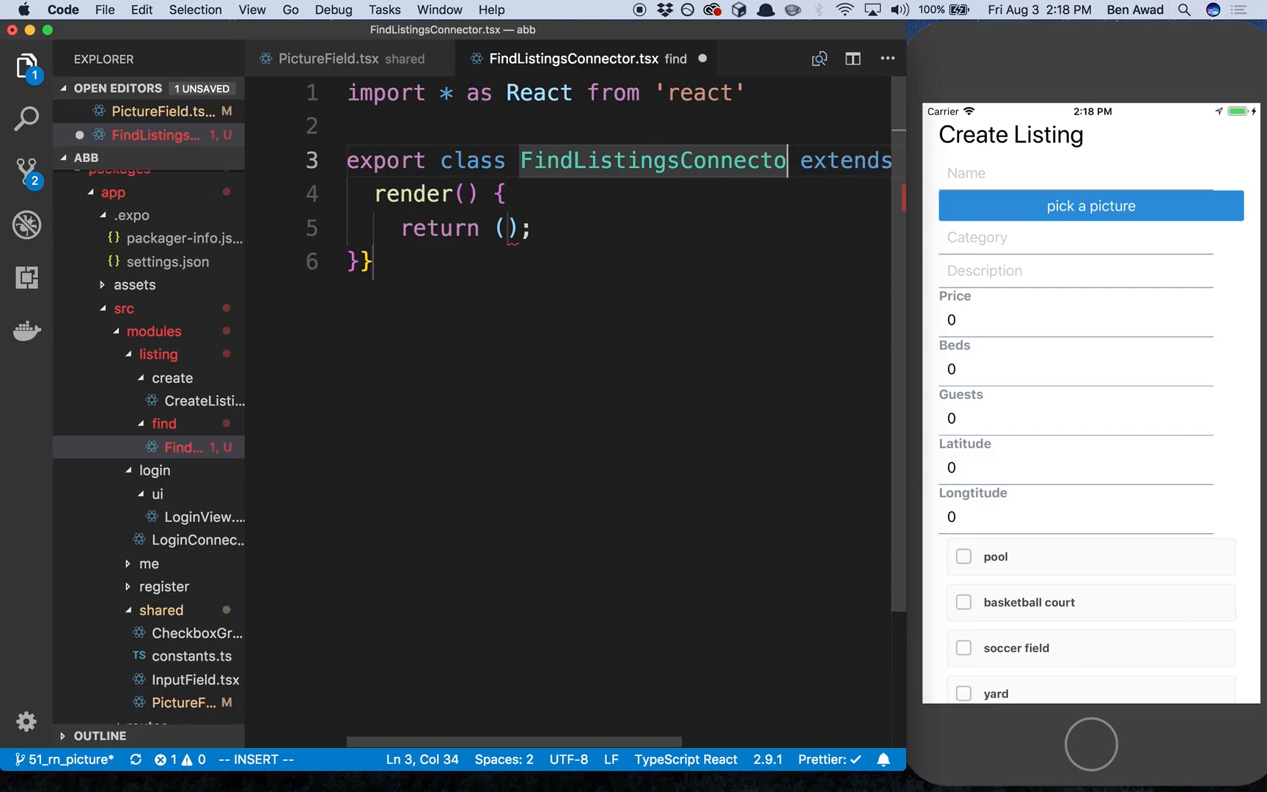
pyautogui.press('Escape')
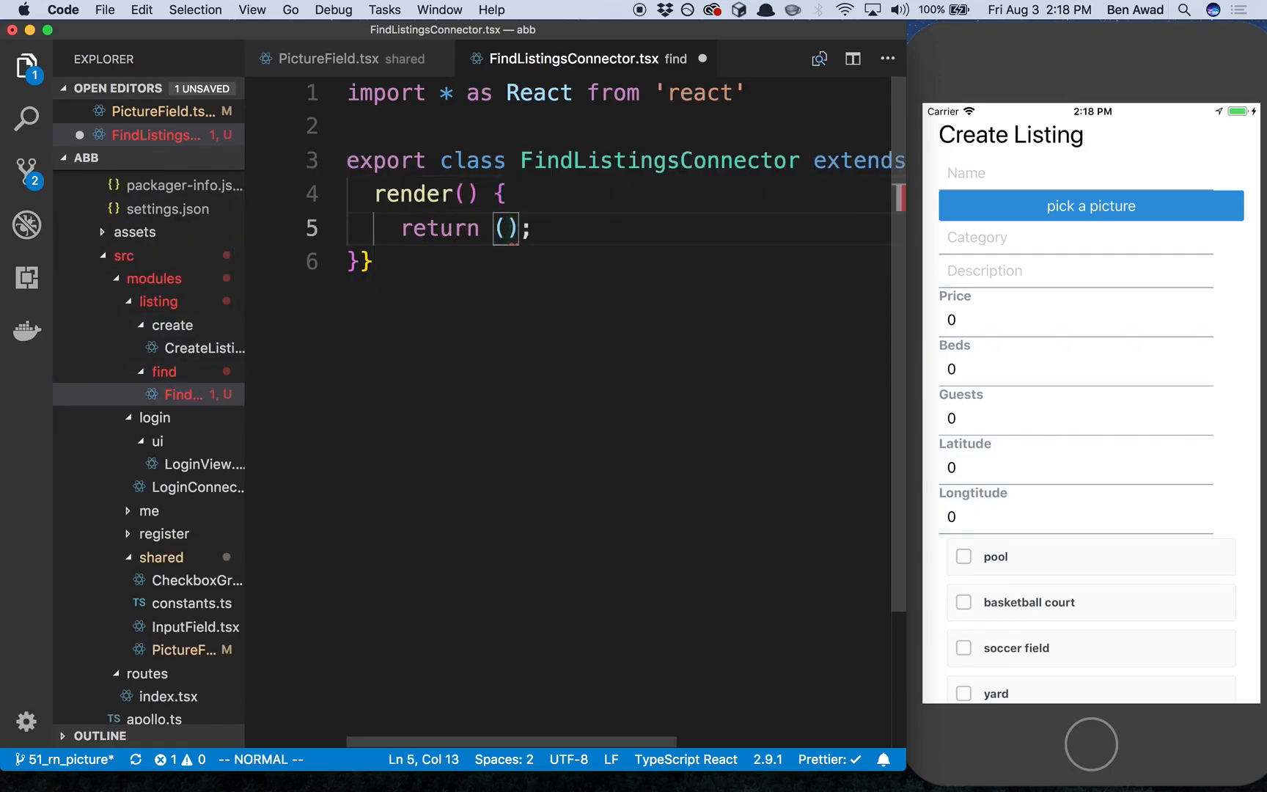
pyautogui.write('<Text.')
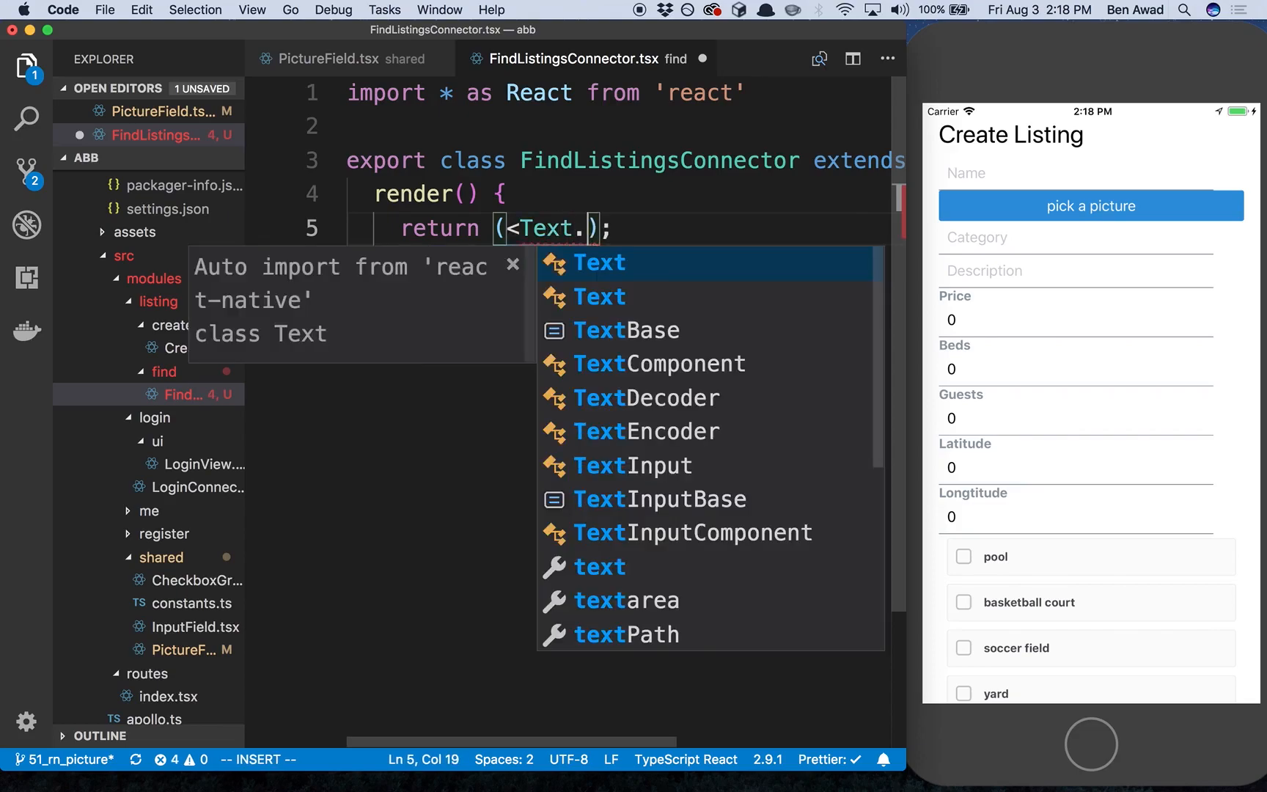
pyautogui.write('>hi</Text>')
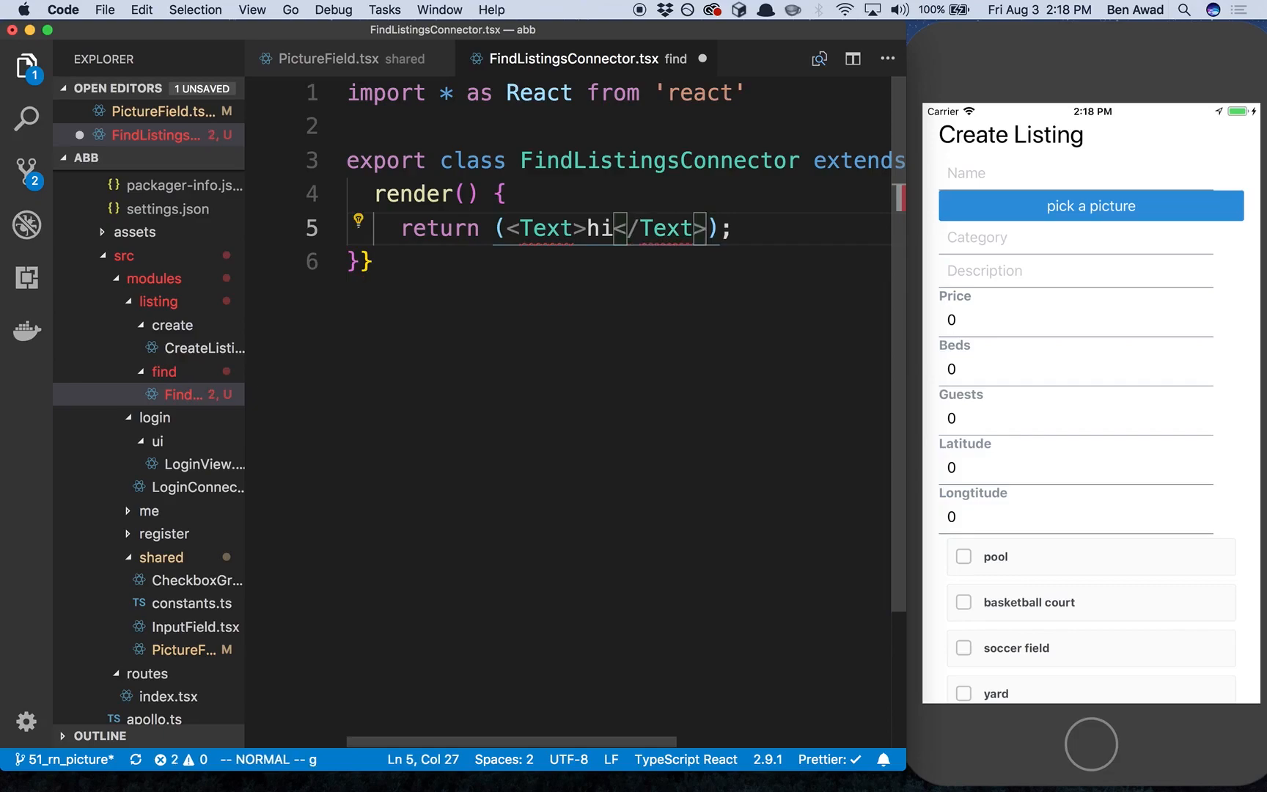
pyautogui.write('import { } from "react-native";')
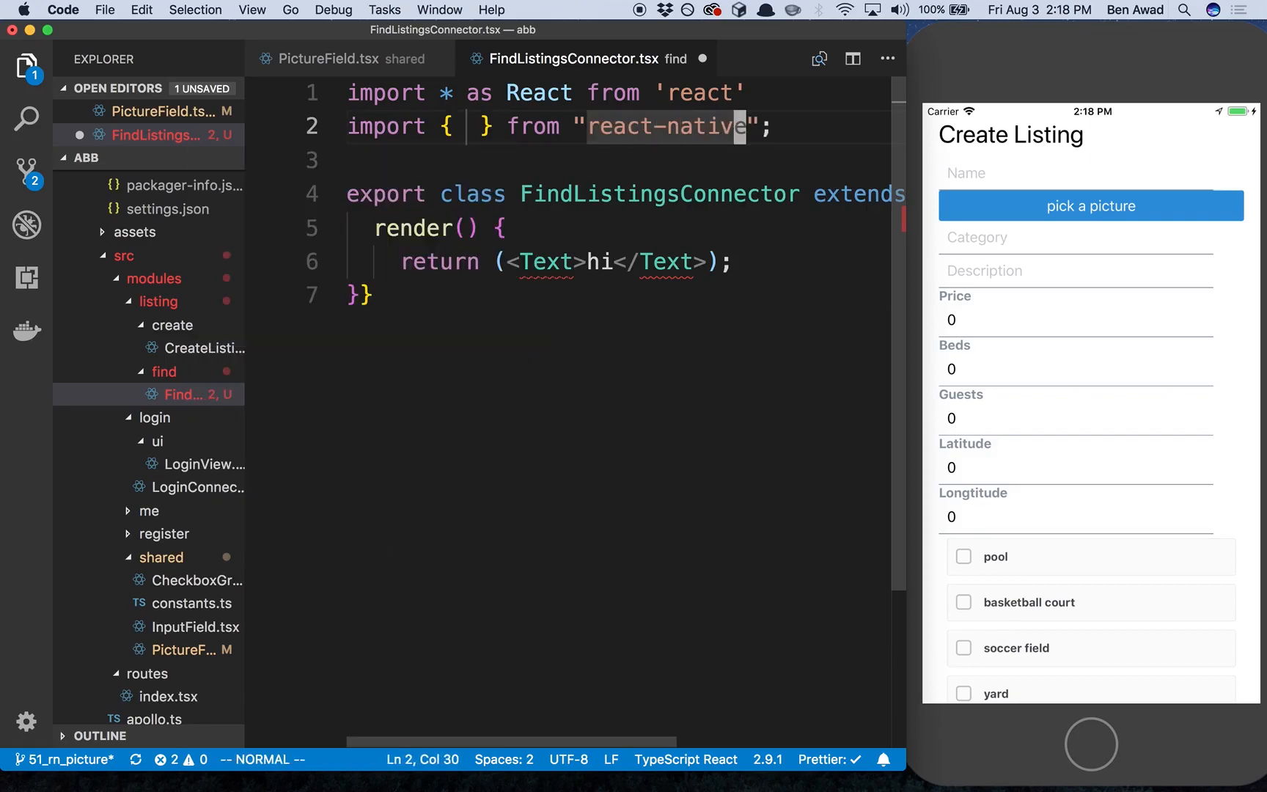
pyautogui.write('Text')
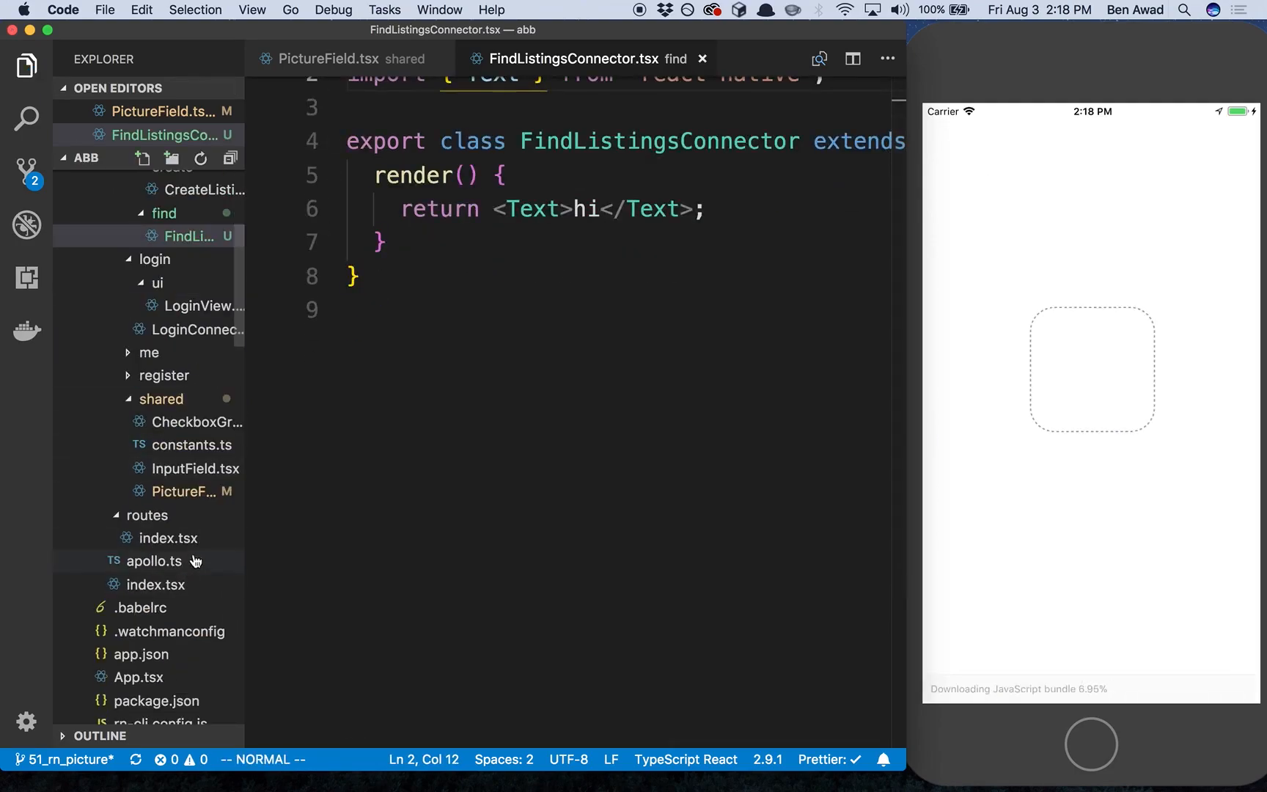
# Add a /listing/find route for FindListingsConnector and make it the initial entry
pyautogui.click(168, 537)
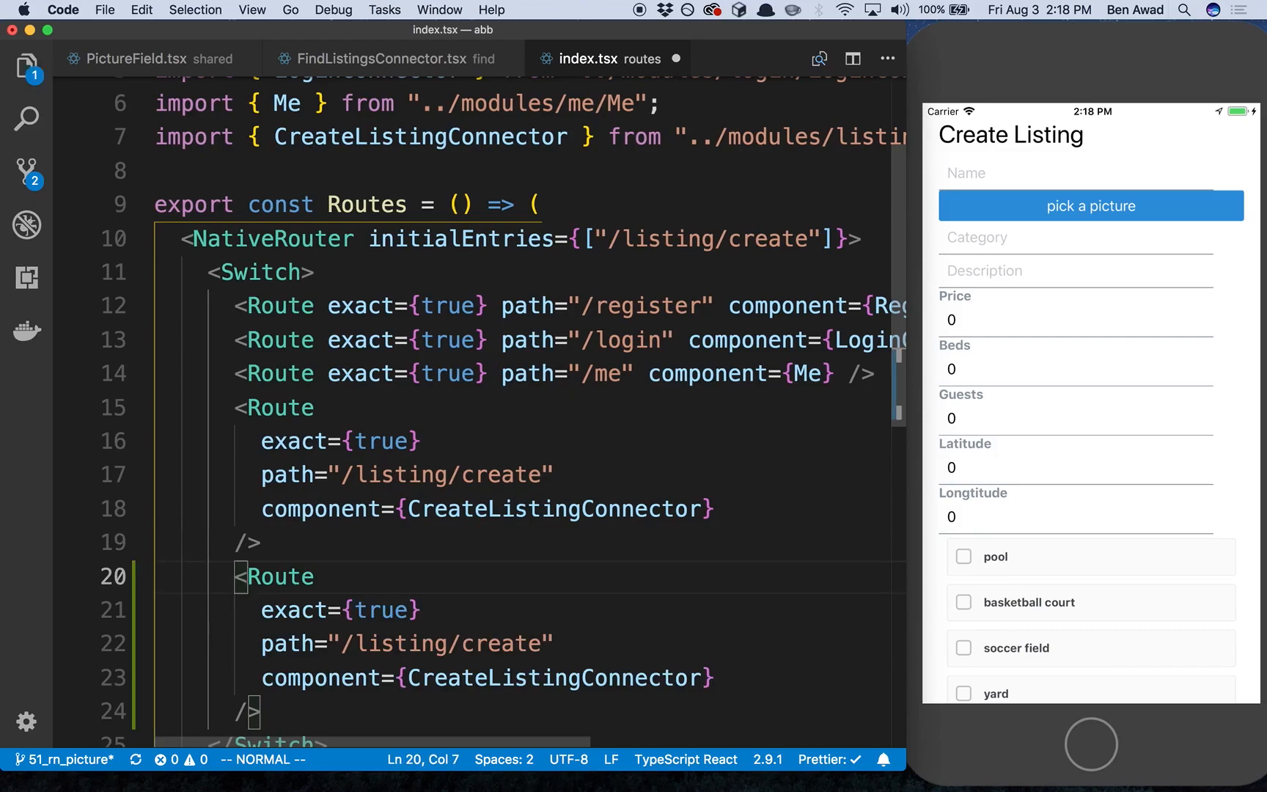
pyautogui.write('view')
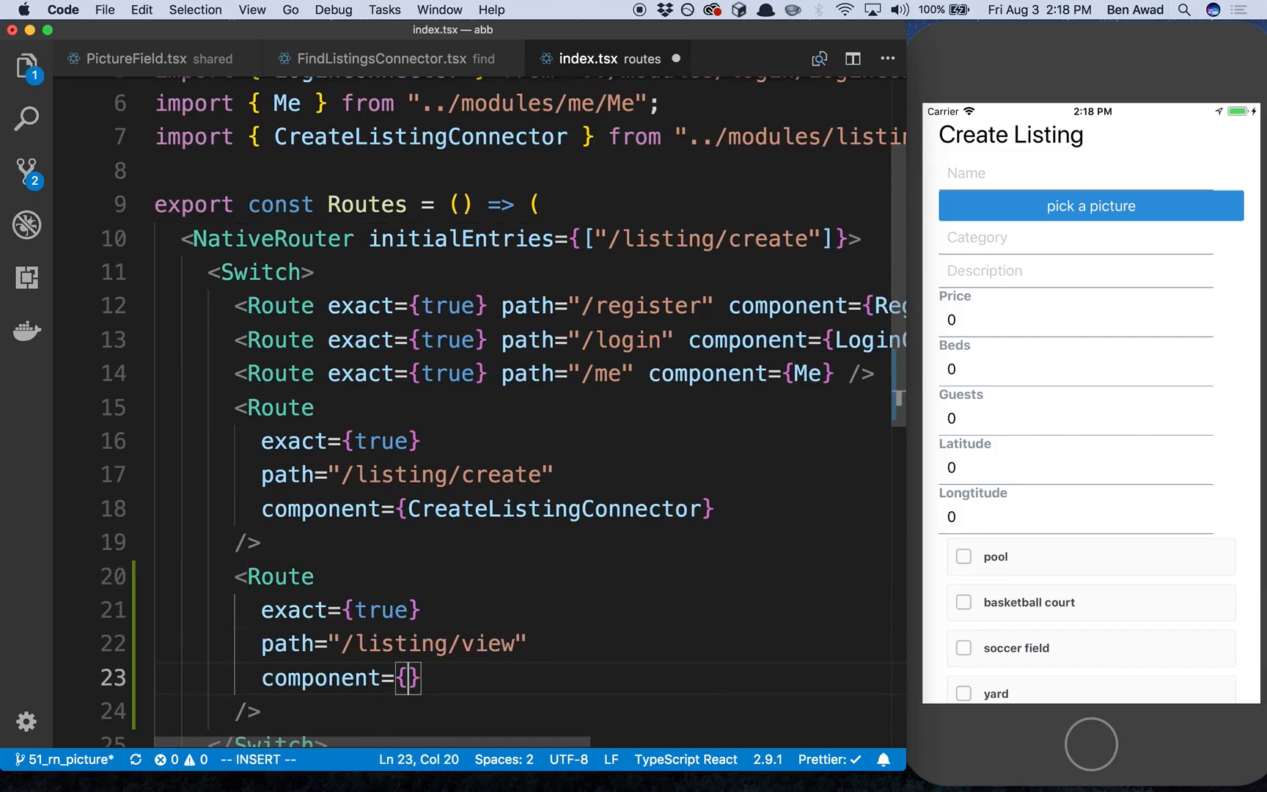
pyautogui.write('FindListingsConnector')
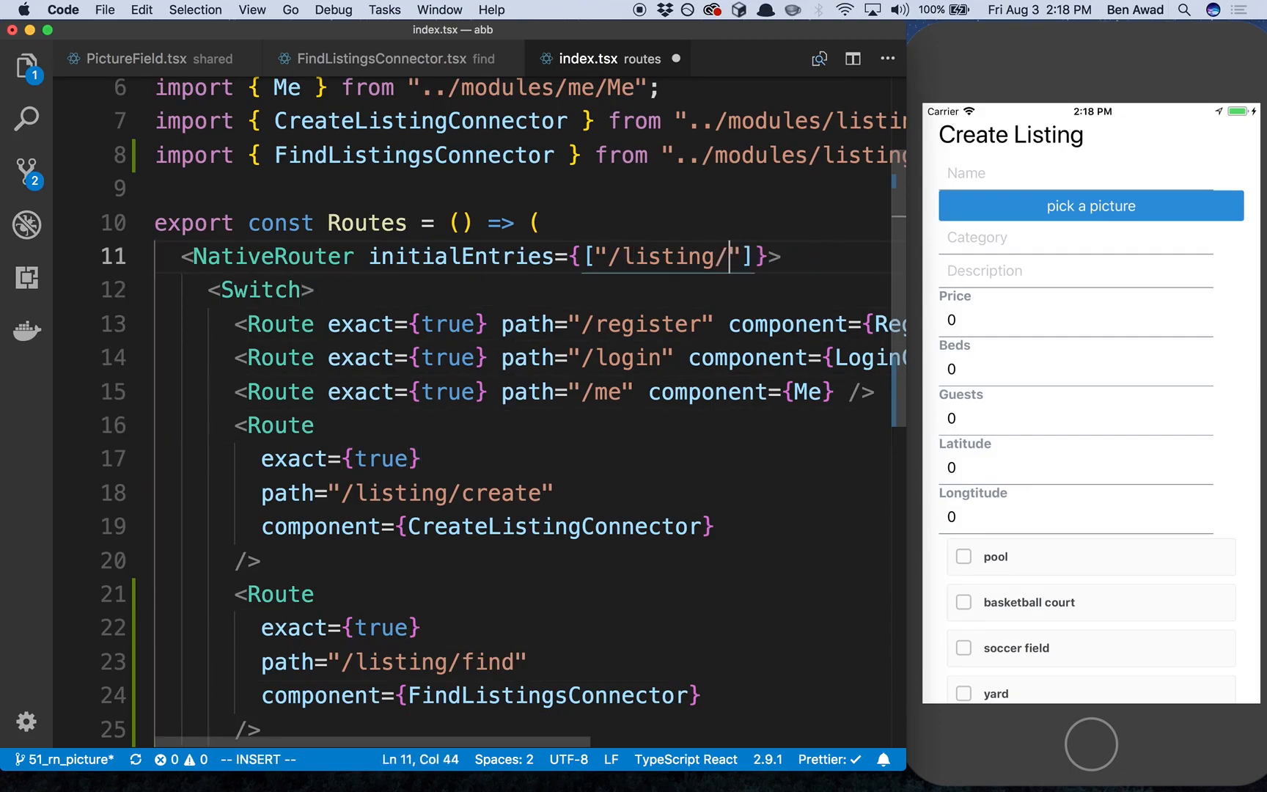
pyautogui.write('find')
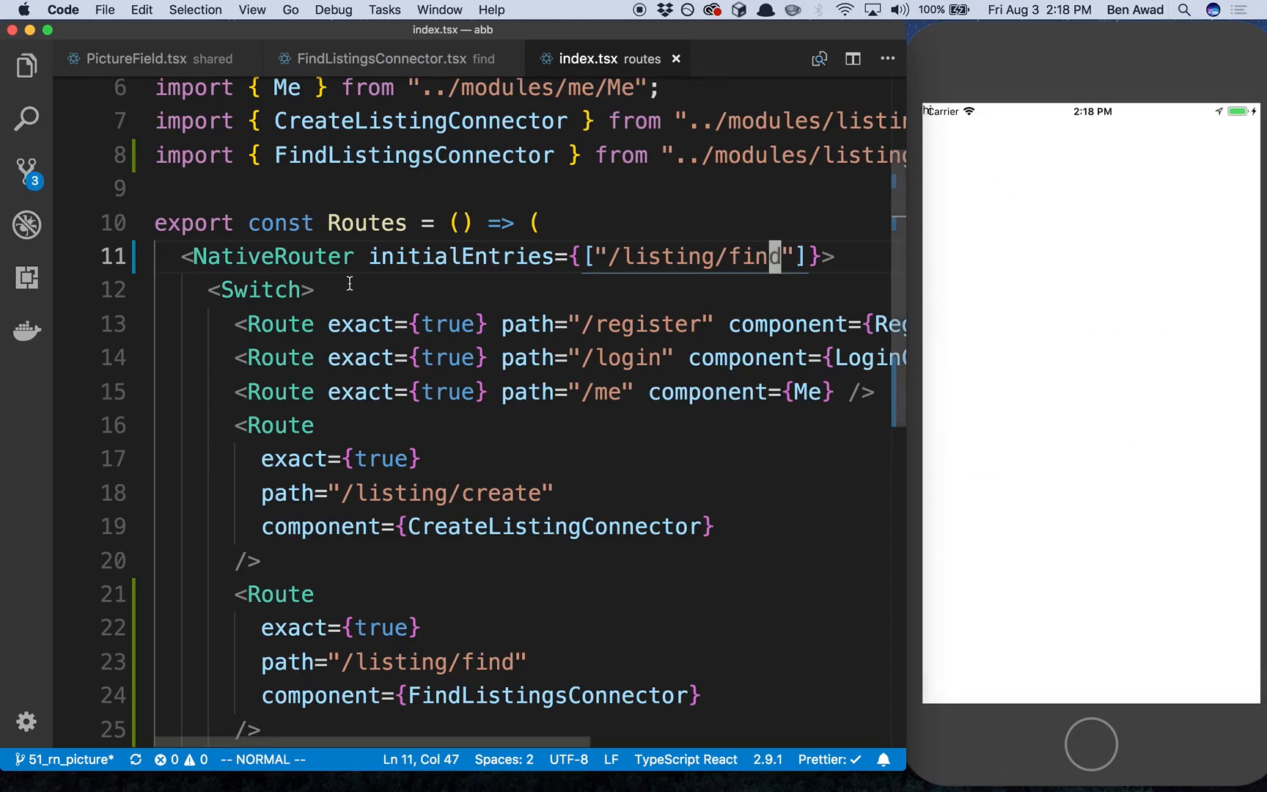
pyautogui.click(391, 58)
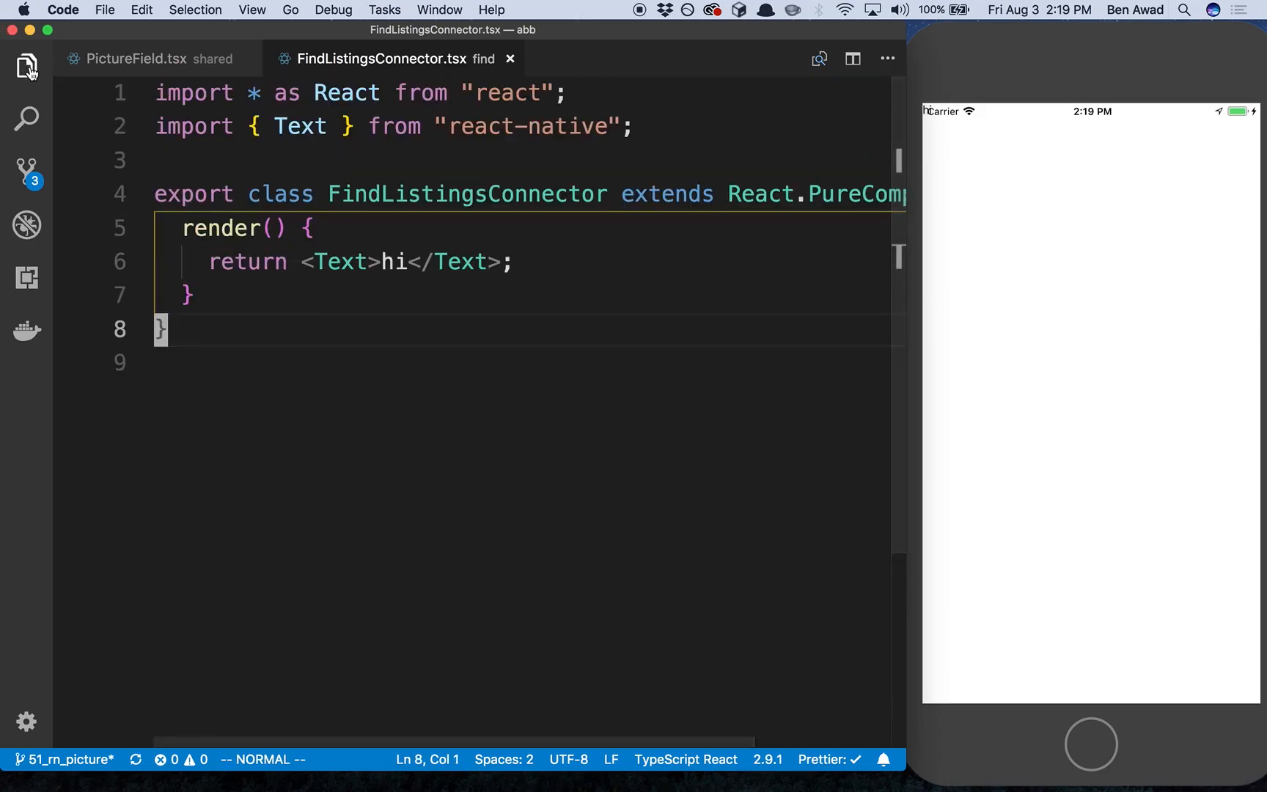
# Export withFindListings(C), type props as WithFindListings, and destructure listings from this.props
pyautogui.click(25, 65)
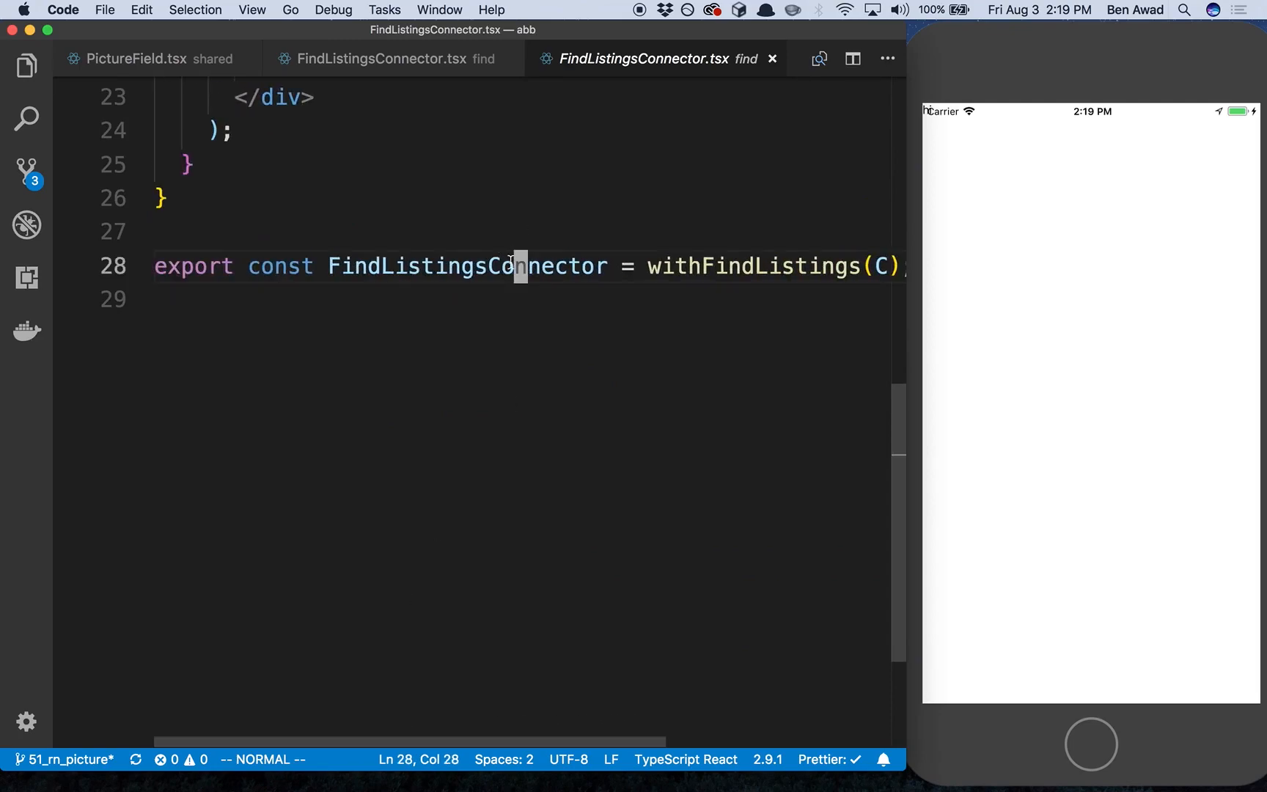
pyautogui.click(380, 59)
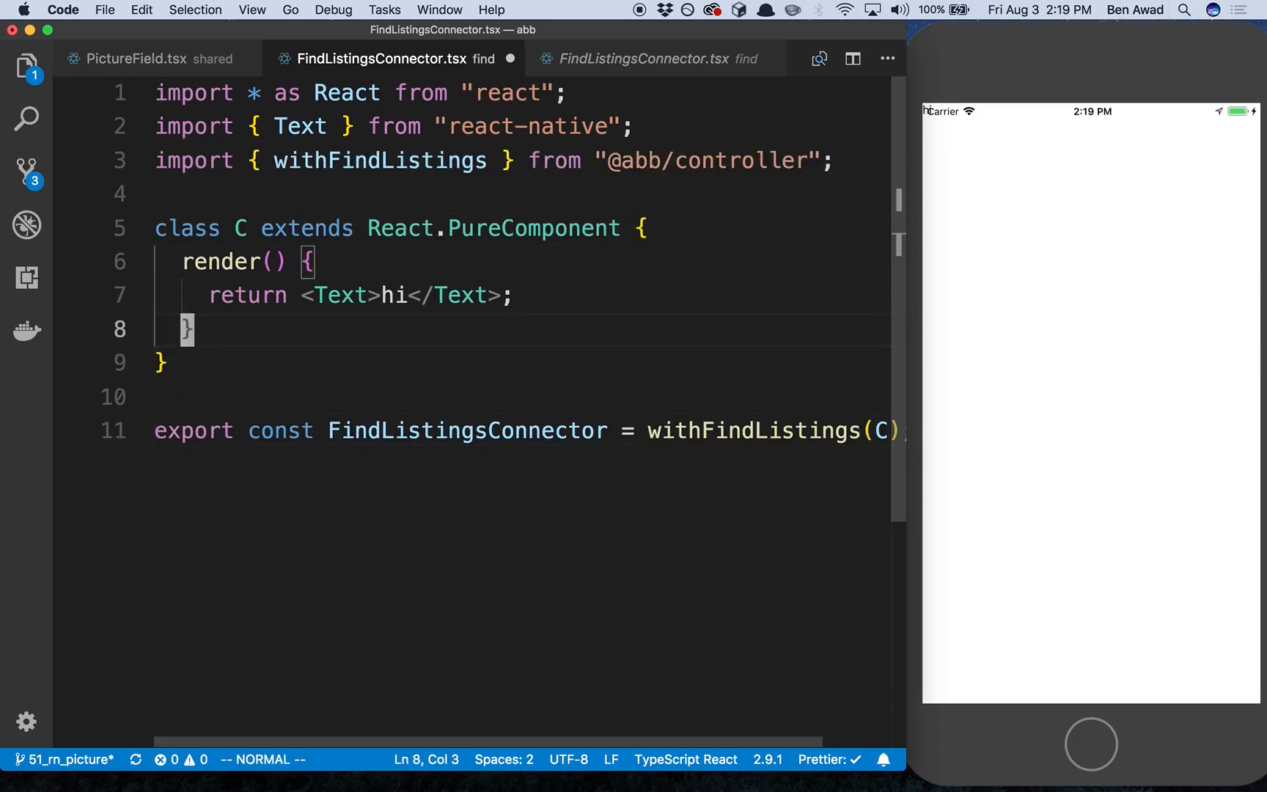
pyautogui.write('<W>')
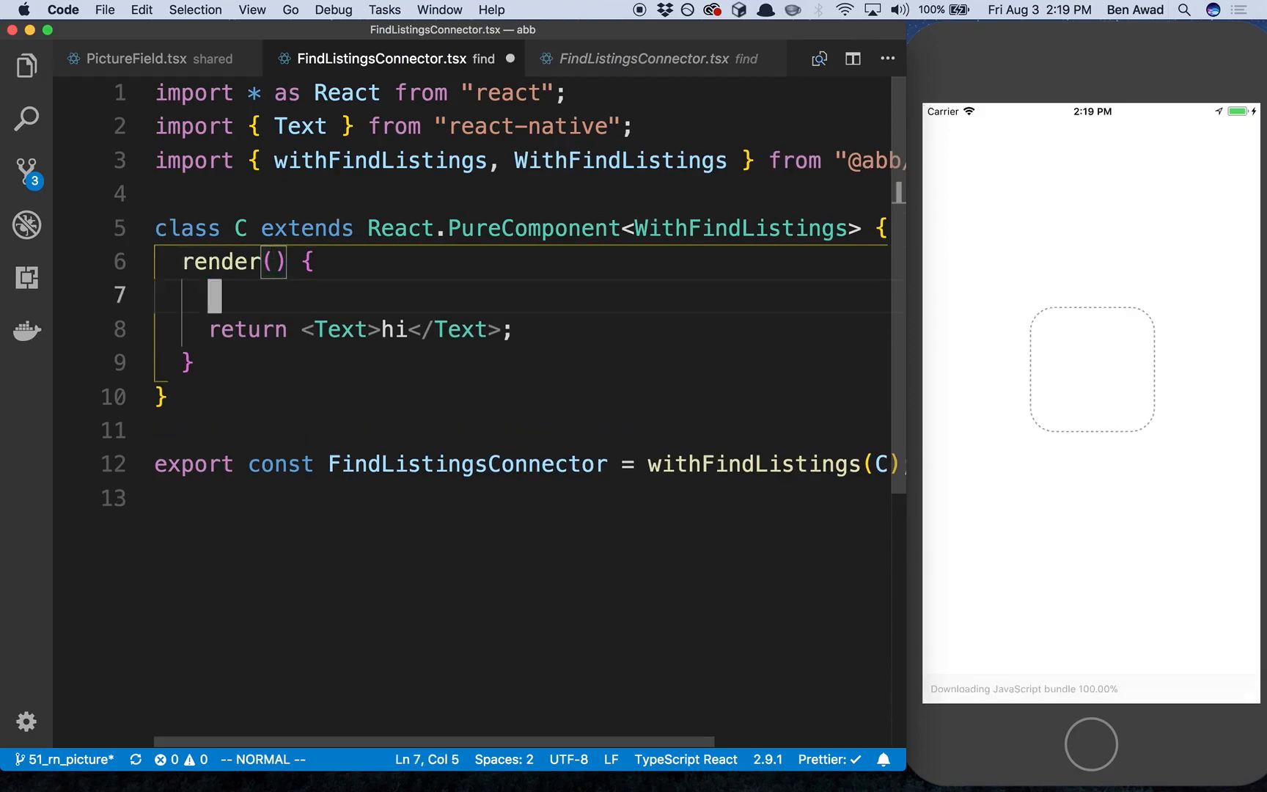
pyautogui.write('const {} = this.props;')
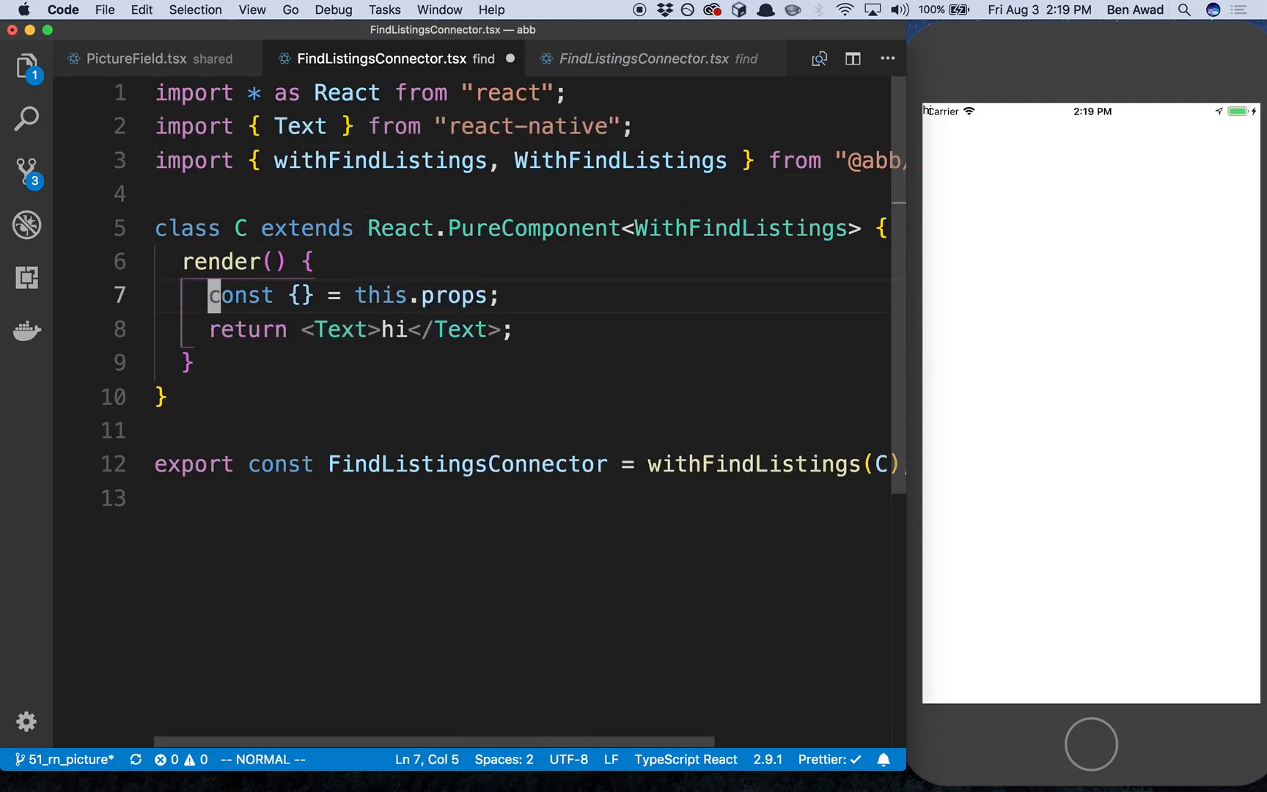
pyautogui.press('i')
pyautogui.write('listings')
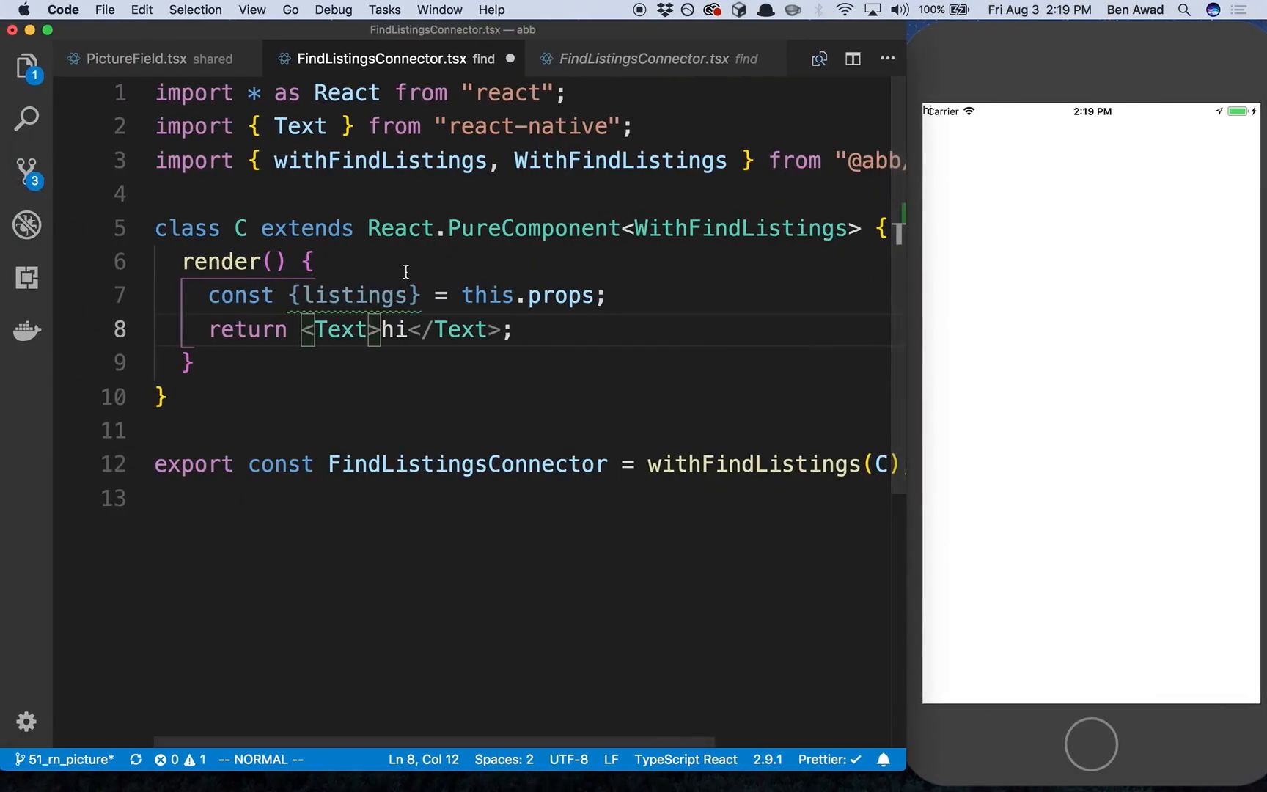
# Replace <Text>hi</Text> with a React.Fragment wrapping listings.map(...)
pyautogui.press('Delete')
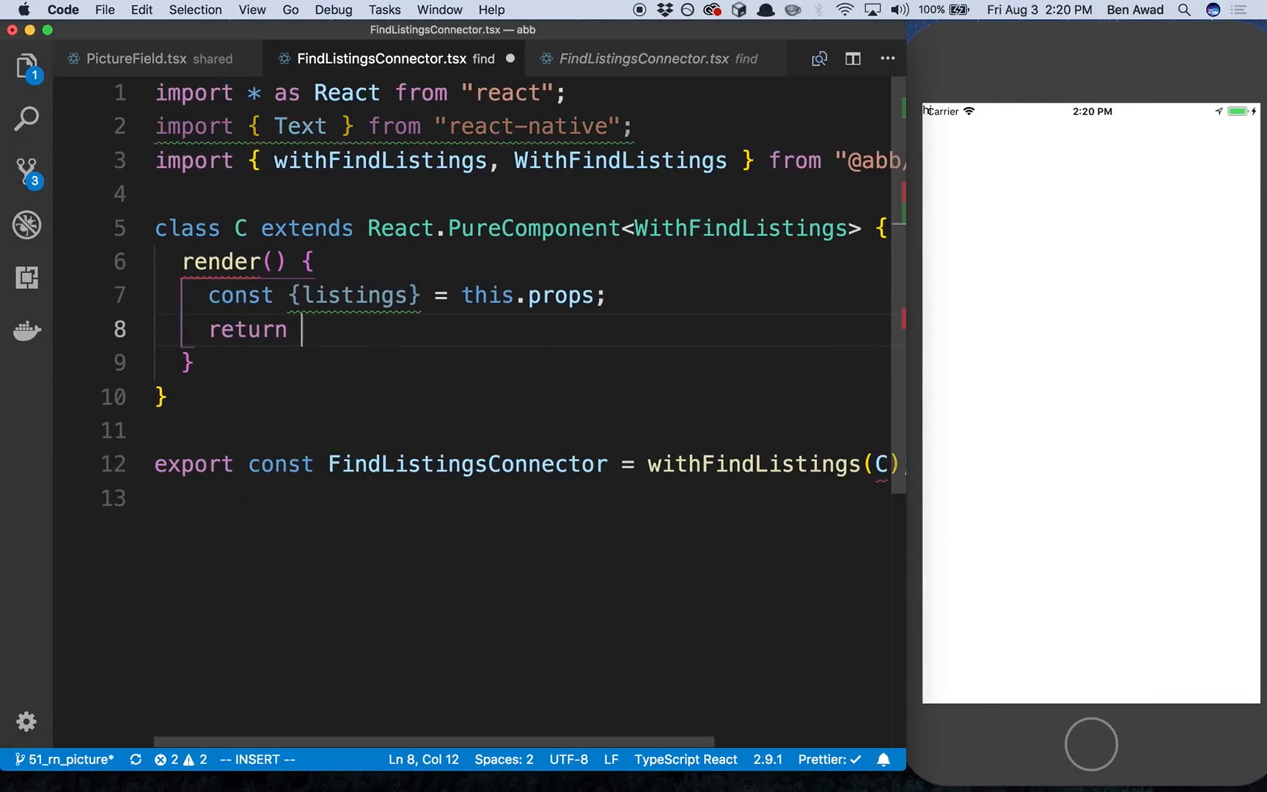
pyautogui.write('<React.Fragment>')
pyautogui.write('</')
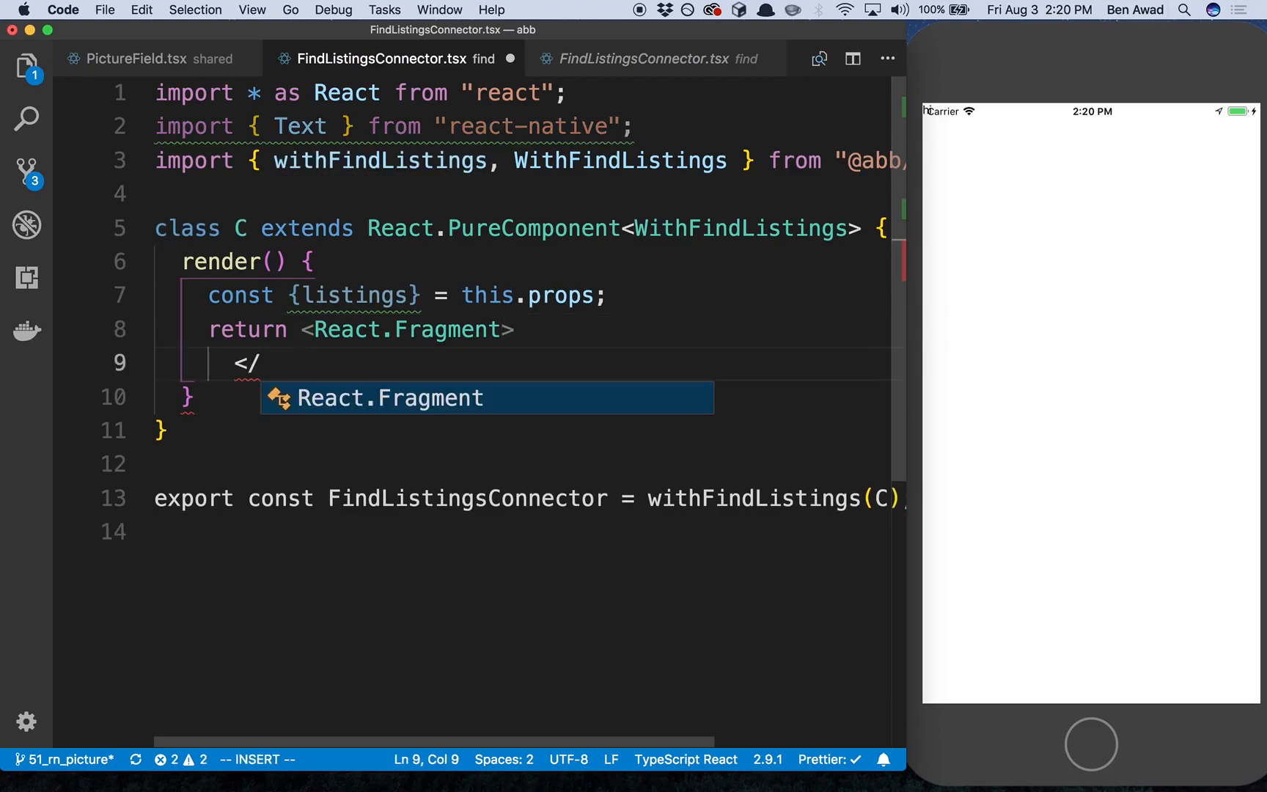
pyautogui.press('Enter')
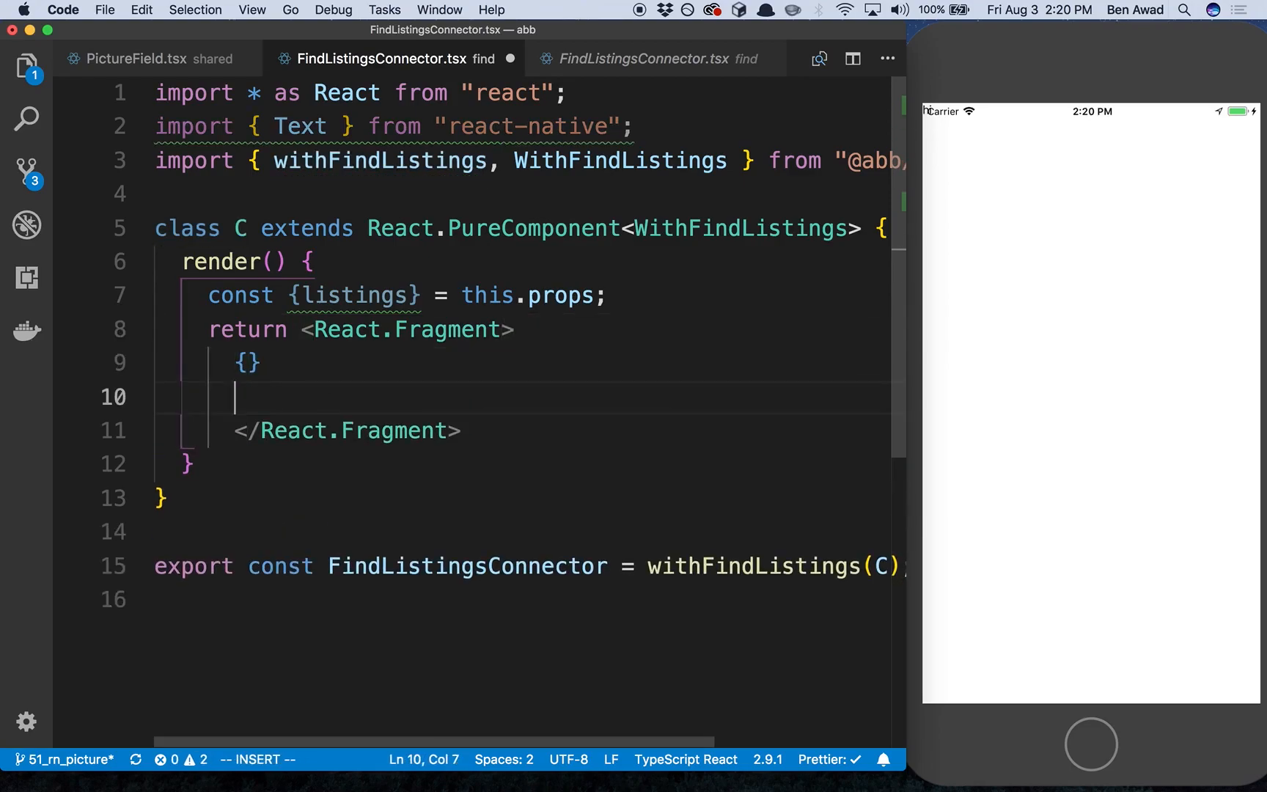
pyautogui.press('Backspace')
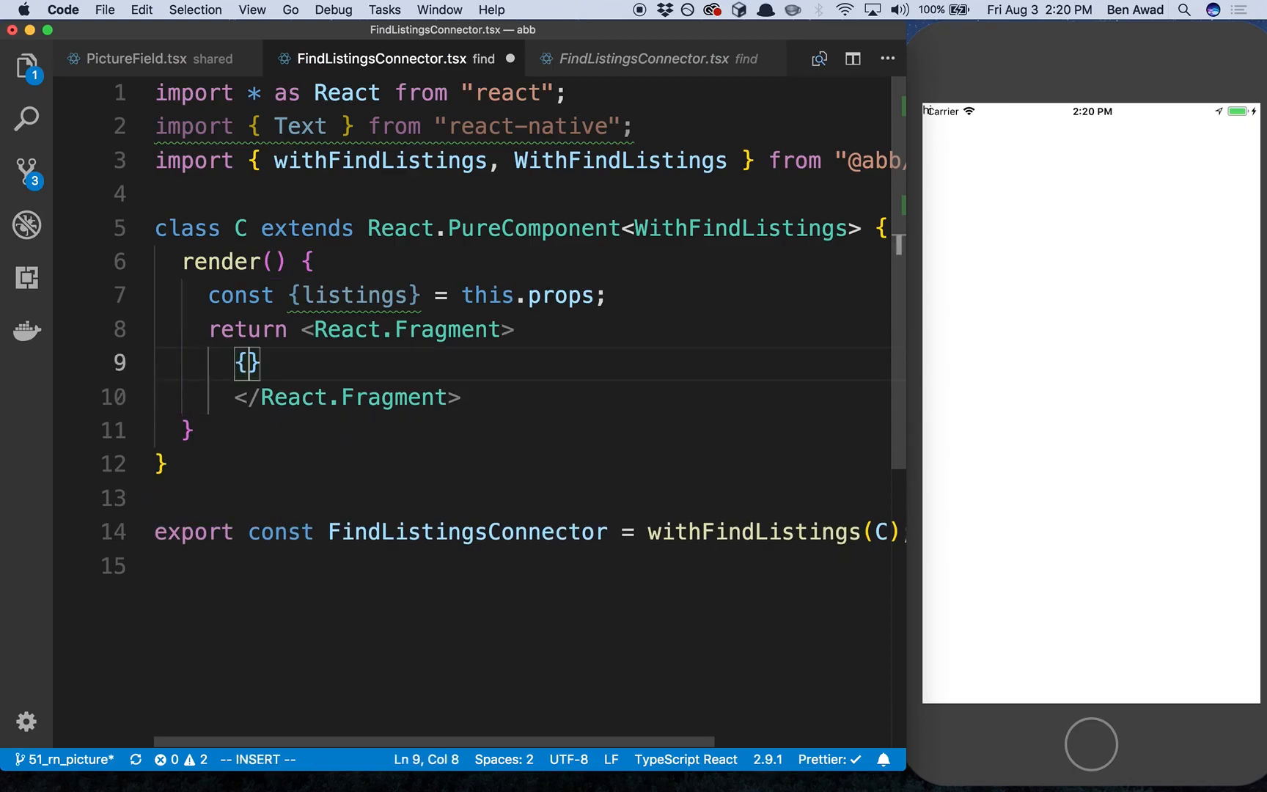
pyautogui.write('listings.map')
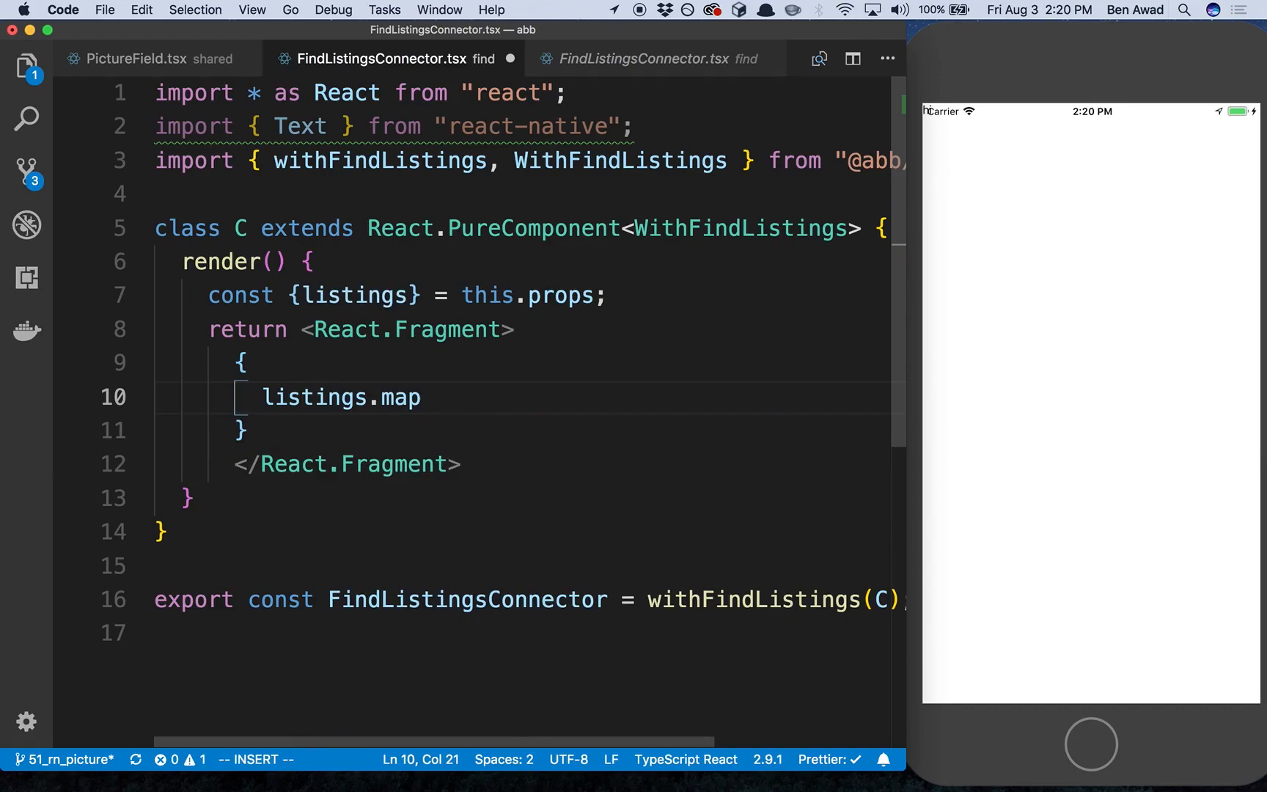
pyautogui.write('()')
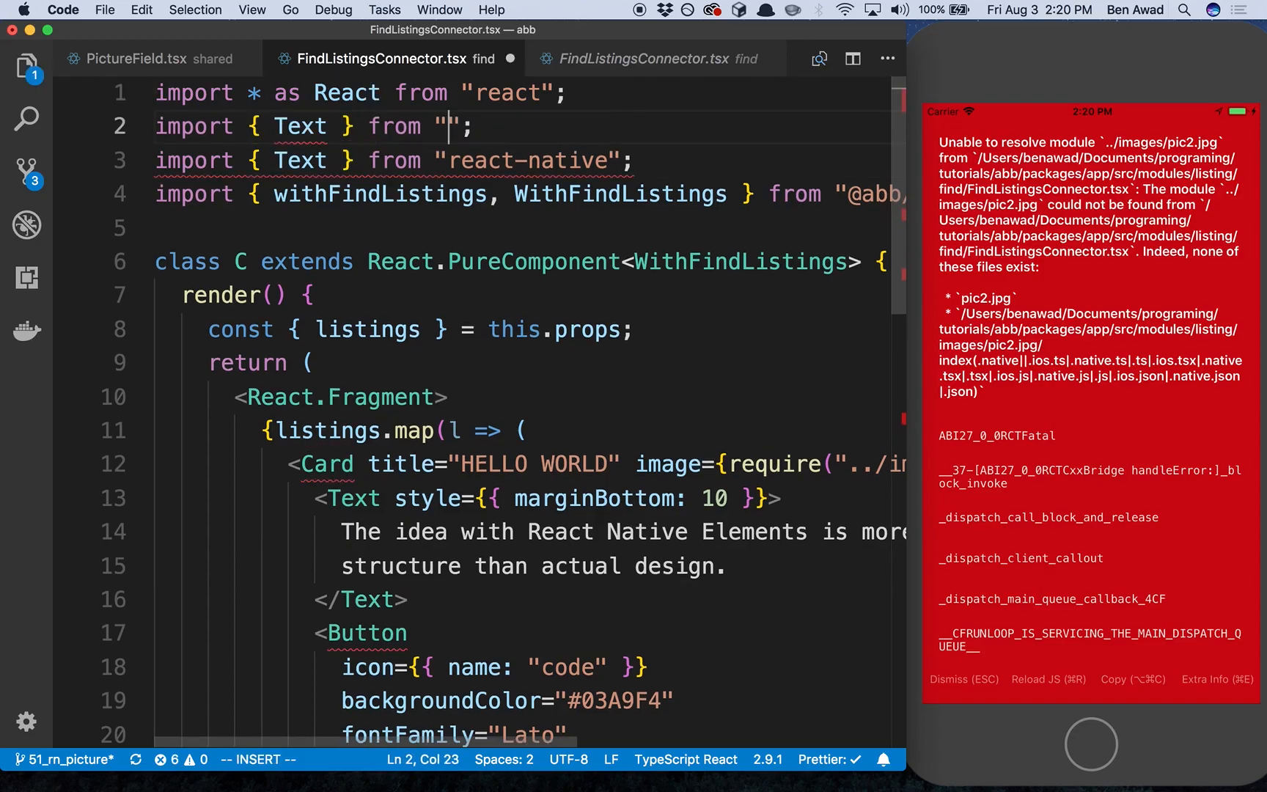
# Import Text from react-native-elements and remove the Card Button's backgroundColor prop
pyautogui.write('native-elements')
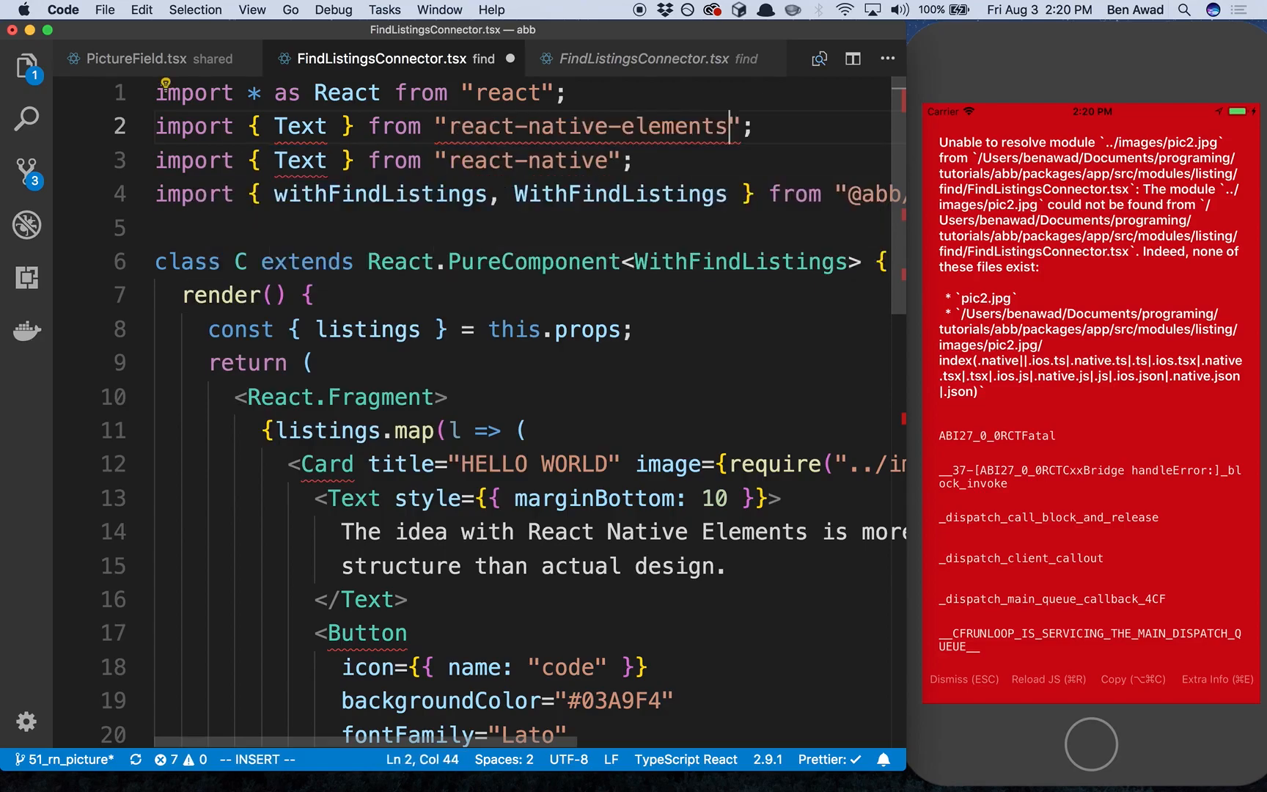
pyautogui.write('Car')
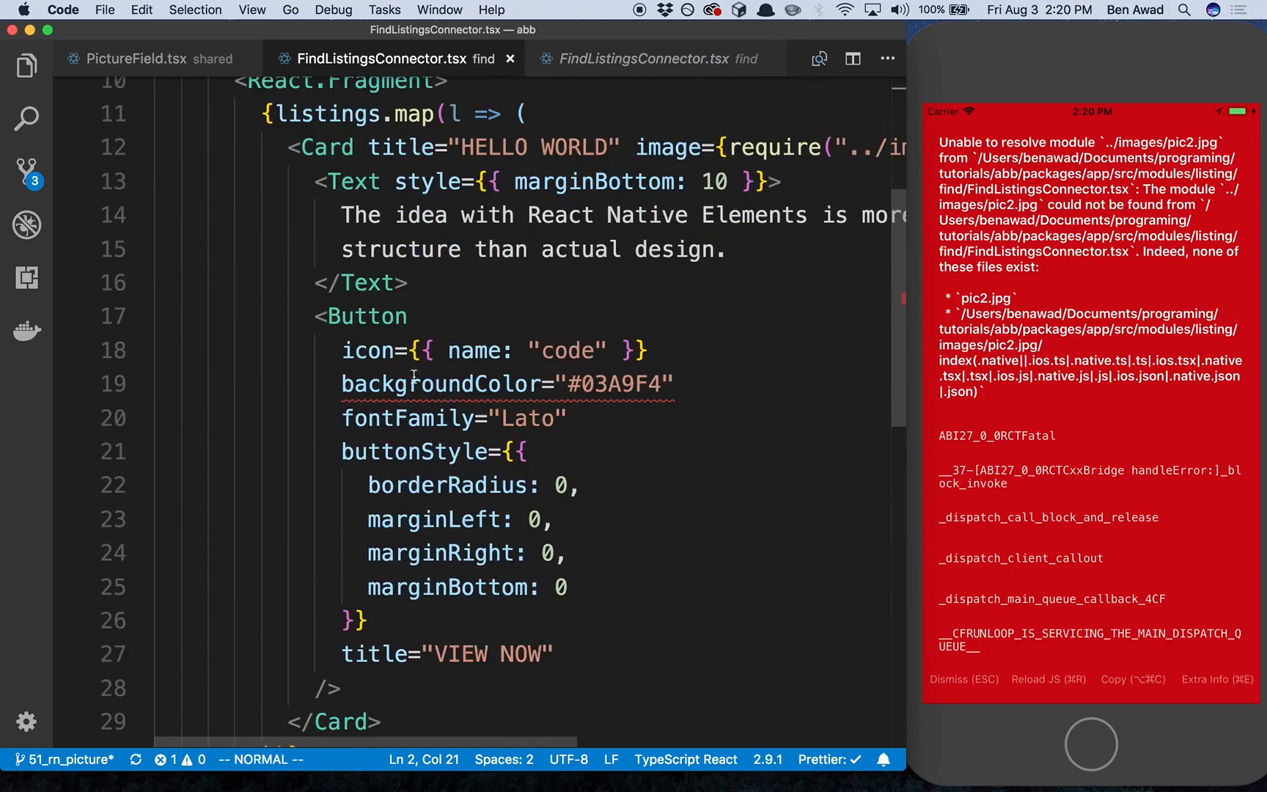
pyautogui.doubleClick(436, 384)
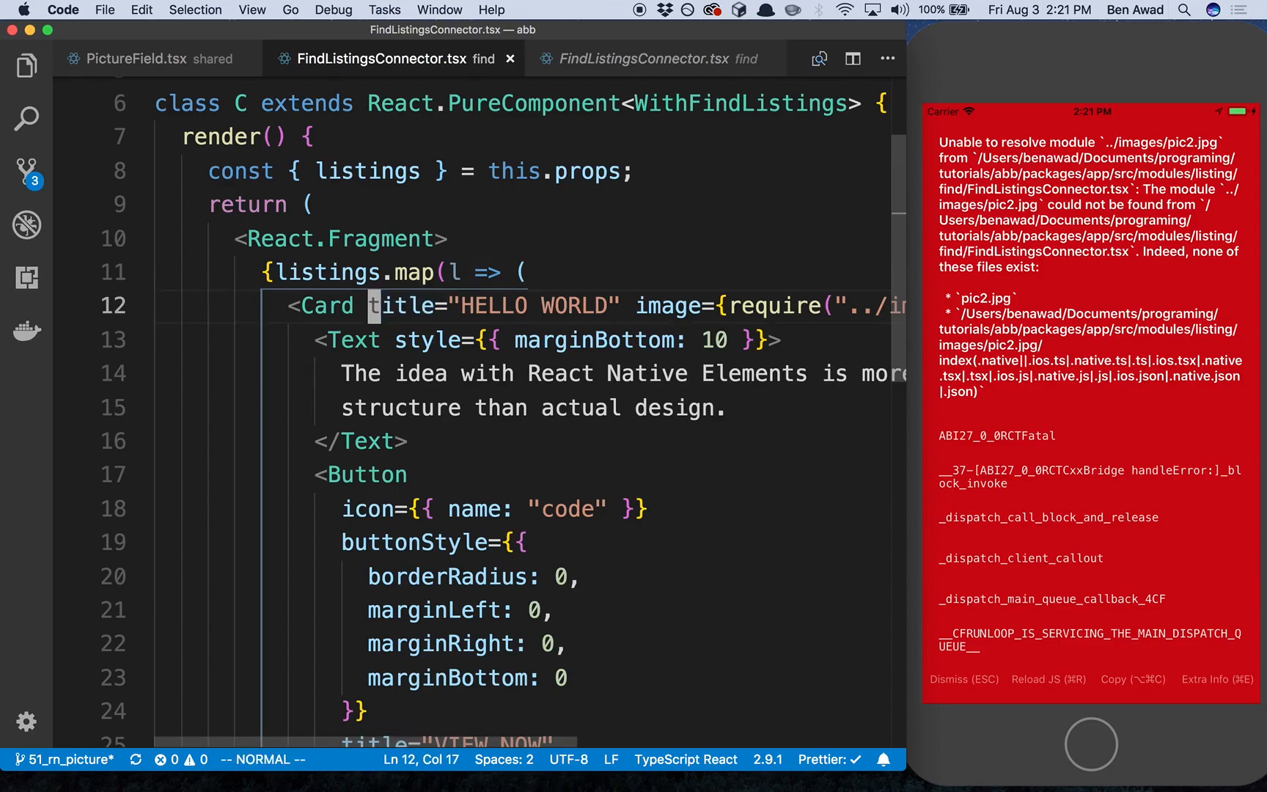
# Add key={`${l.id}-flc`} to each mapped Card element
pyautogui.write('key={}')
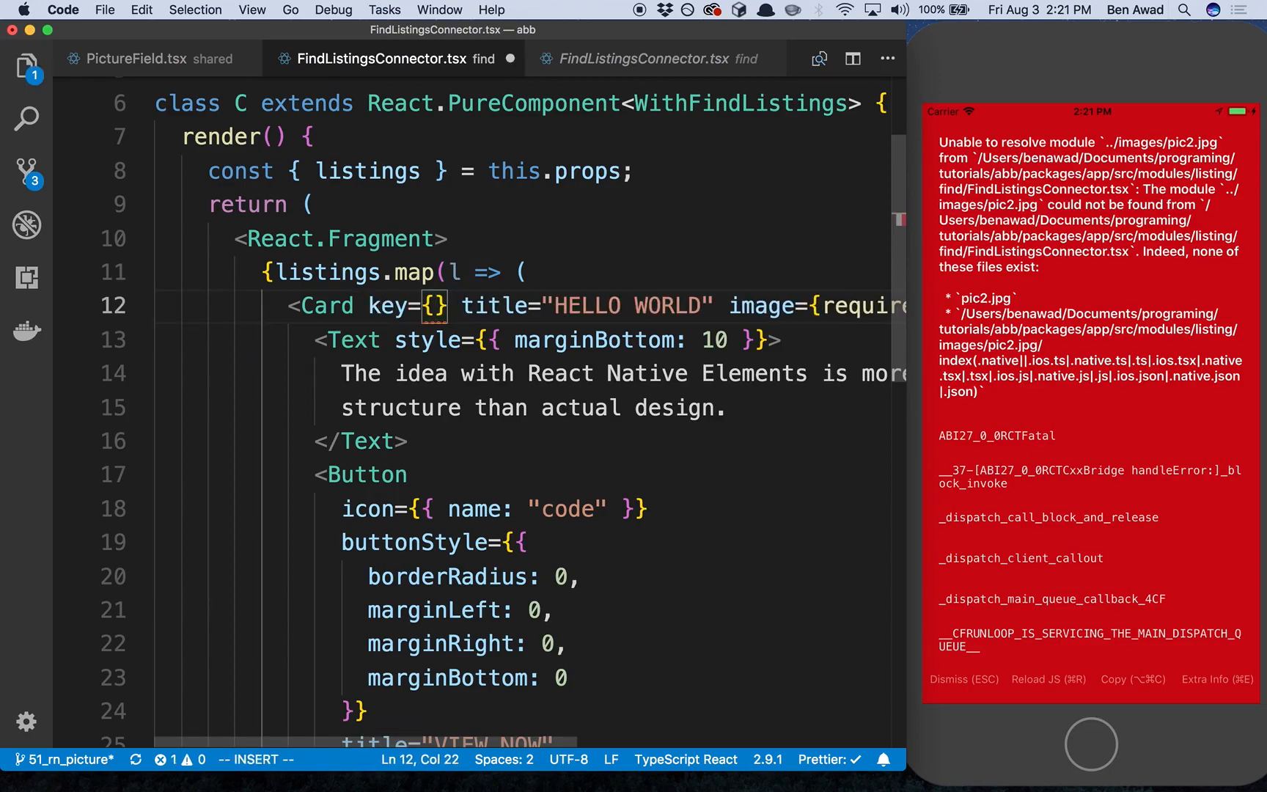
pyautogui.write('l.id')
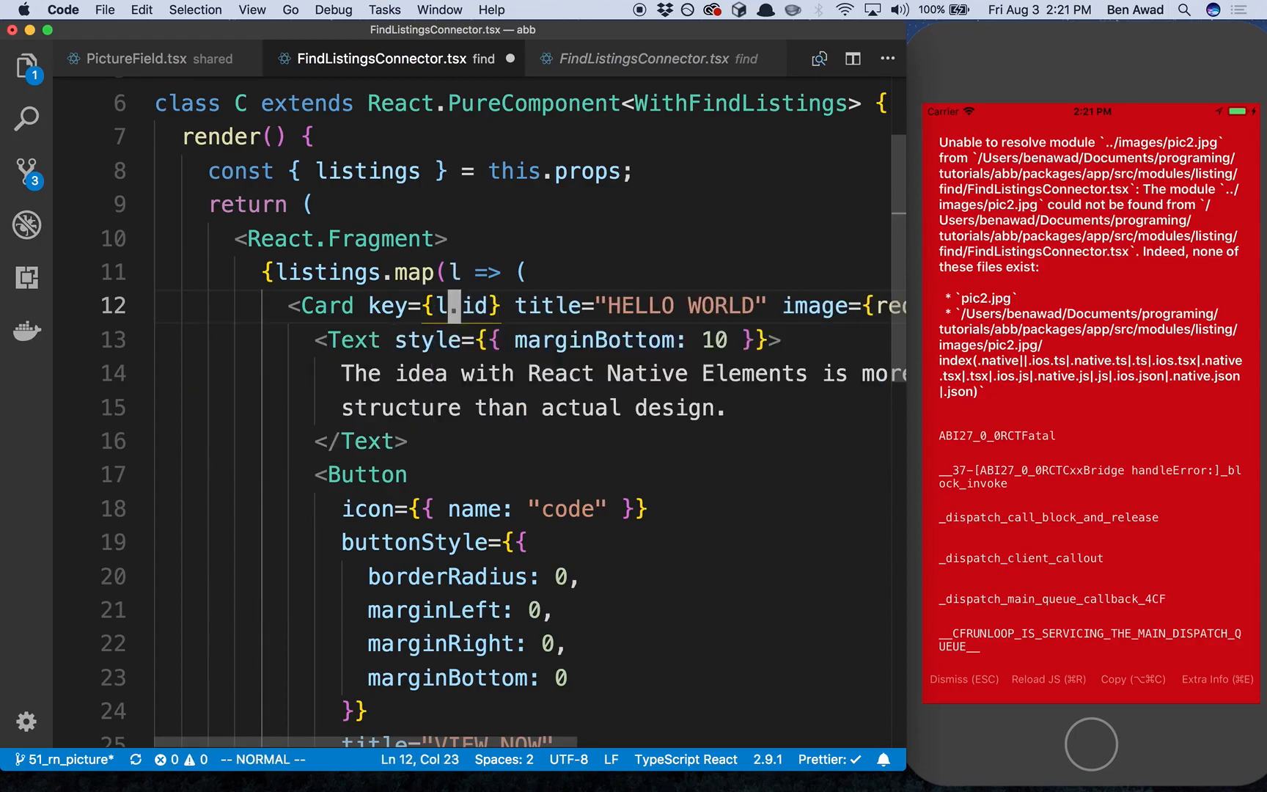
pyautogui.write('`4{')
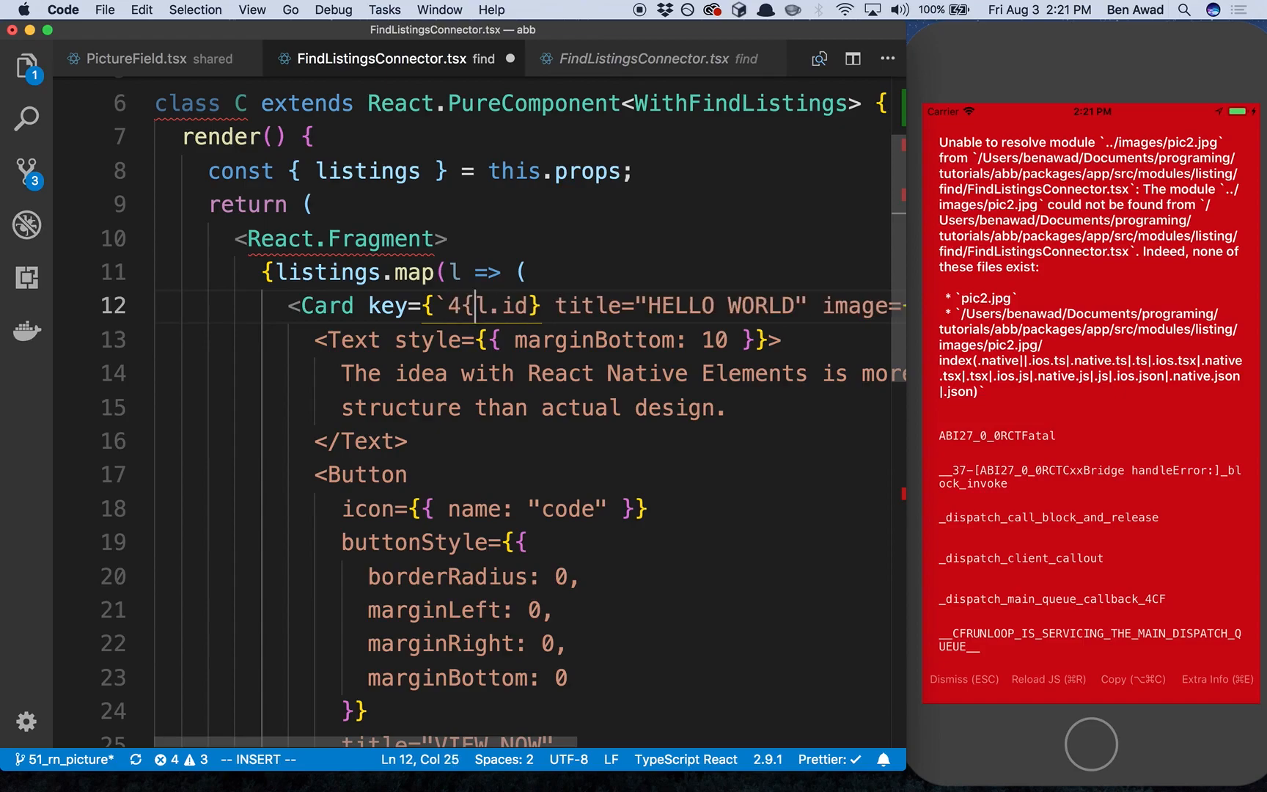
pyautogui.press('Escape')
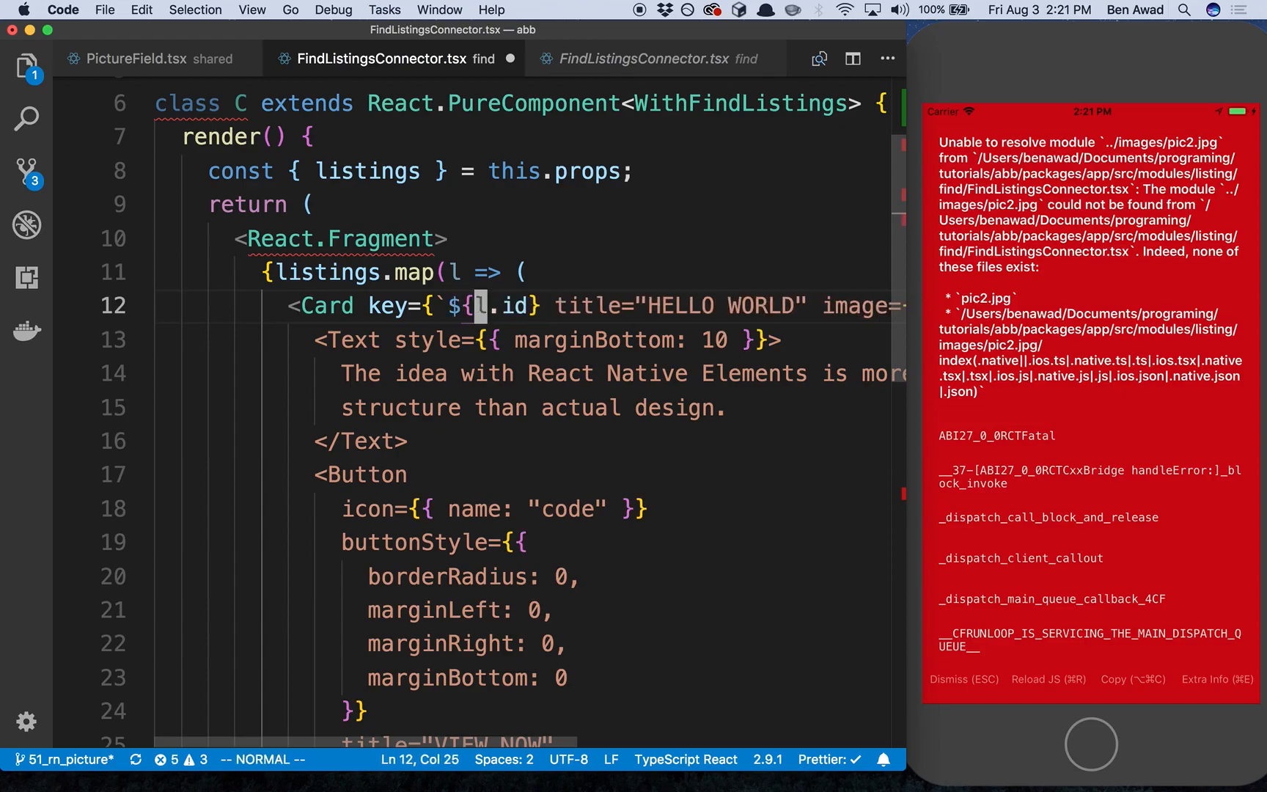
pyautogui.press('i')
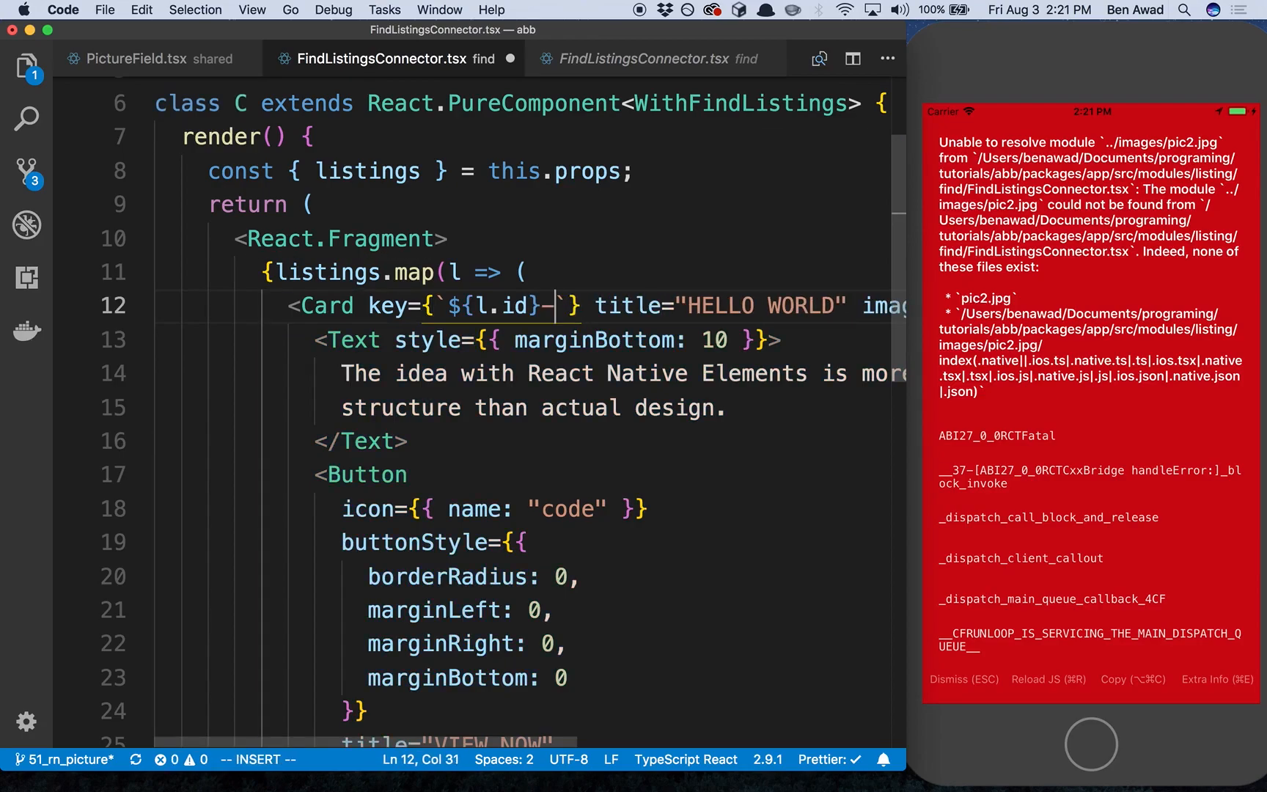
pyautogui.write('find-l')
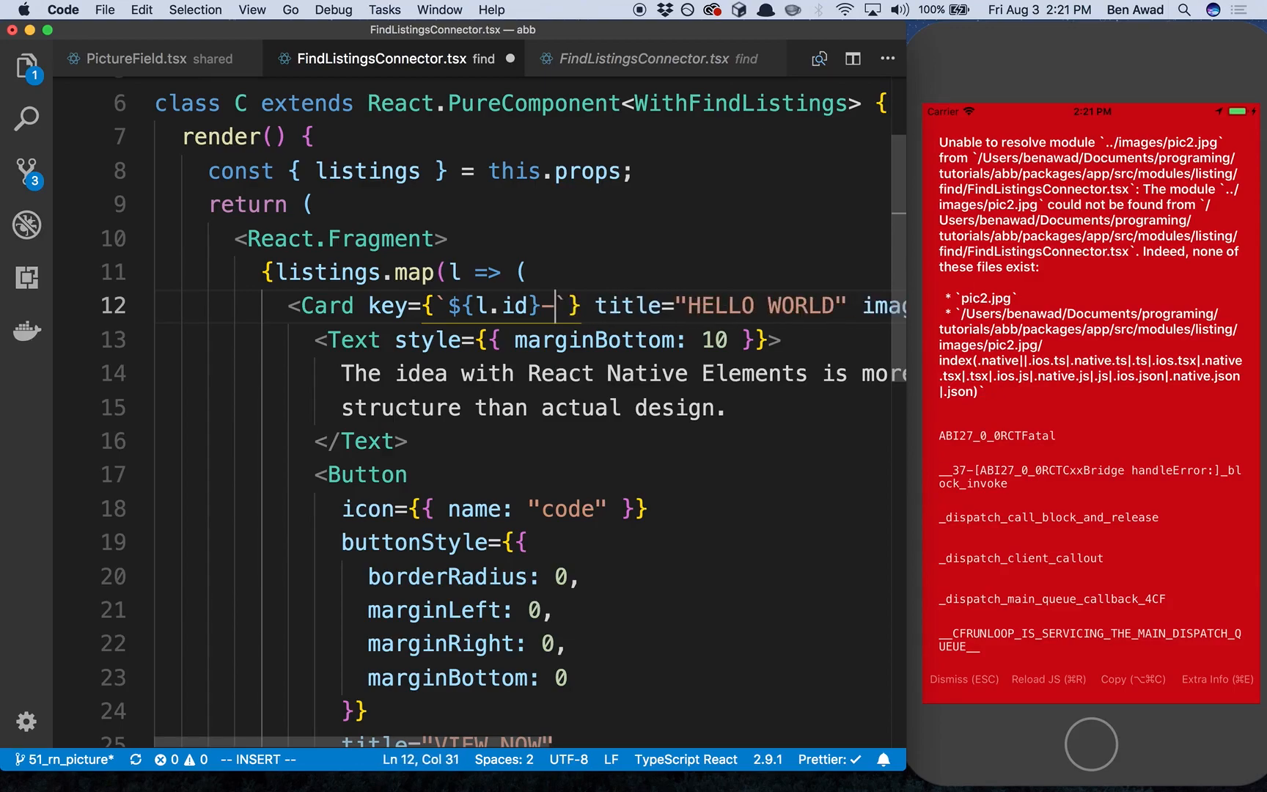
pyautogui.write('flc`}')
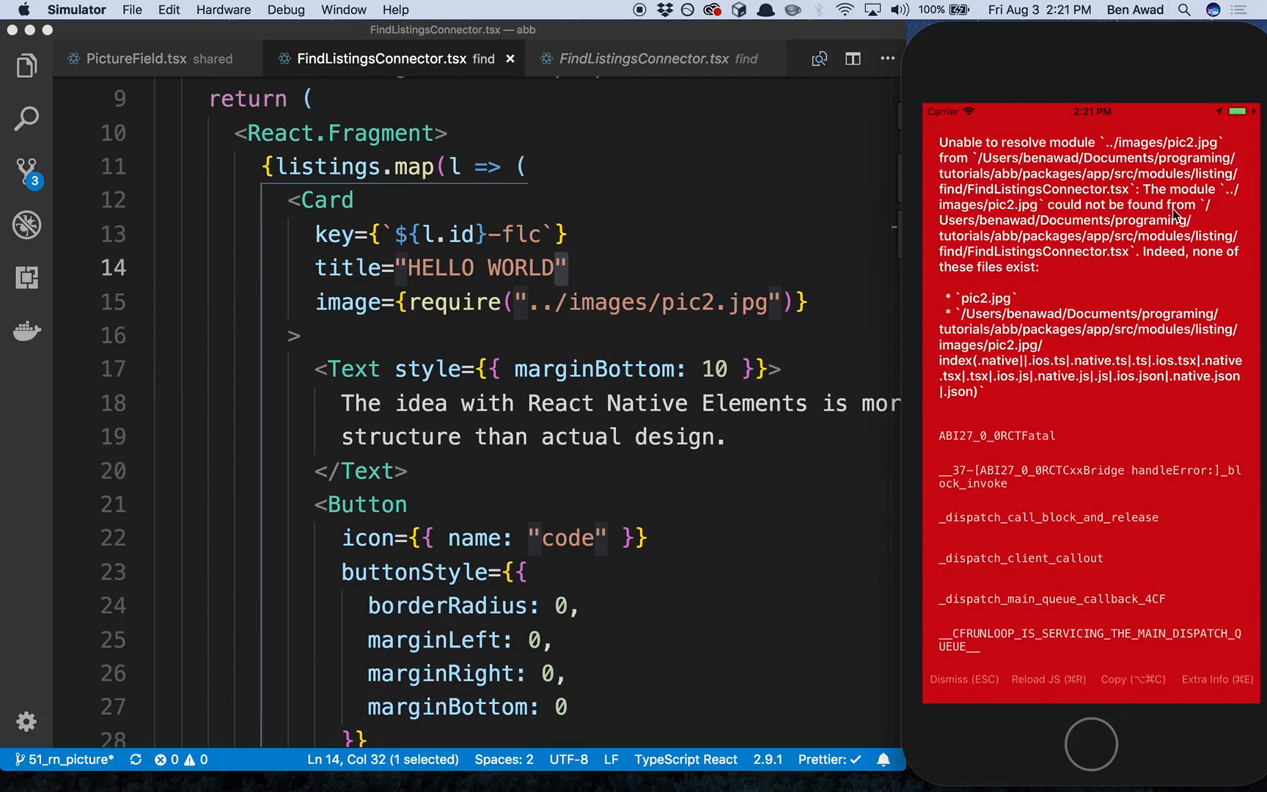
pyautogui.moveTo(1088, 157)
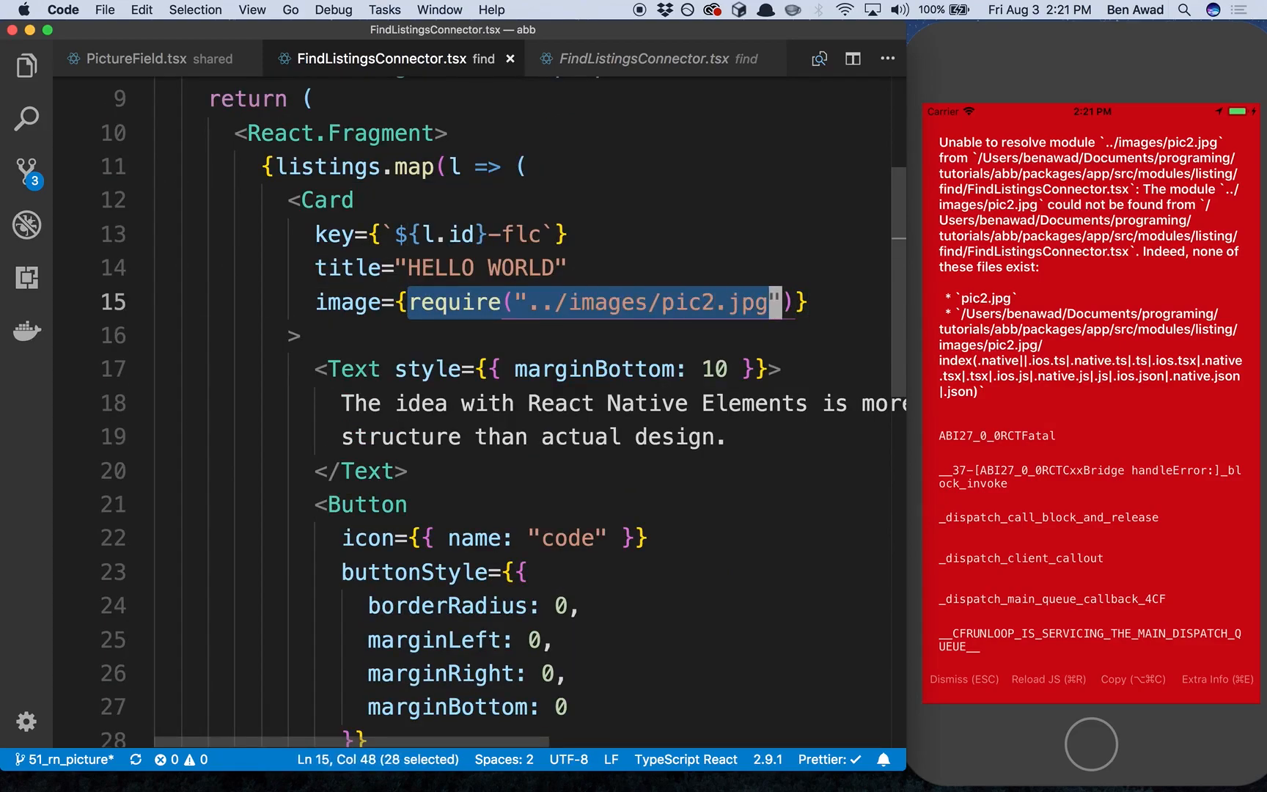
# Set the Card image prop to {{ uri: l.pictureUrl }}
pyautogui.write('l.pictureUrl}>')
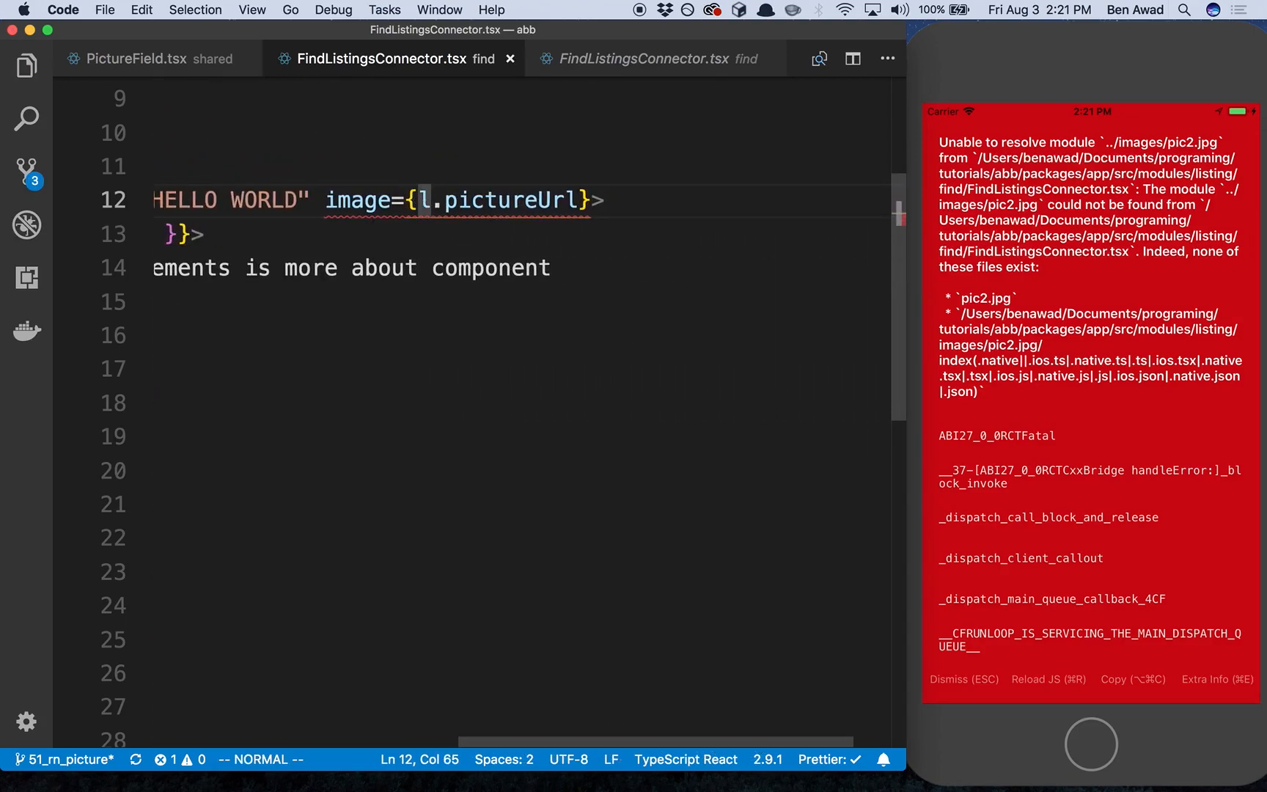
pyautogui.write('{}')
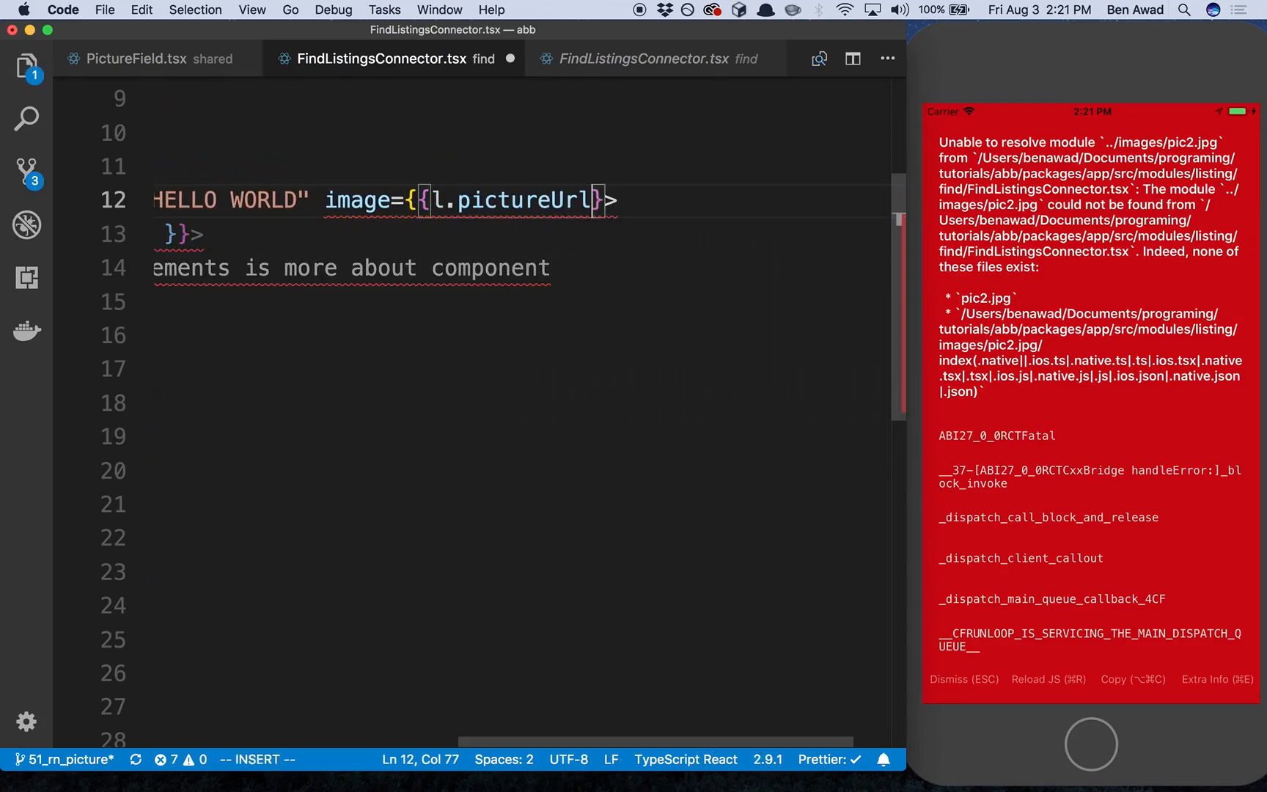
pyautogui.press('Escape')
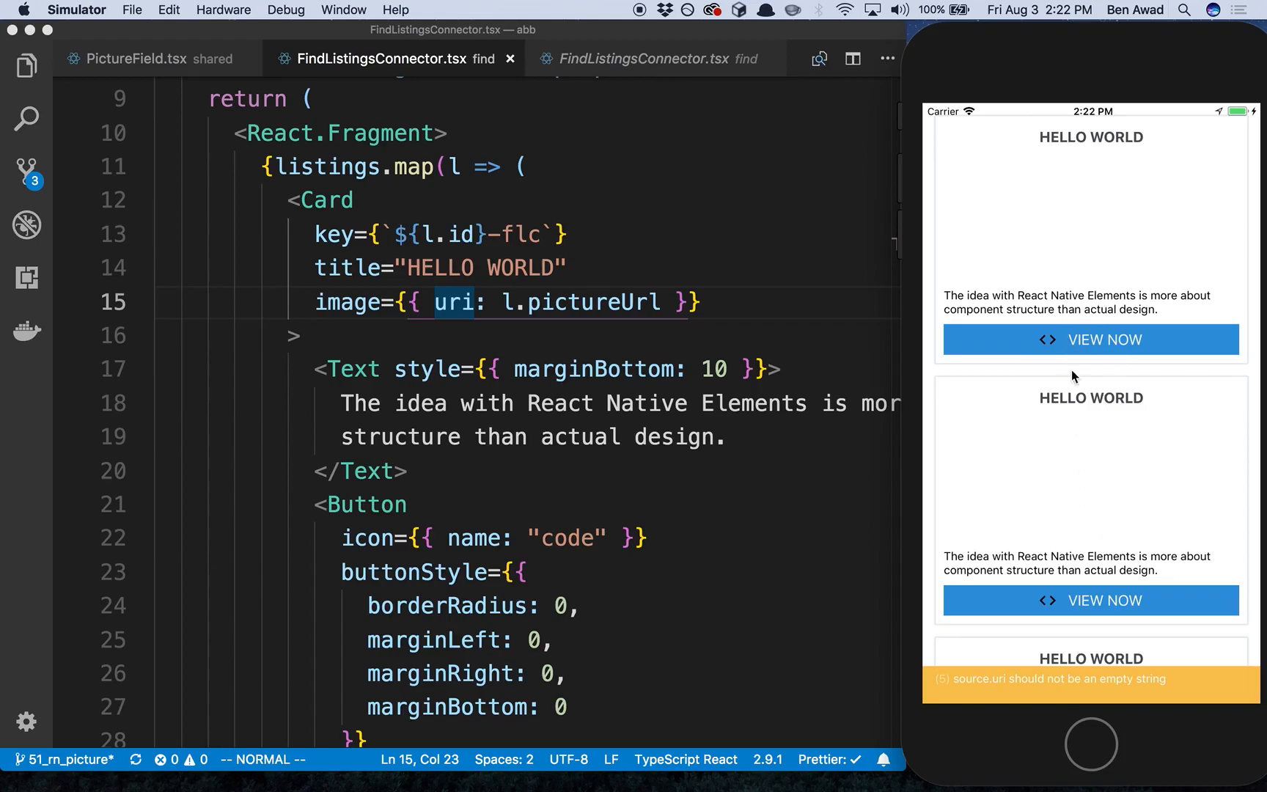
pyautogui.moveTo(1082, 297)
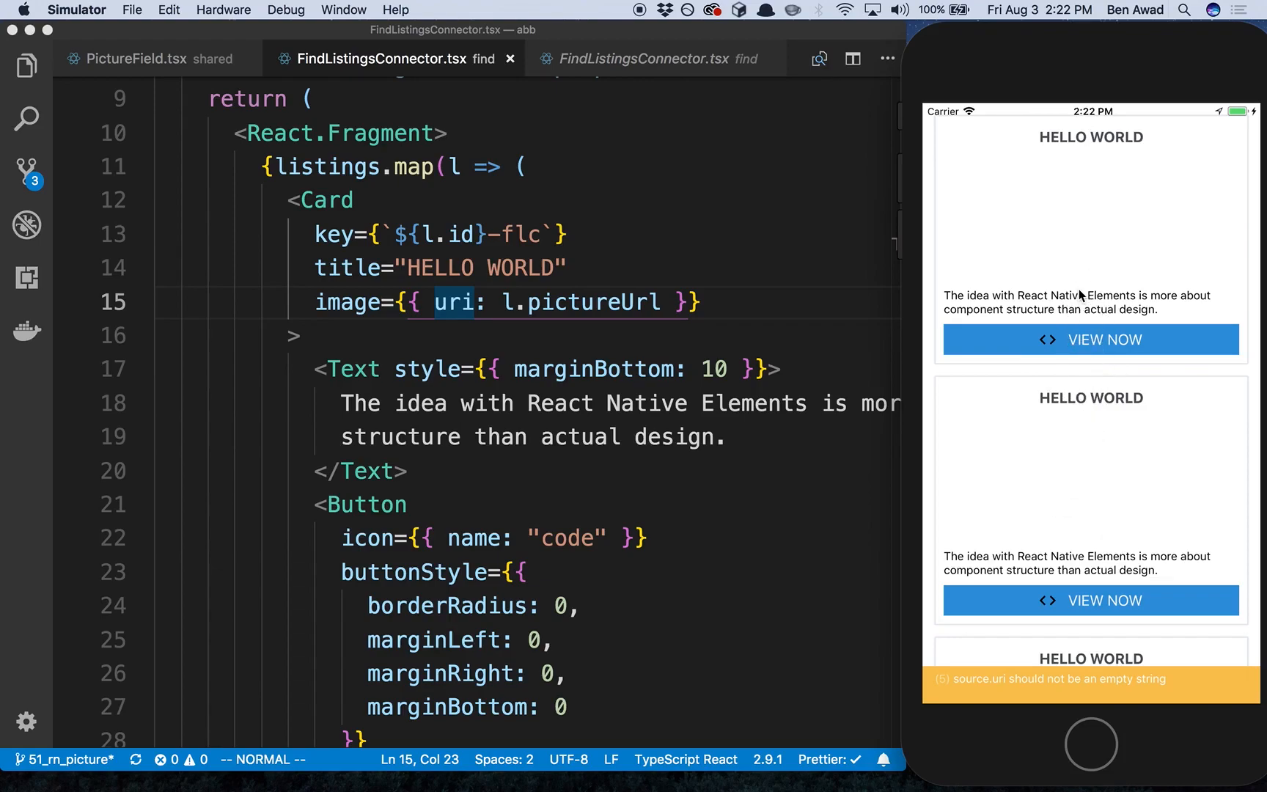
pyautogui.moveTo(1074, 710)
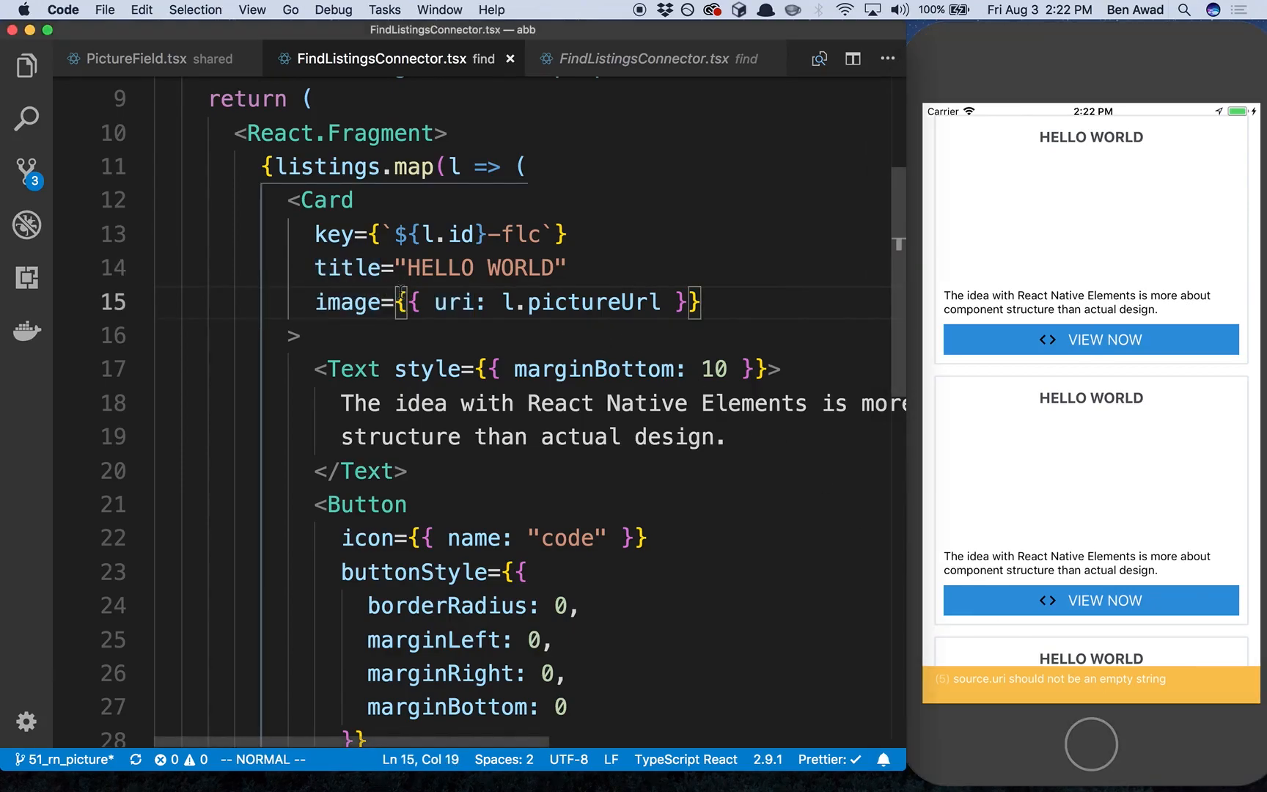
# Change the Card image to l.pictureUrl ? { uri: l.pictureUrl } : undefined
pyautogui.write('l.')
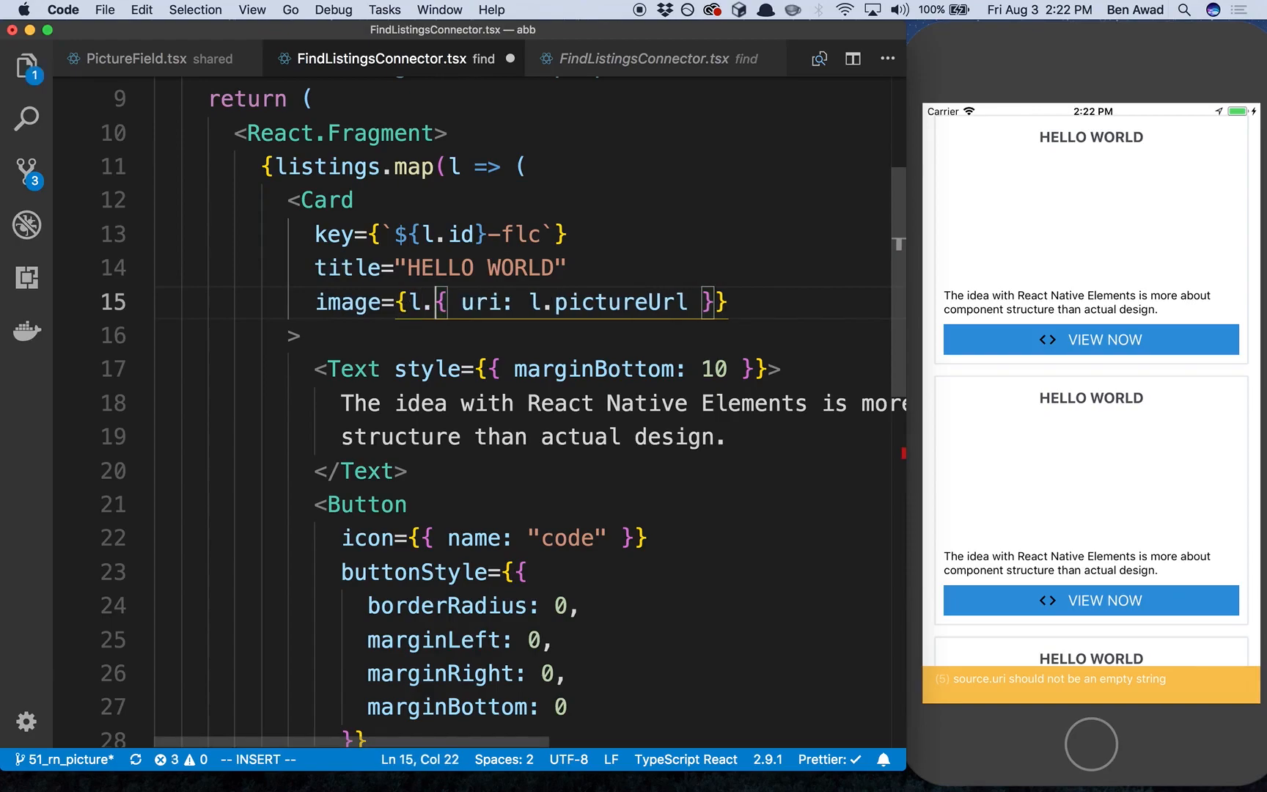
pyautogui.write('pictureUrl ?')
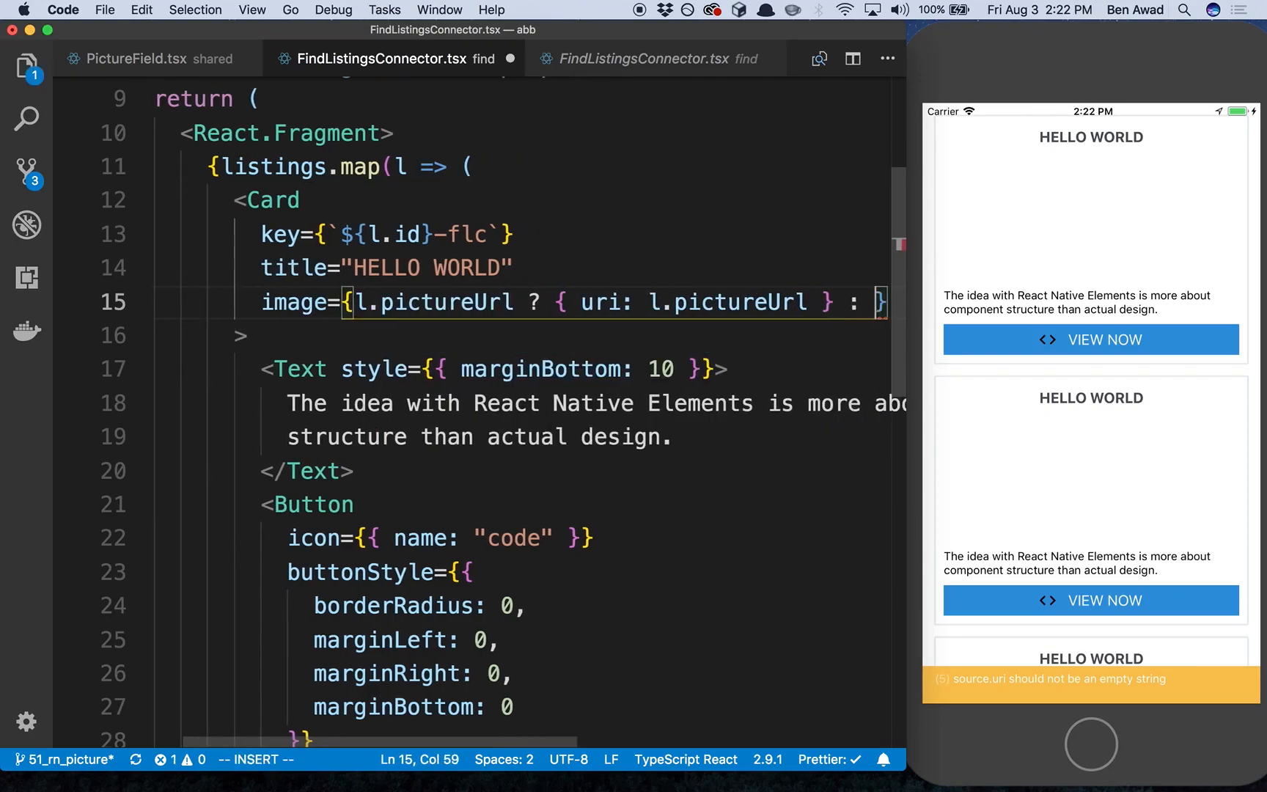
pyautogui.write('unde')
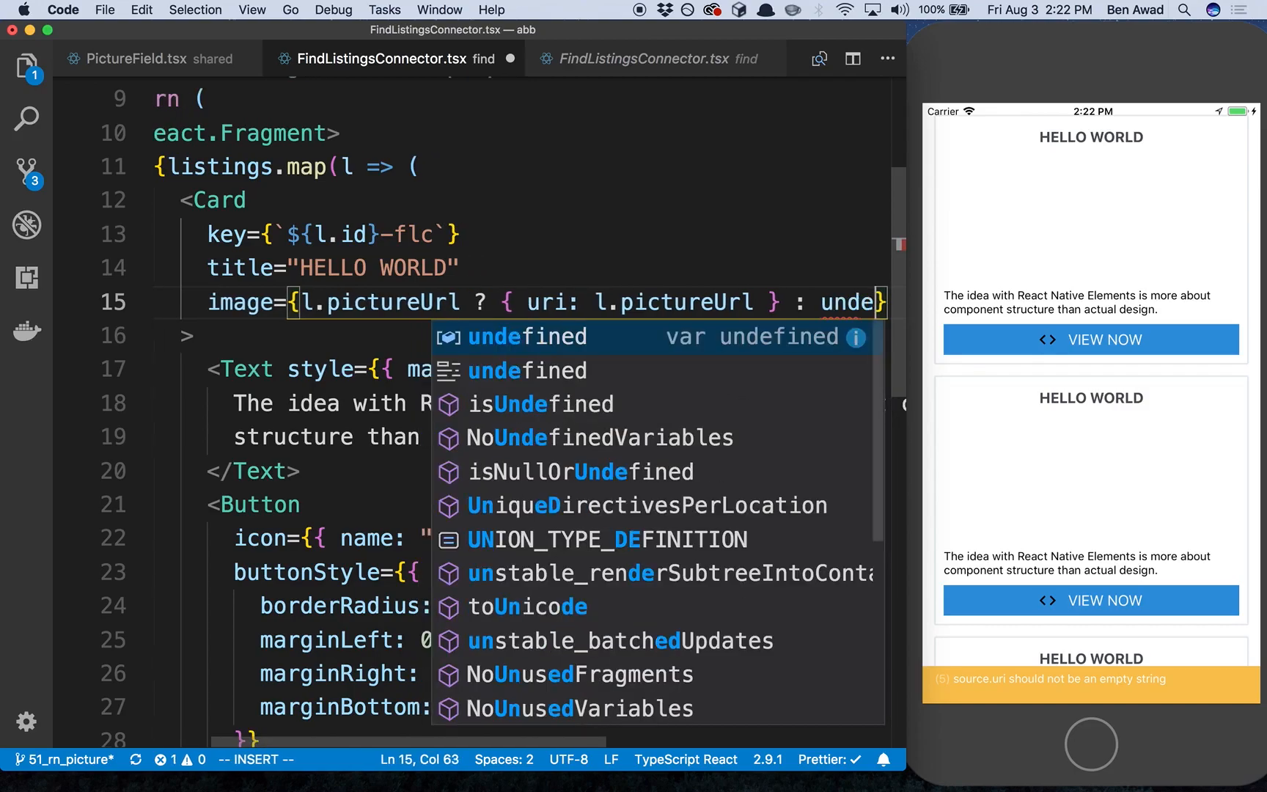
pyautogui.press('Escape')
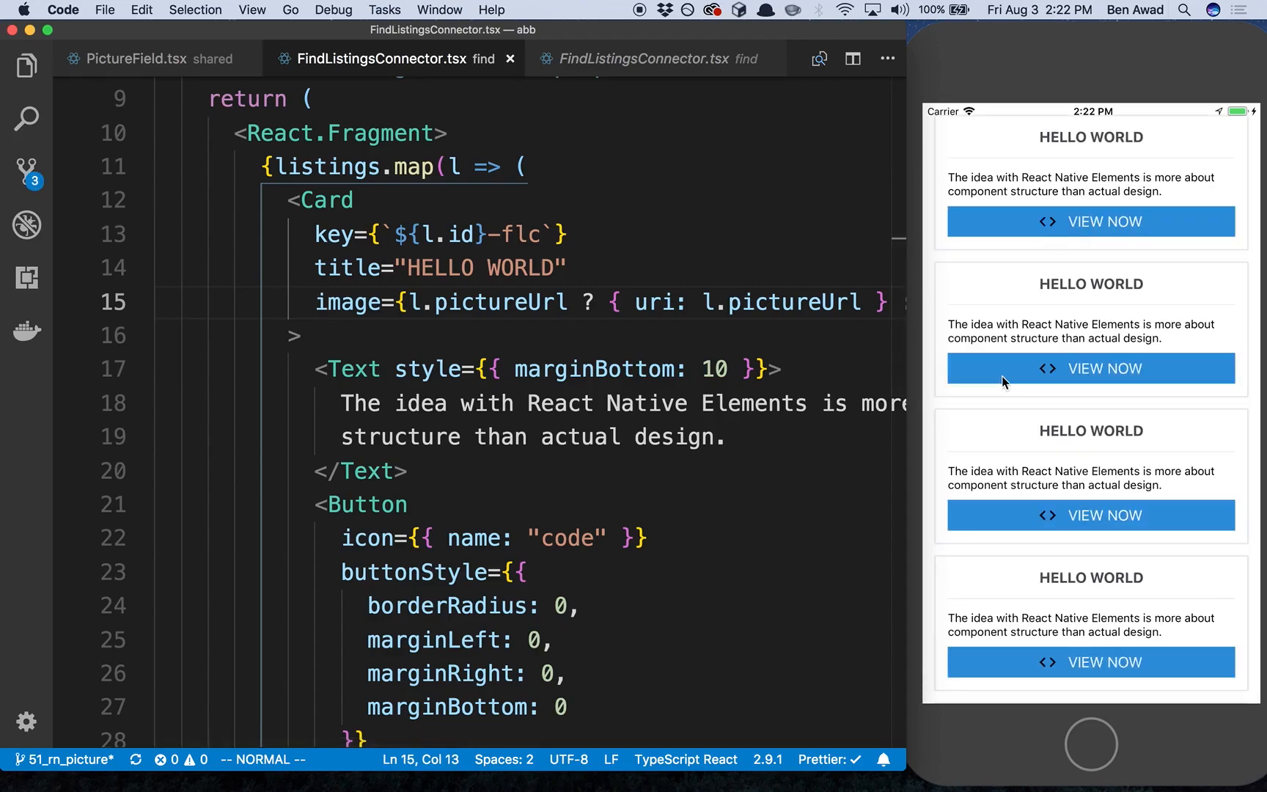
pyautogui.click(520, 403)
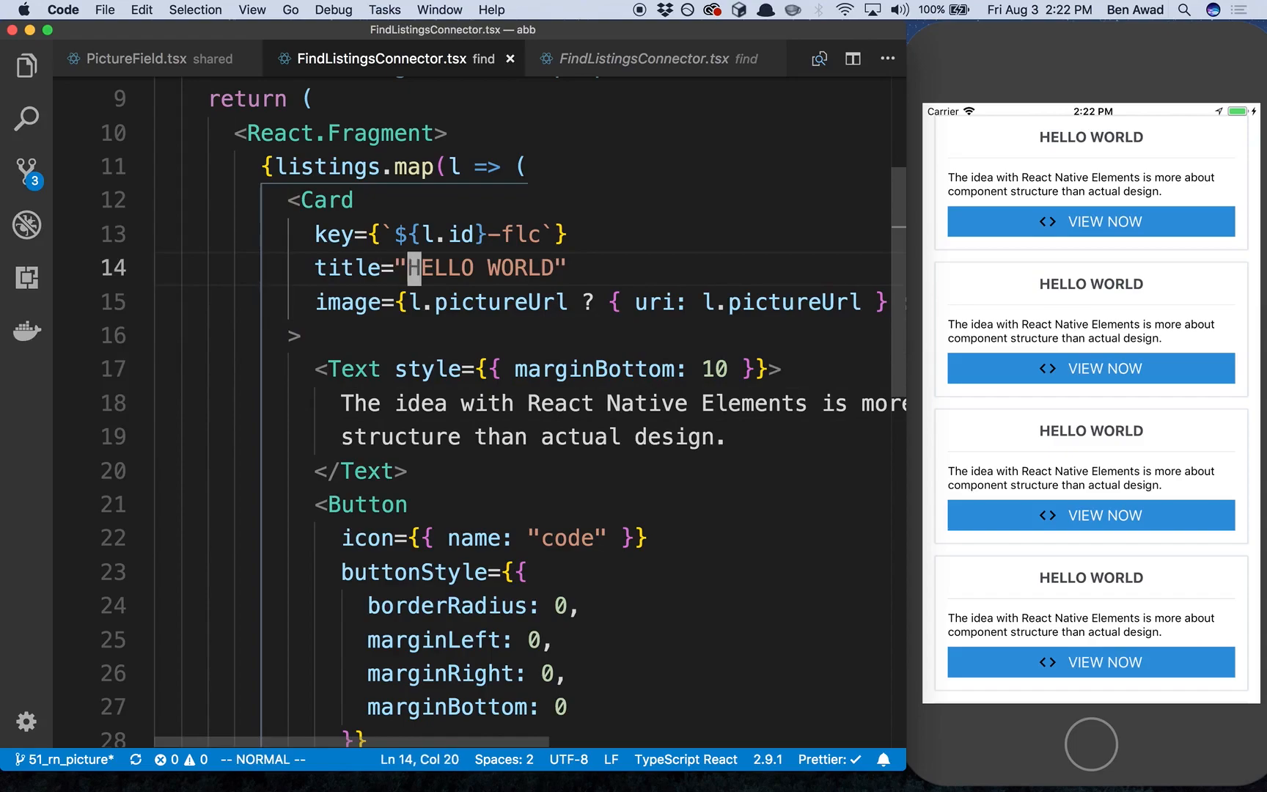
# Title each card with {l.name} and show {l.owner.email} as the card text
pyautogui.write('{}')
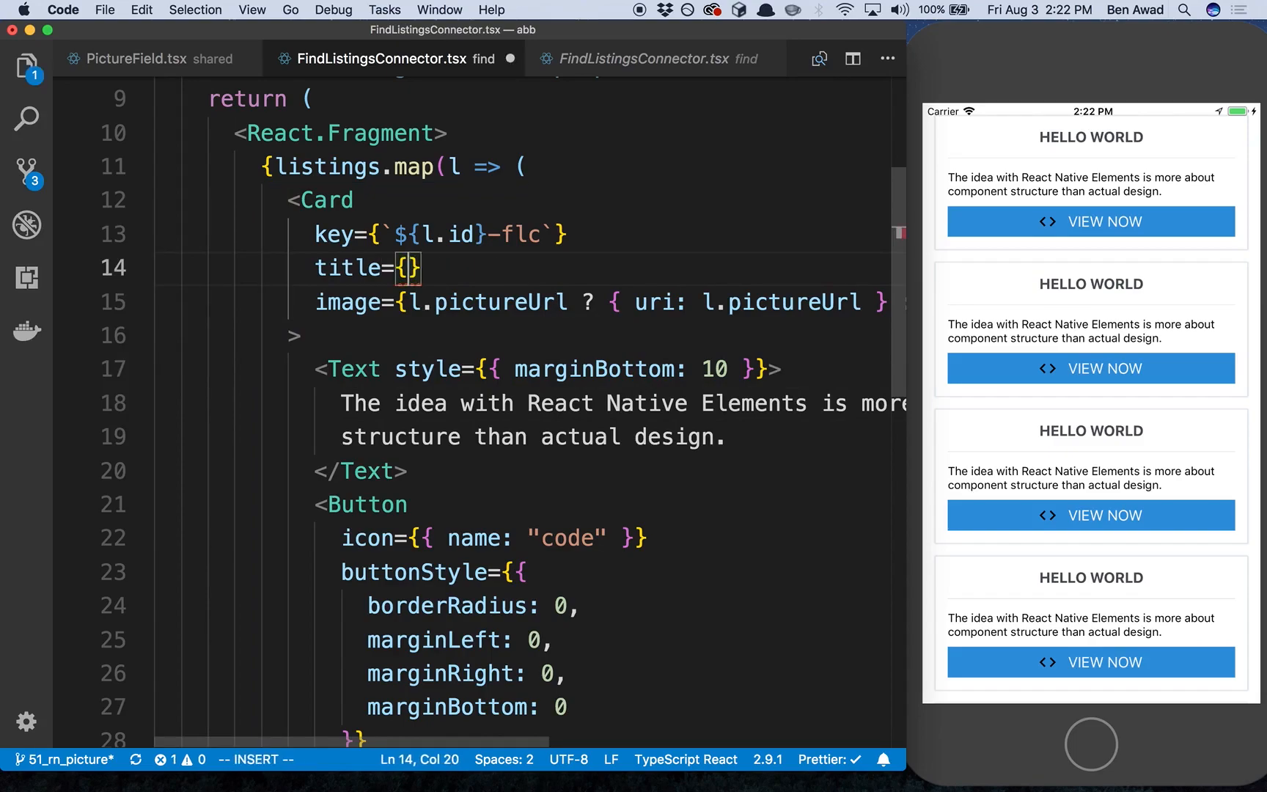
pyautogui.write('l.')
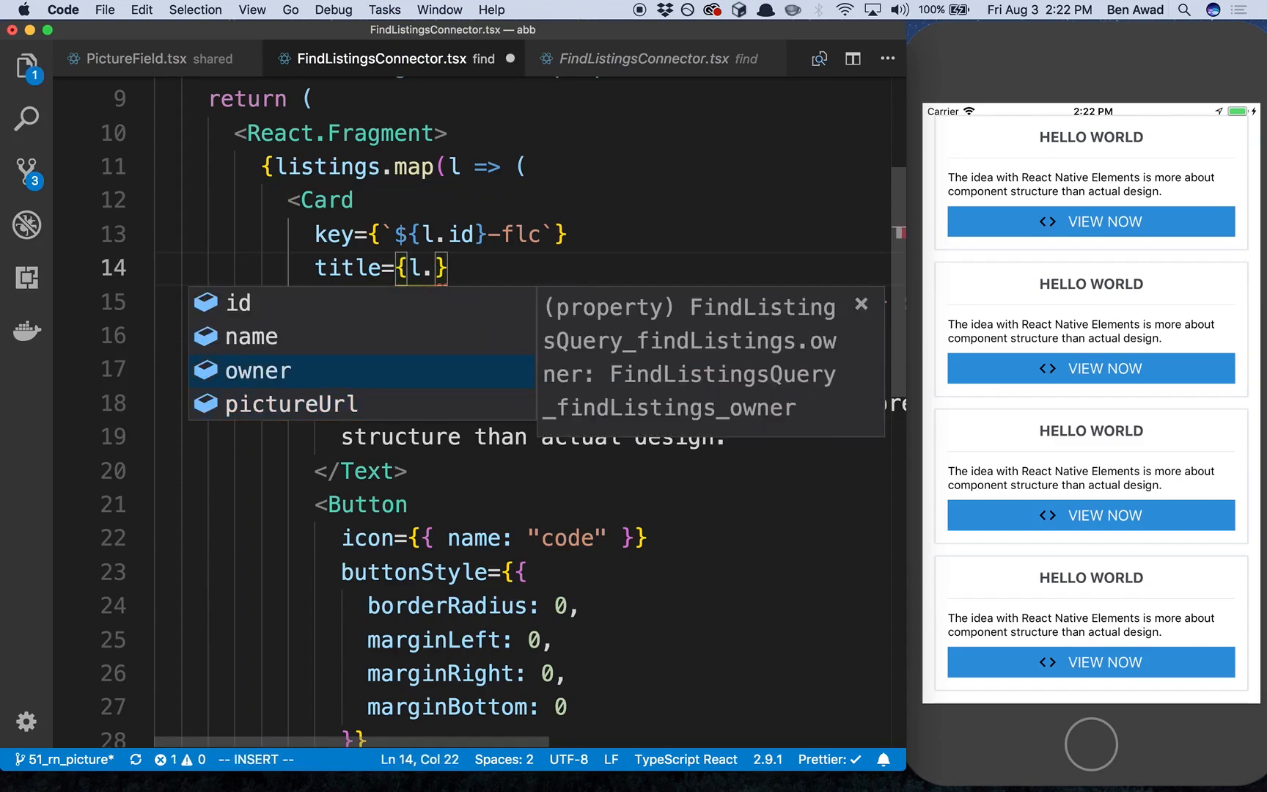
pyautogui.write('name')
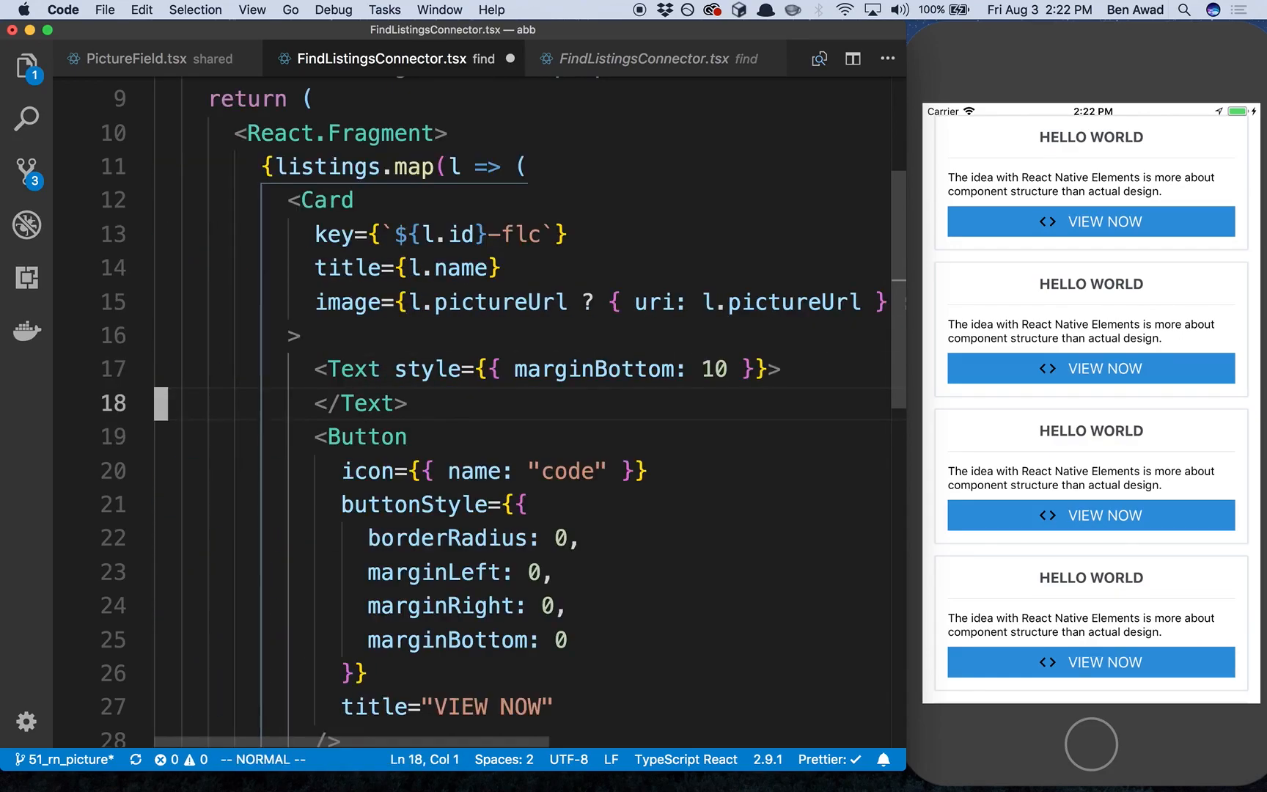
pyautogui.write('{l')
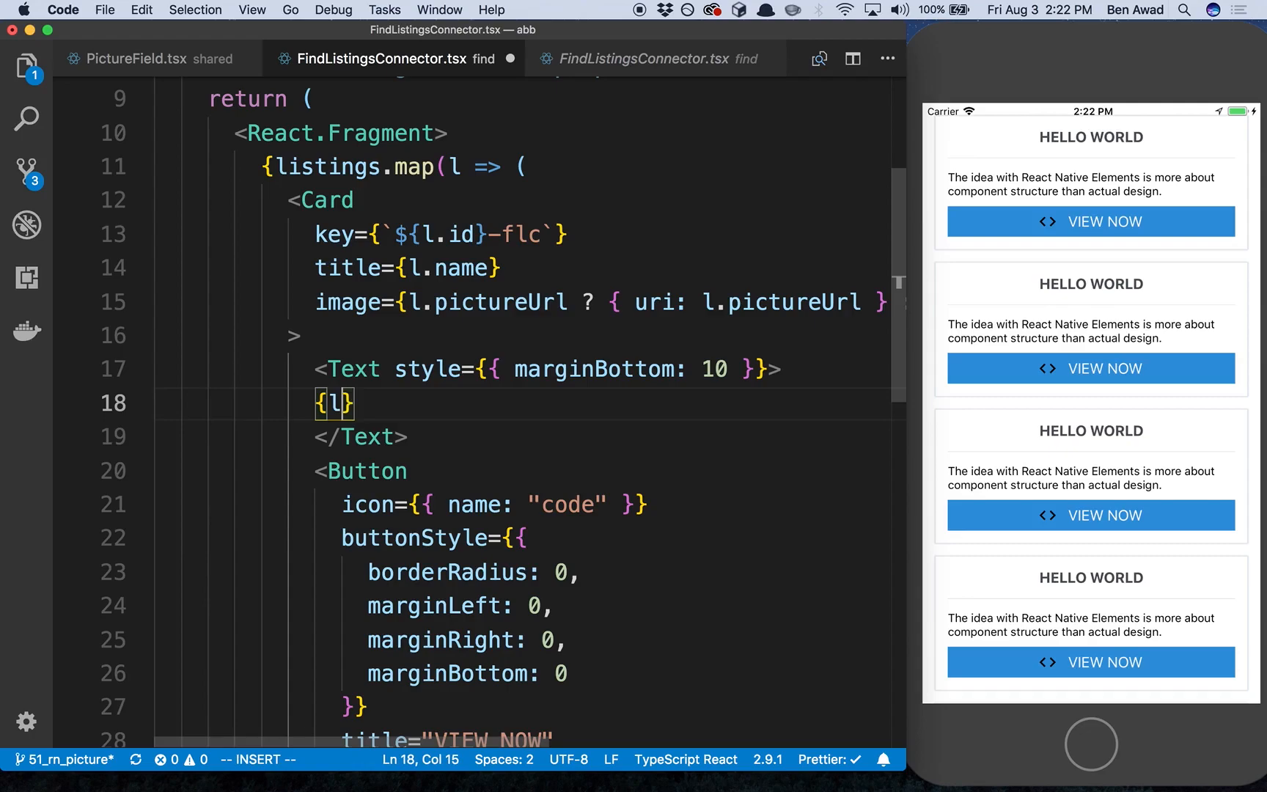
pyautogui.write('.owner')
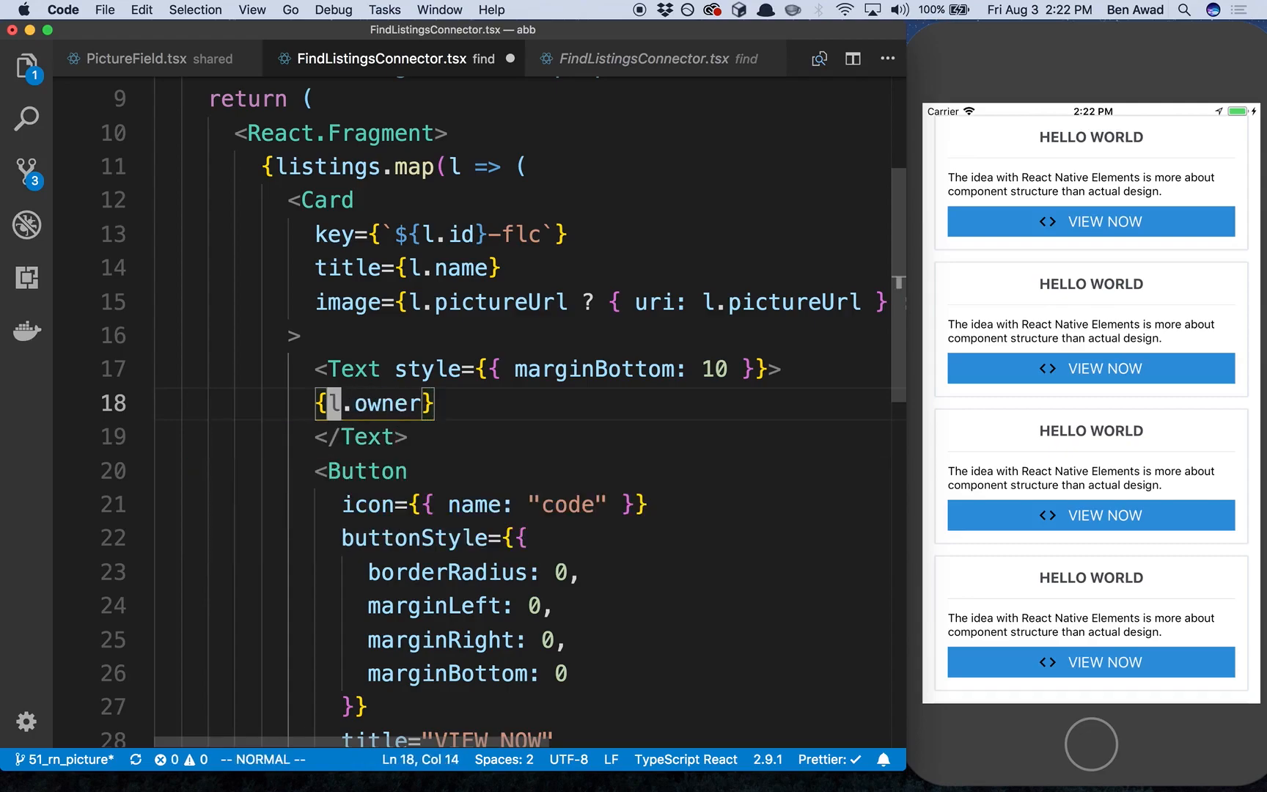
pyautogui.write('owne')
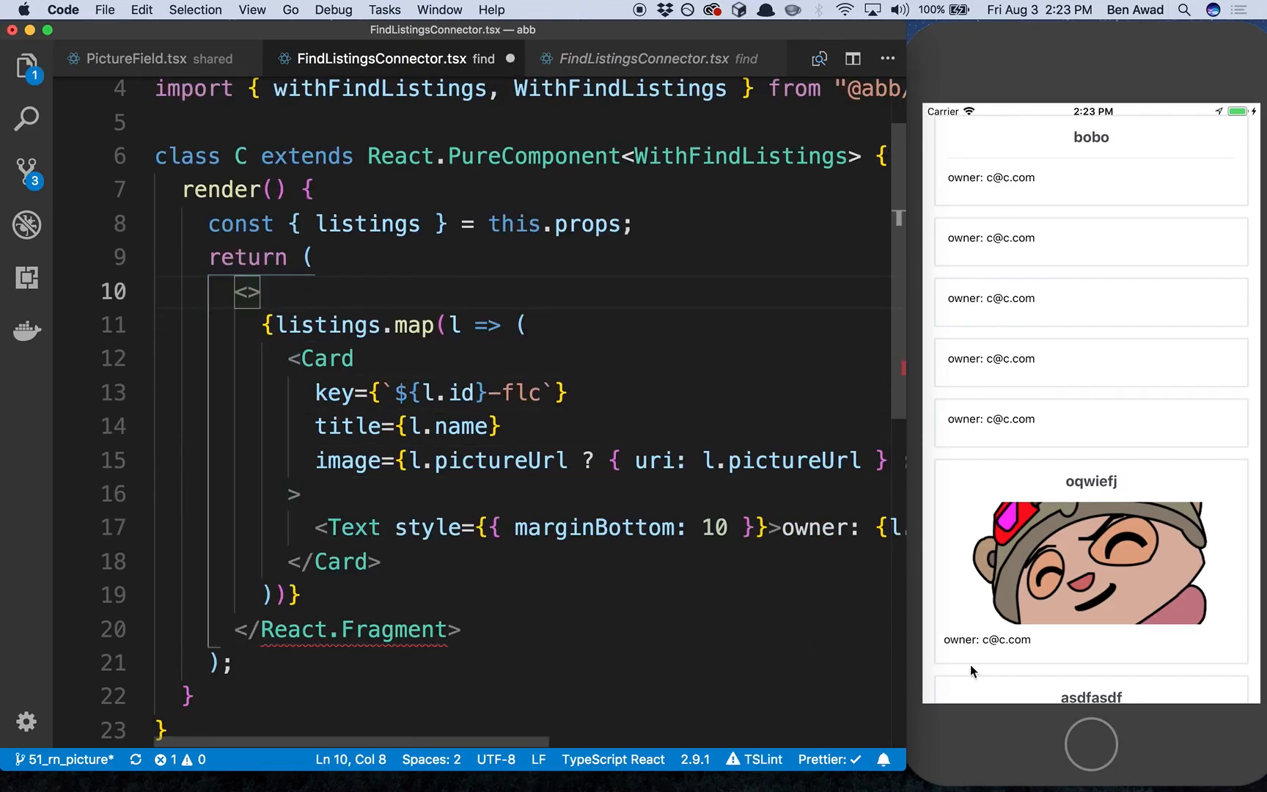
# Replace the React.Fragment wrapper with ScrollView and scroll through the listing cards
pyautogui.write('SCrollView')
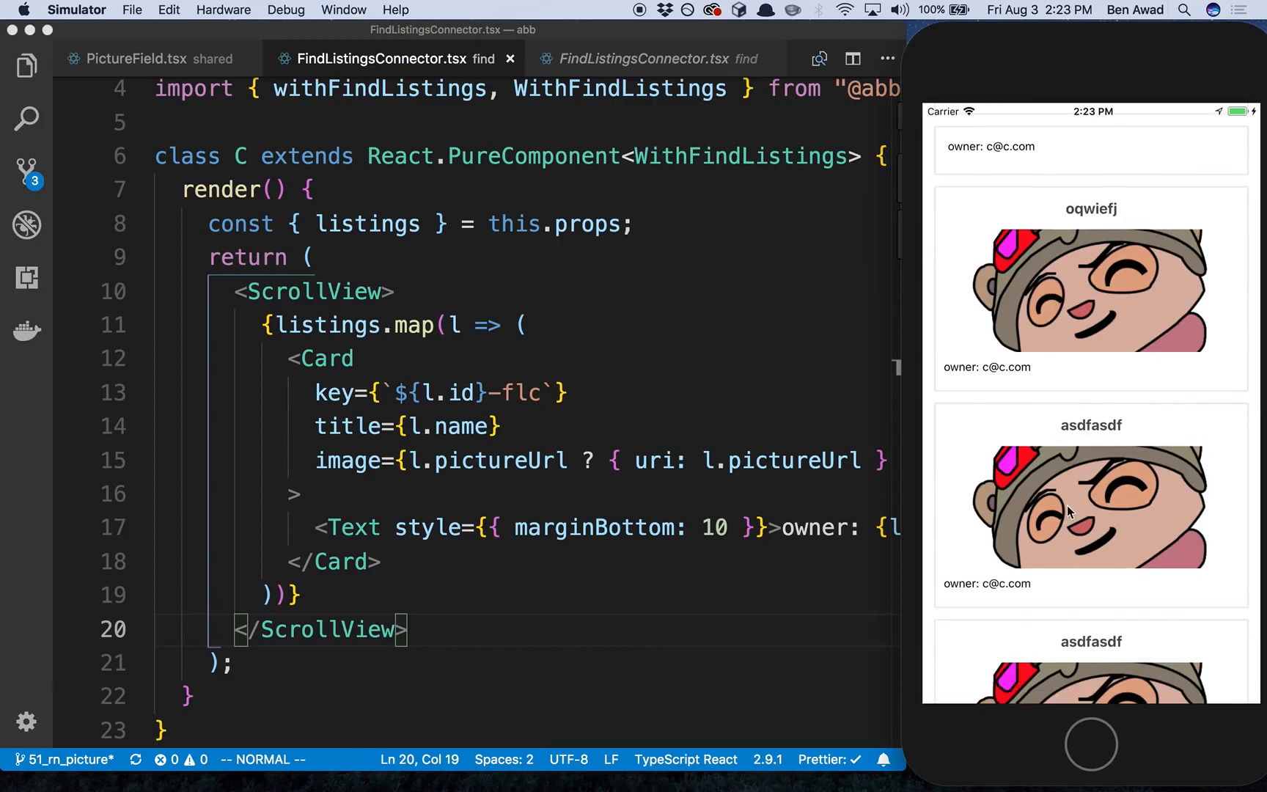
pyautogui.scroll(-3)
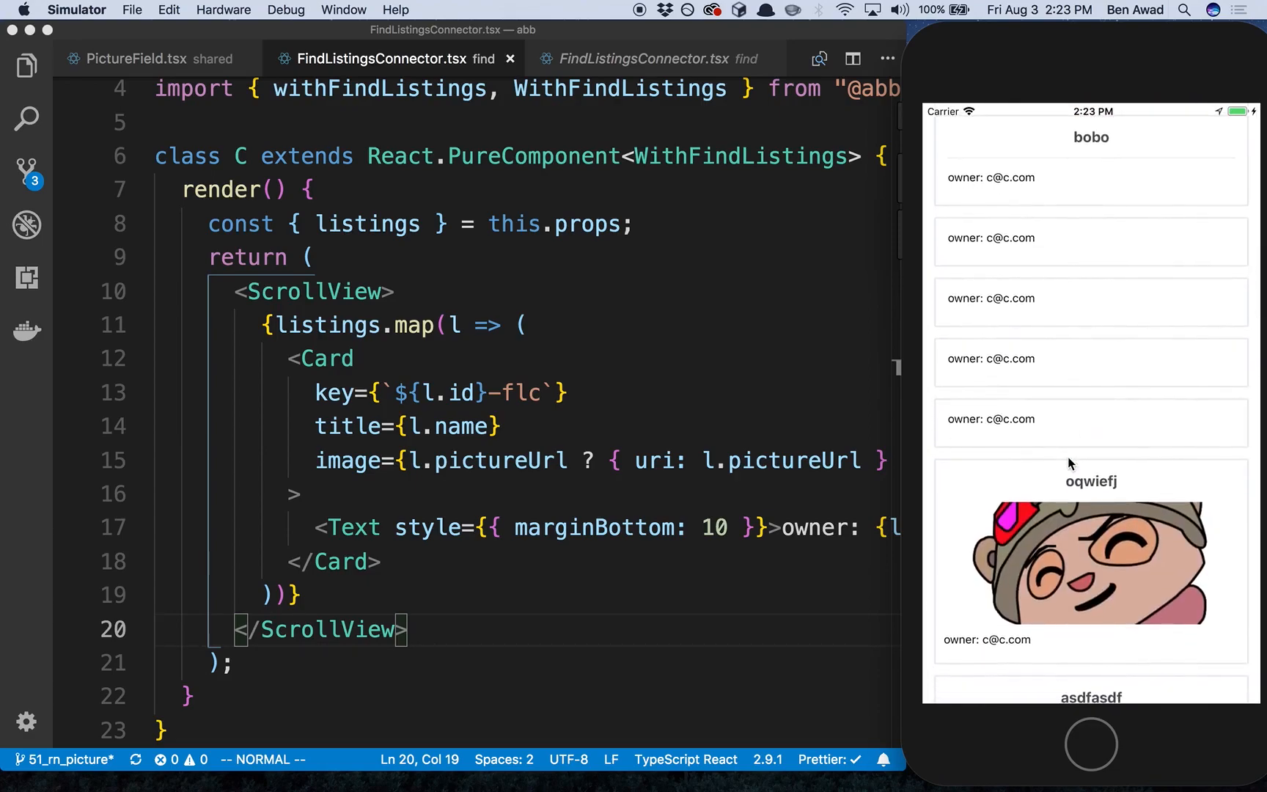
pyautogui.moveTo(991, 174)
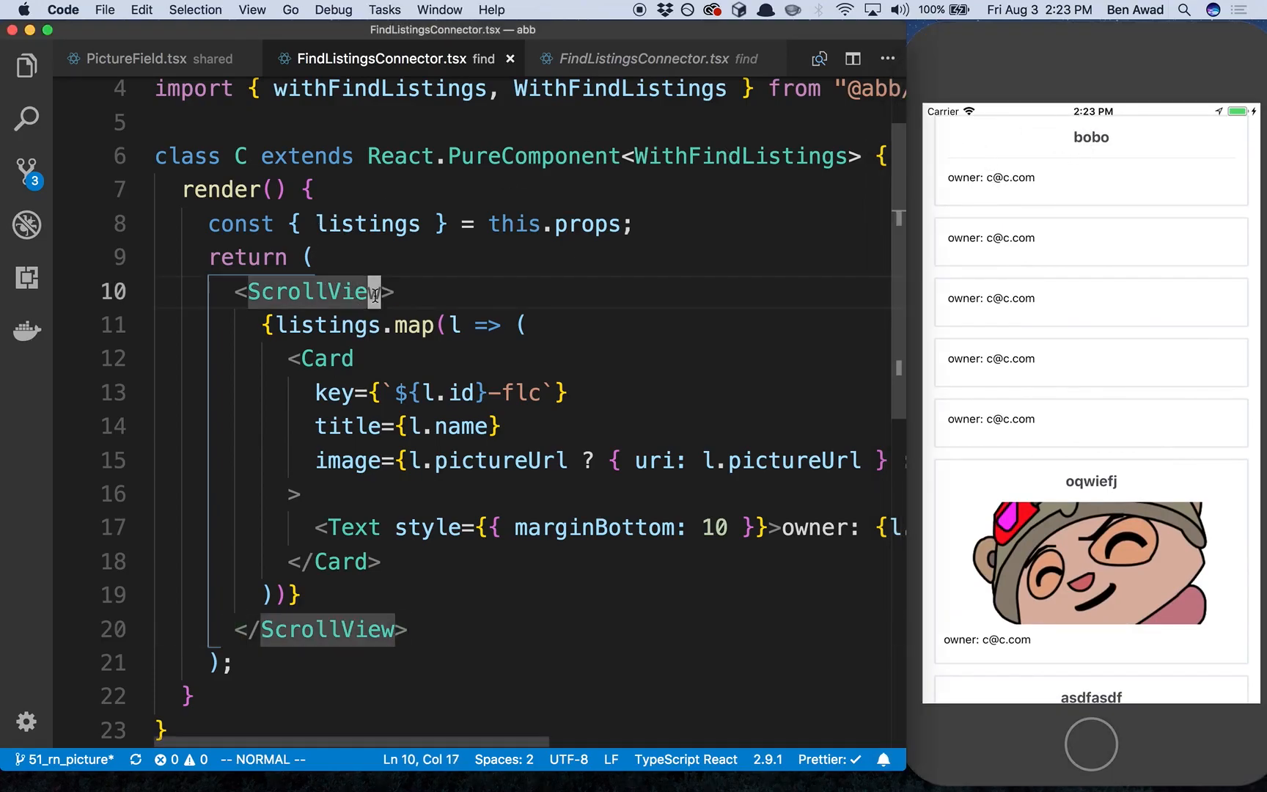
# Give the ScrollView style={{ marginTop: 10 }} and scroll through the cards
pyautogui.write('style=')
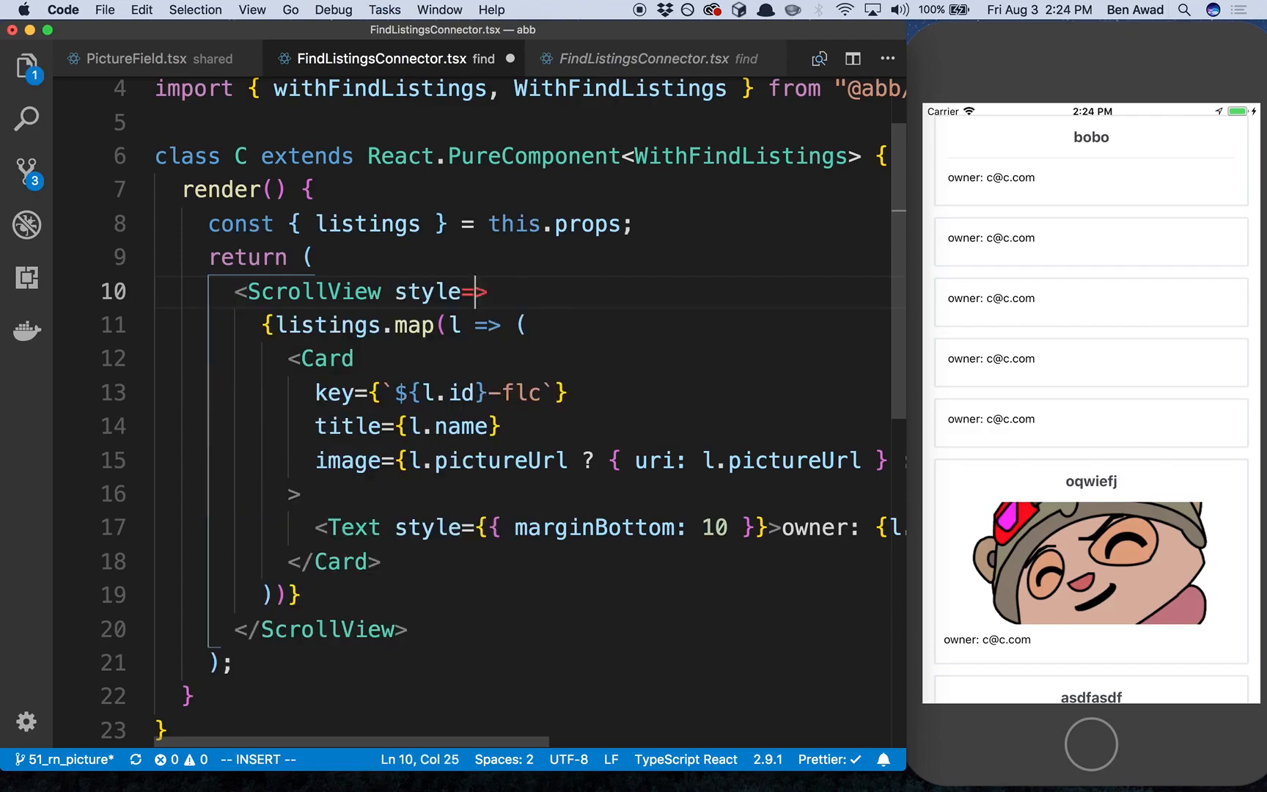
pyautogui.write('{}}')
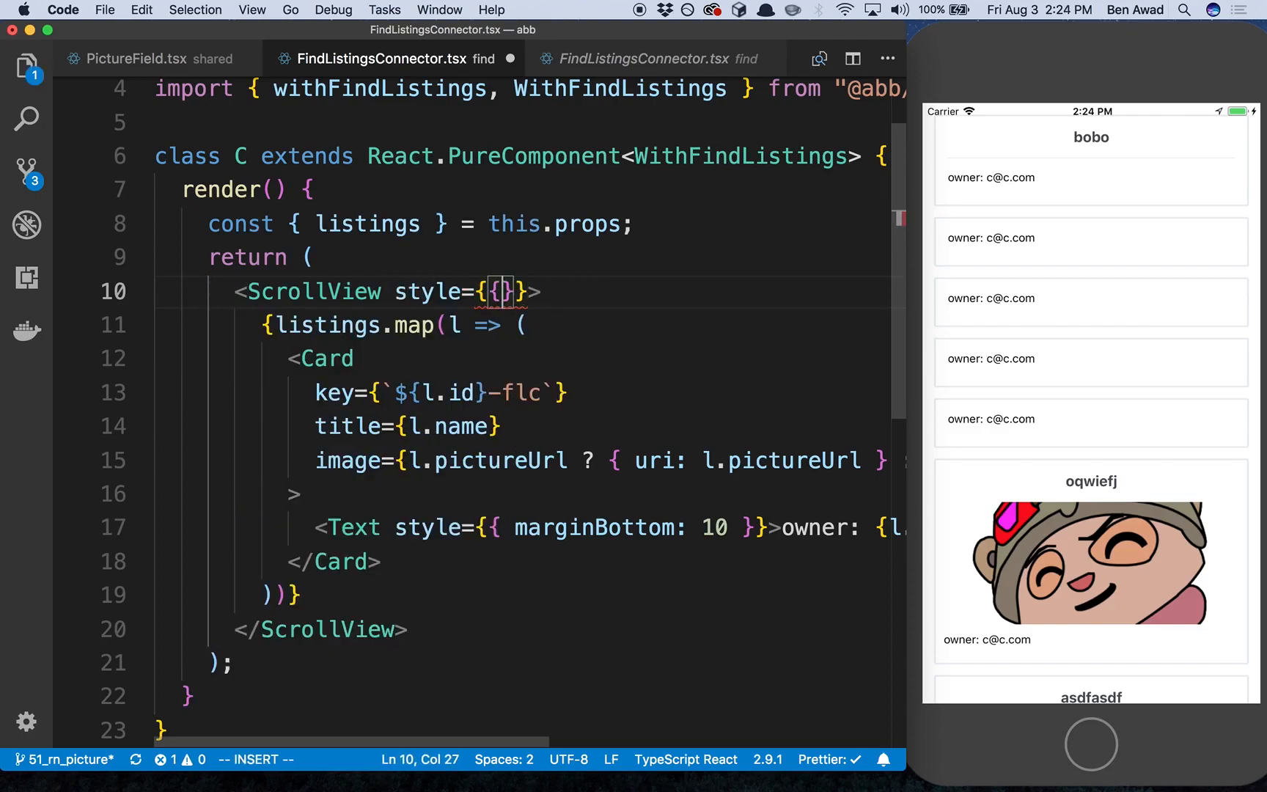
pyautogui.write('marginTop:')
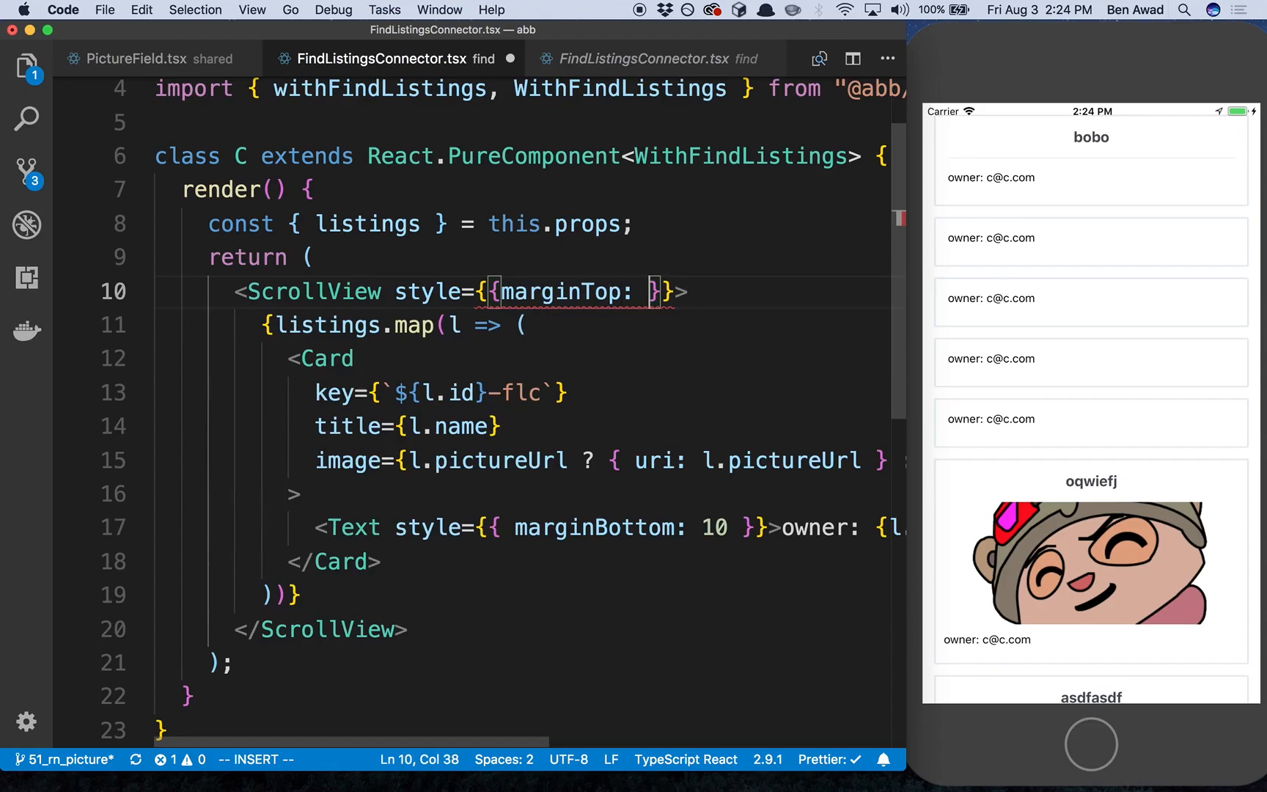
pyautogui.write('10')
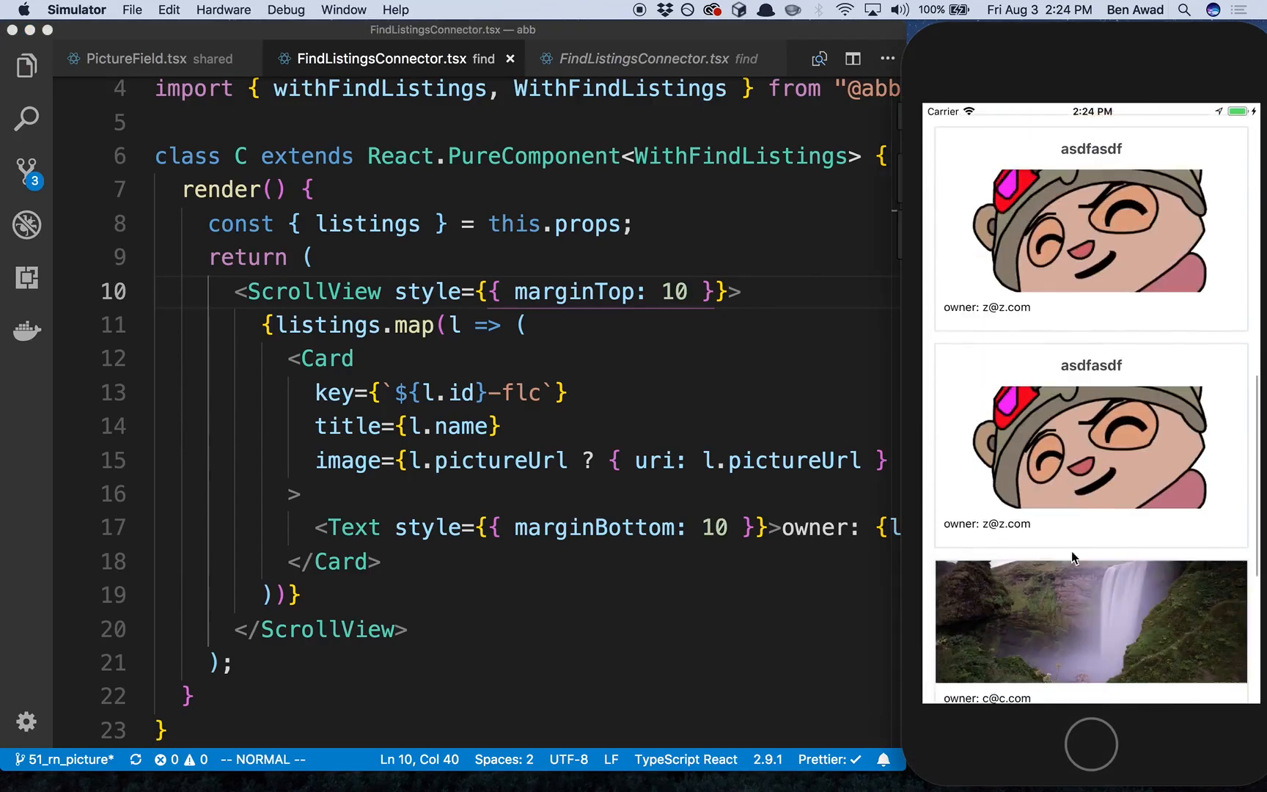
pyautogui.scroll(-3)
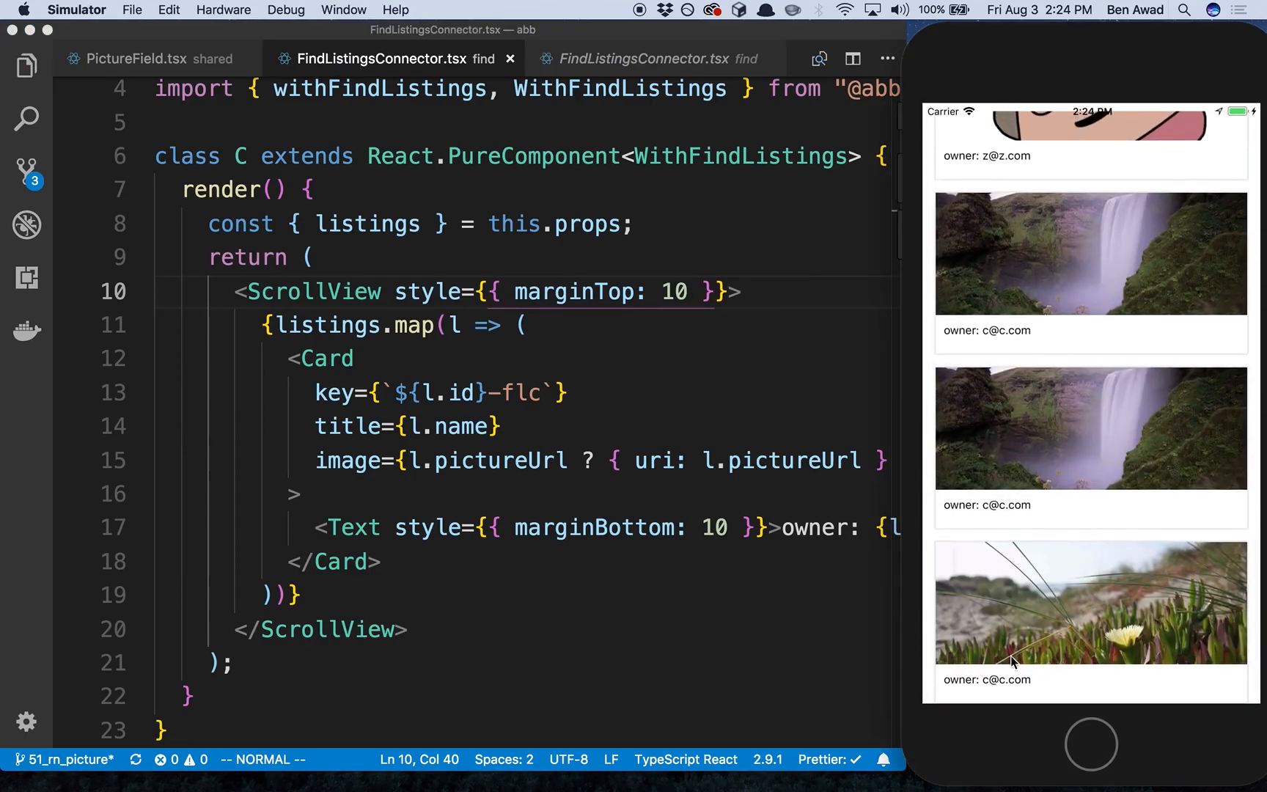